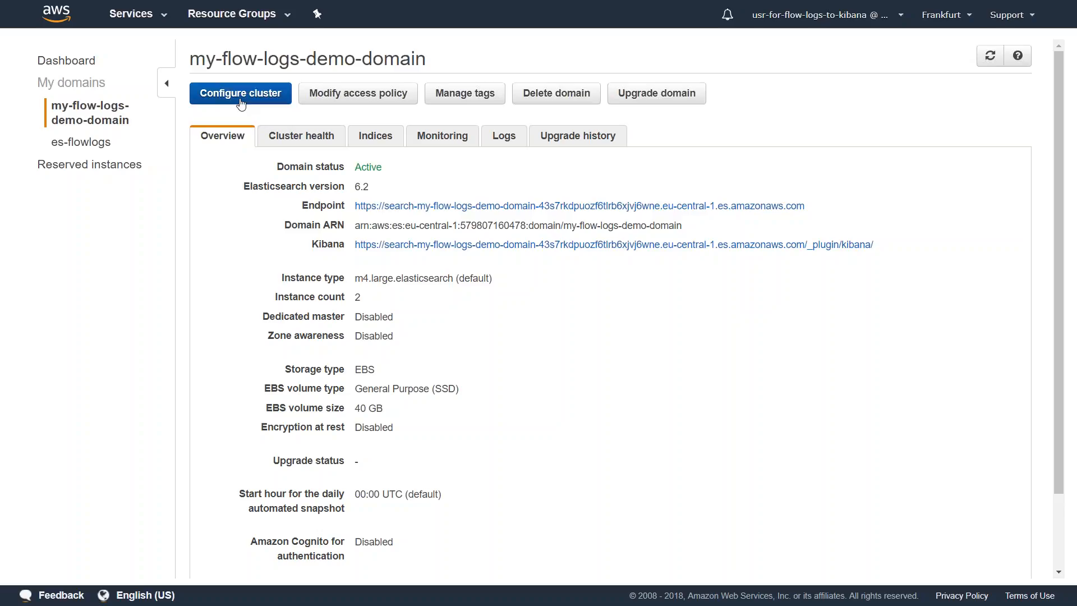
- Select the flowlogs log group and stream it to Amazon Elasticsearch Service
{"action": "double_click", "coordinate": [307, 58]}
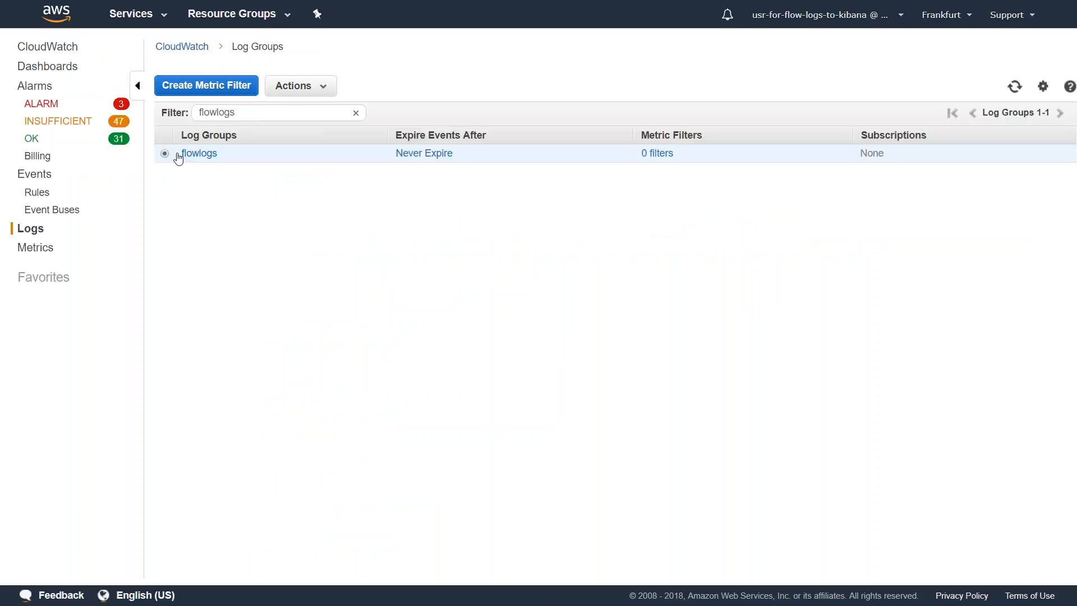
{"action": "left_click", "coordinate": [299, 86]}
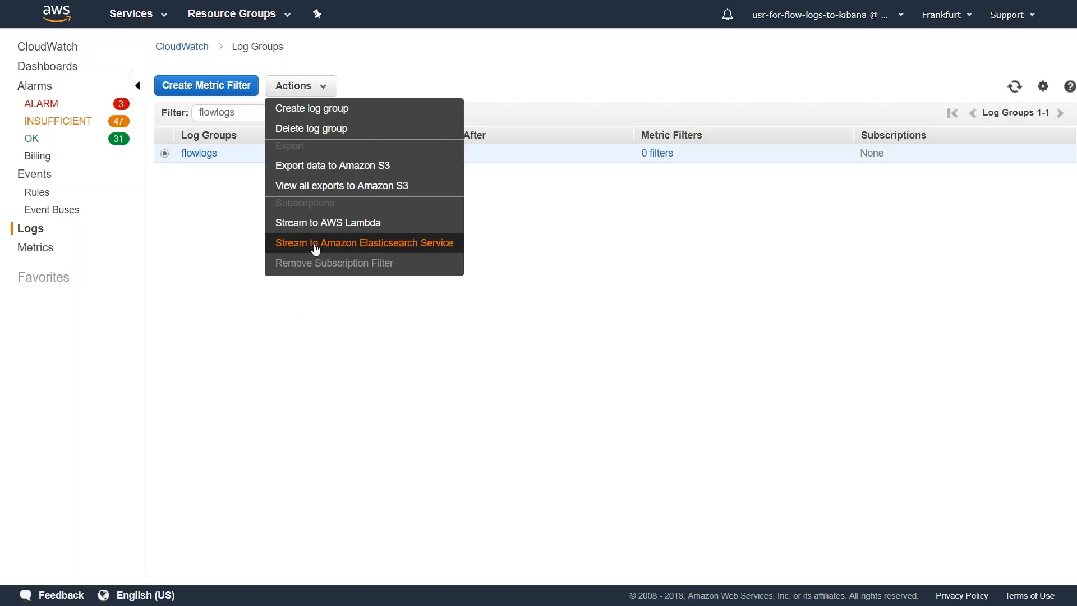
{"action": "left_click", "coordinate": [365, 242]}
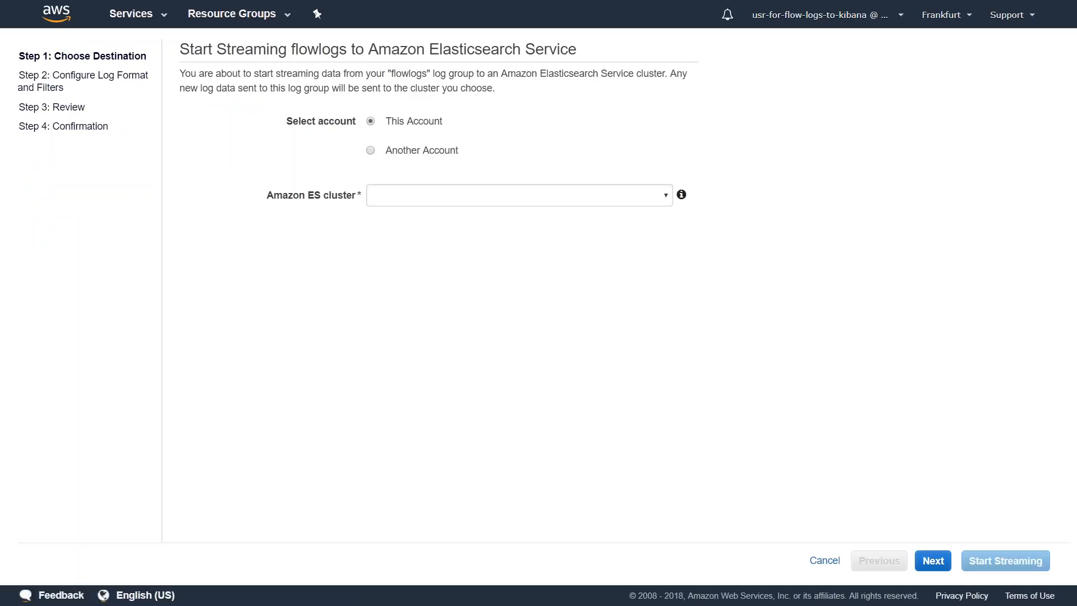
- Target my-flow-logs-demo-domain and allow a new lambda_elasticsearch_execution IAM role
{"action": "left_click", "coordinate": [516, 194]}
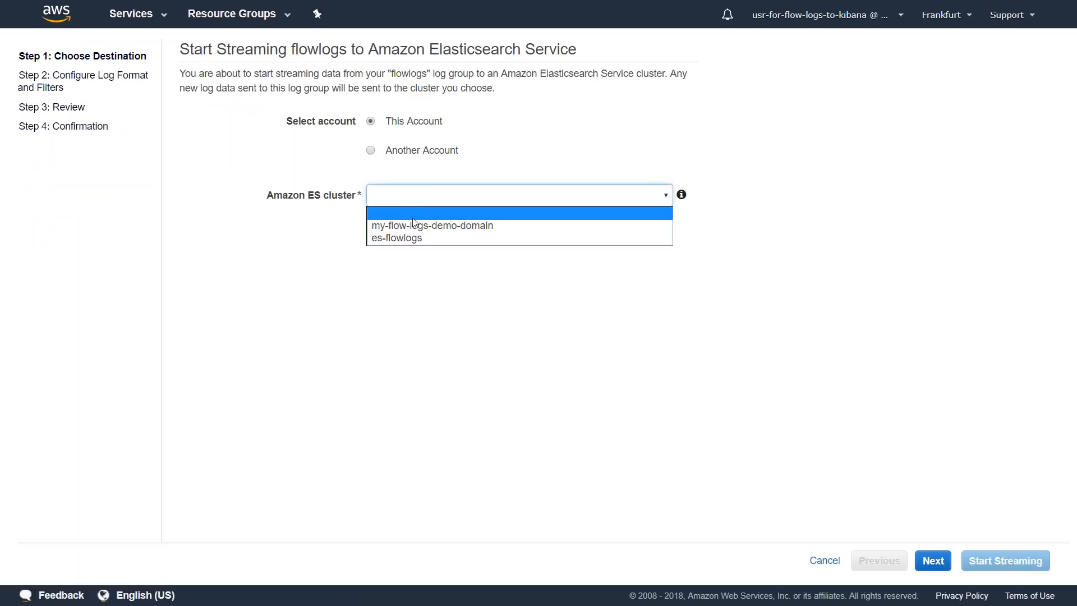
{"action": "left_click", "coordinate": [431, 225]}
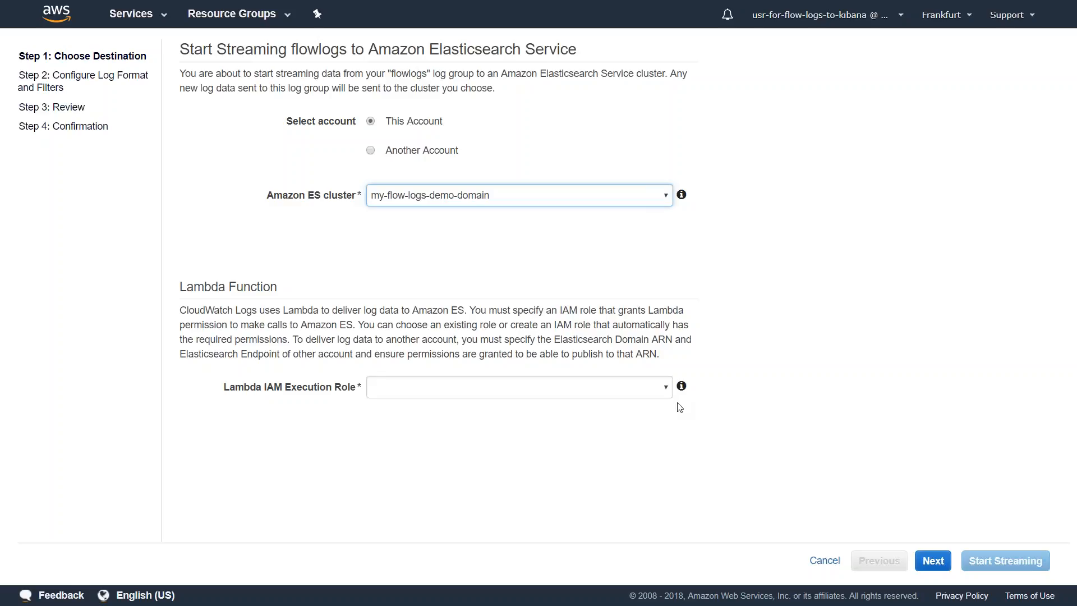
{"action": "mouse_move", "coordinate": [676, 397]}
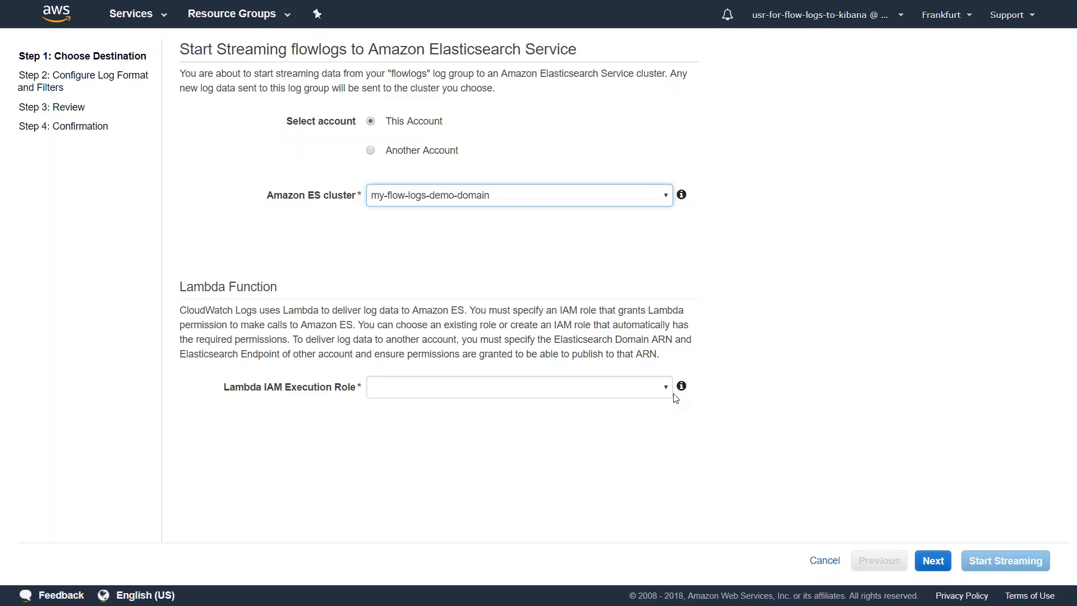
{"action": "left_click", "coordinate": [517, 386]}
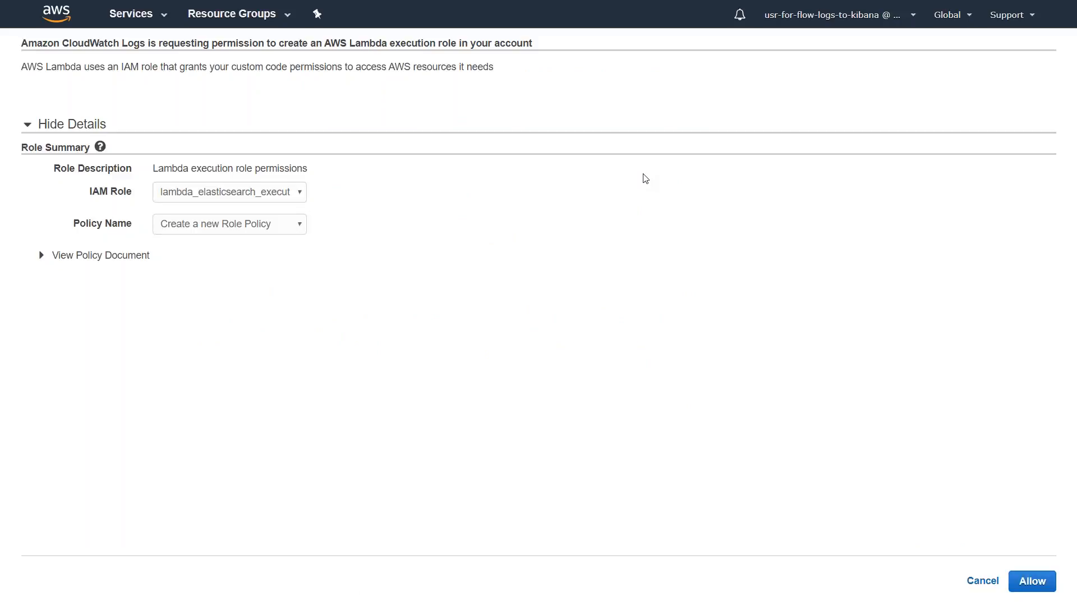
{"action": "mouse_move", "coordinate": [1032, 580]}
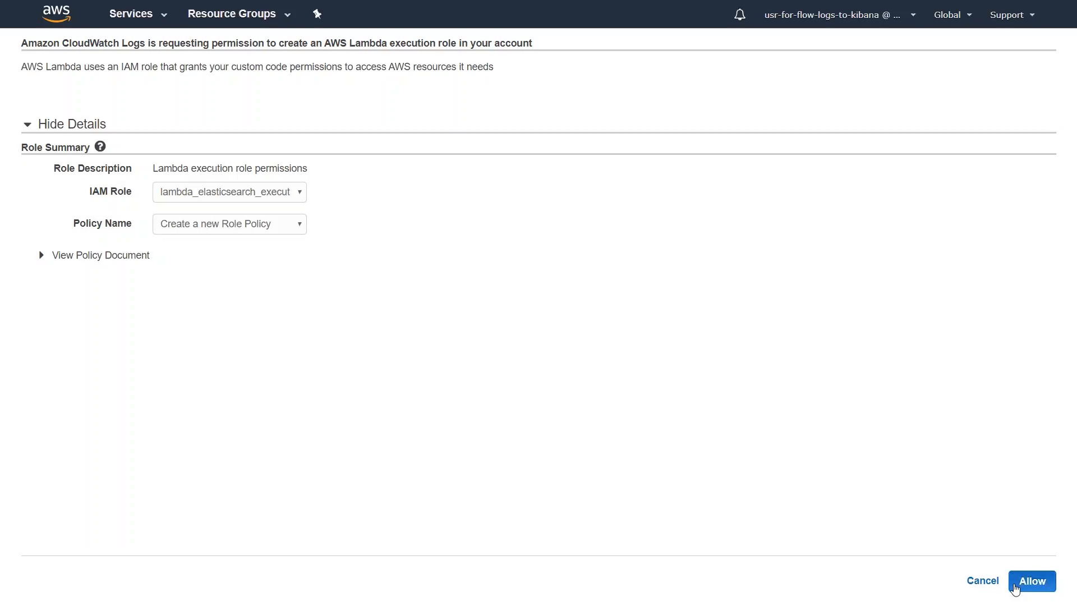
{"action": "left_click", "coordinate": [1031, 581]}
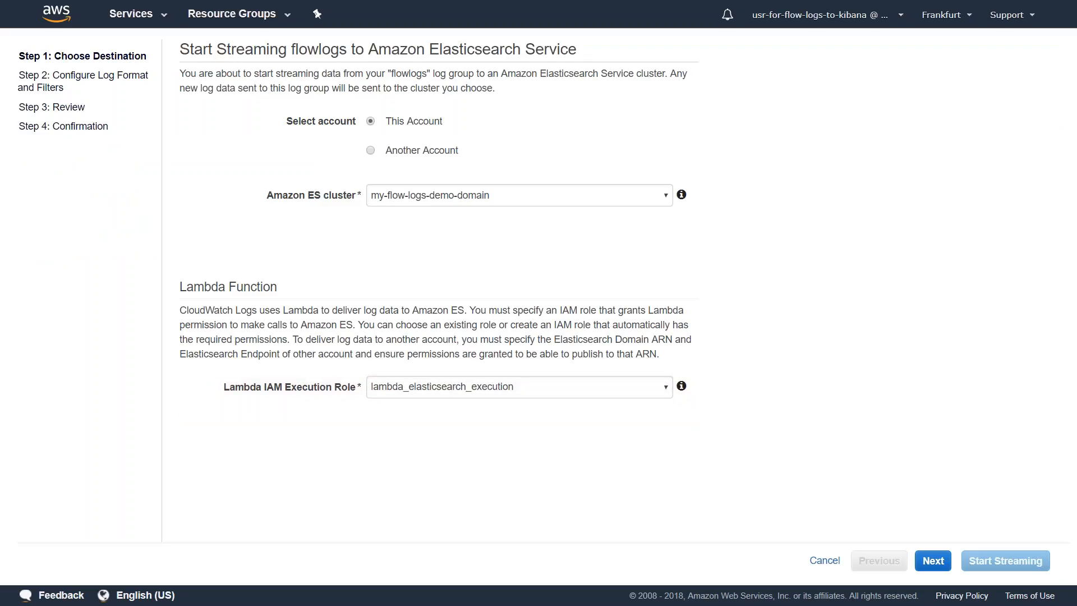
{"action": "mouse_move", "coordinate": [933, 560]}
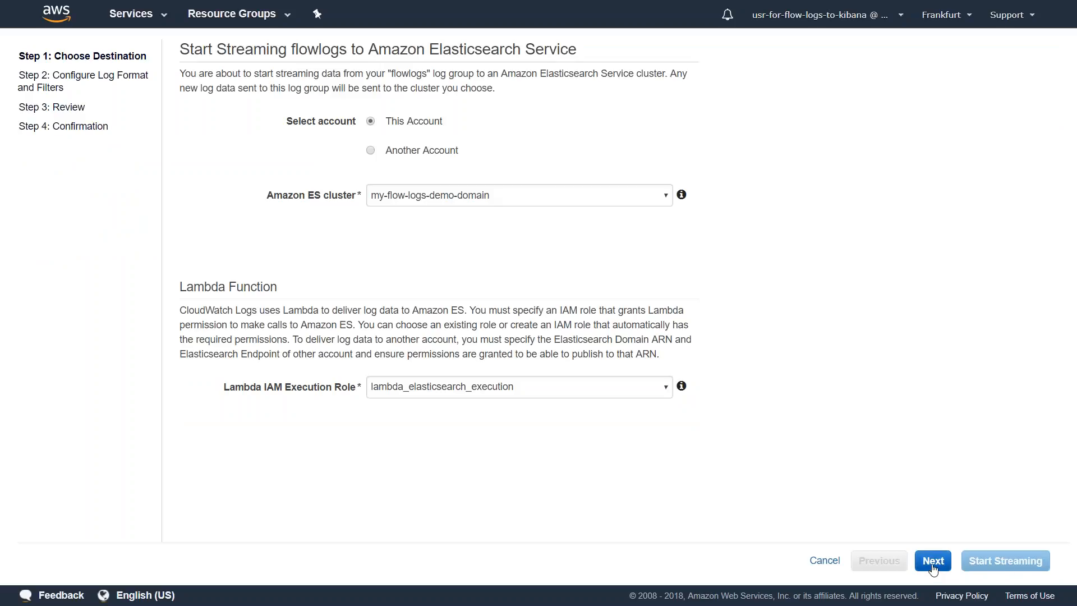
- Set the log format to Amazon VPC Flow Logs and test the filter pattern
{"action": "left_click", "coordinate": [933, 561]}
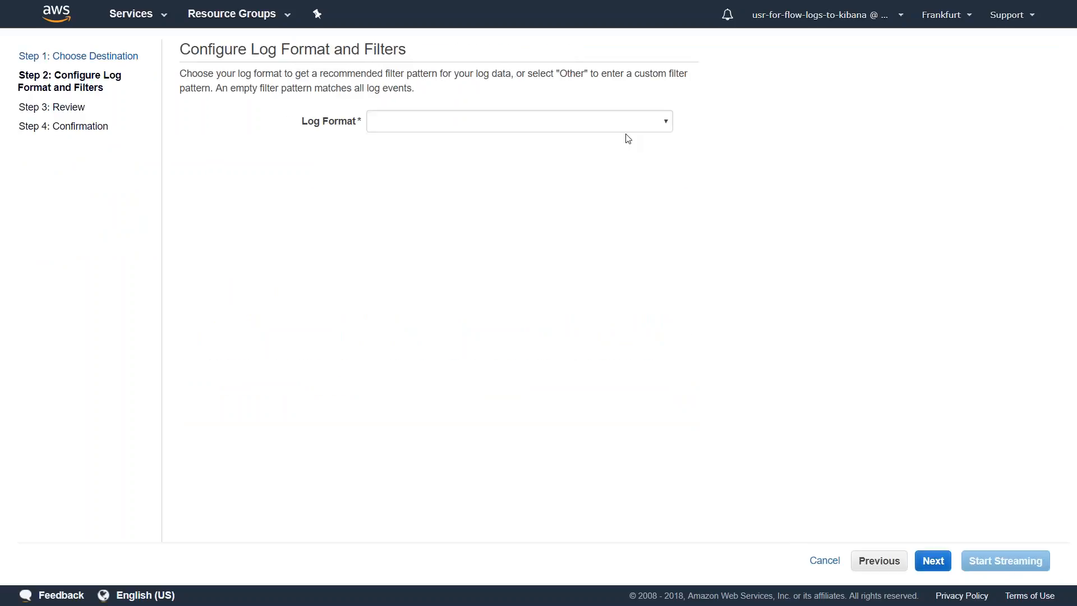
{"action": "mouse_move", "coordinate": [622, 114]}
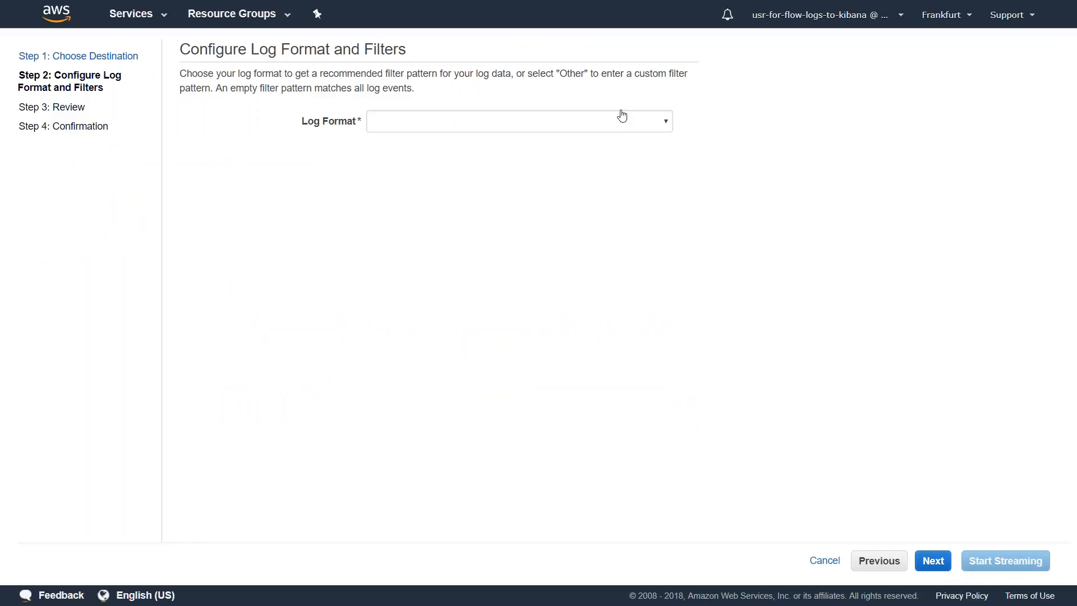
{"action": "left_click", "coordinate": [518, 122]}
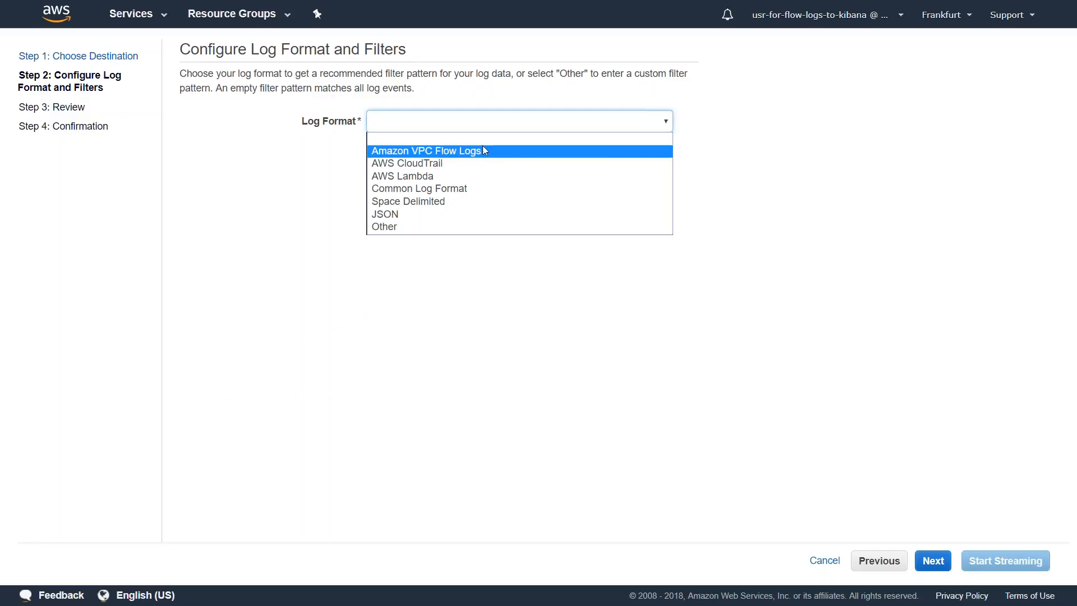
{"action": "left_click", "coordinate": [426, 150]}
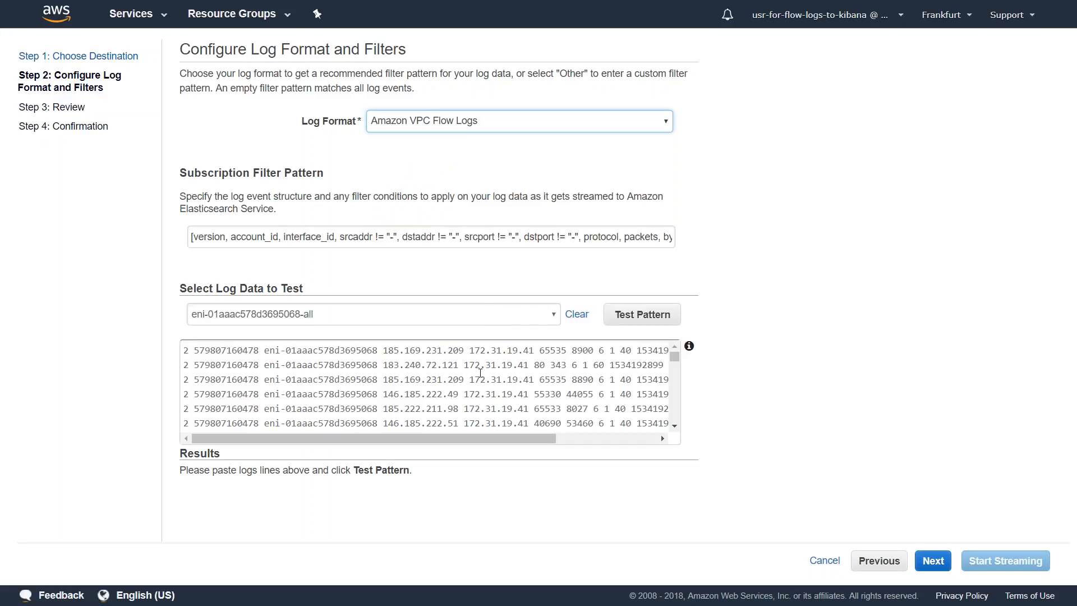
{"action": "mouse_move", "coordinate": [640, 314]}
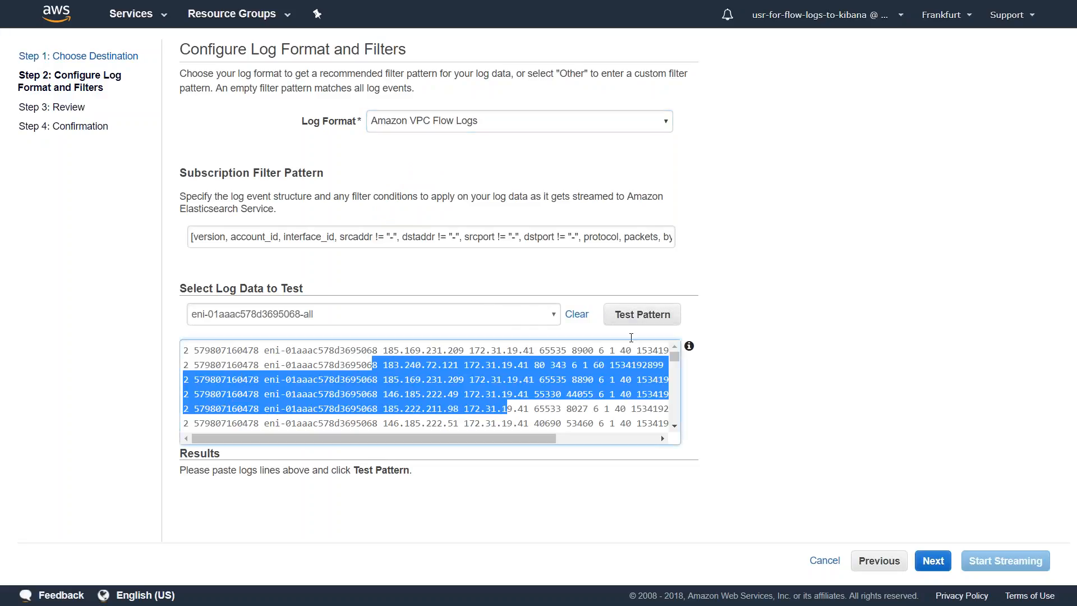
{"action": "left_click", "coordinate": [640, 315]}
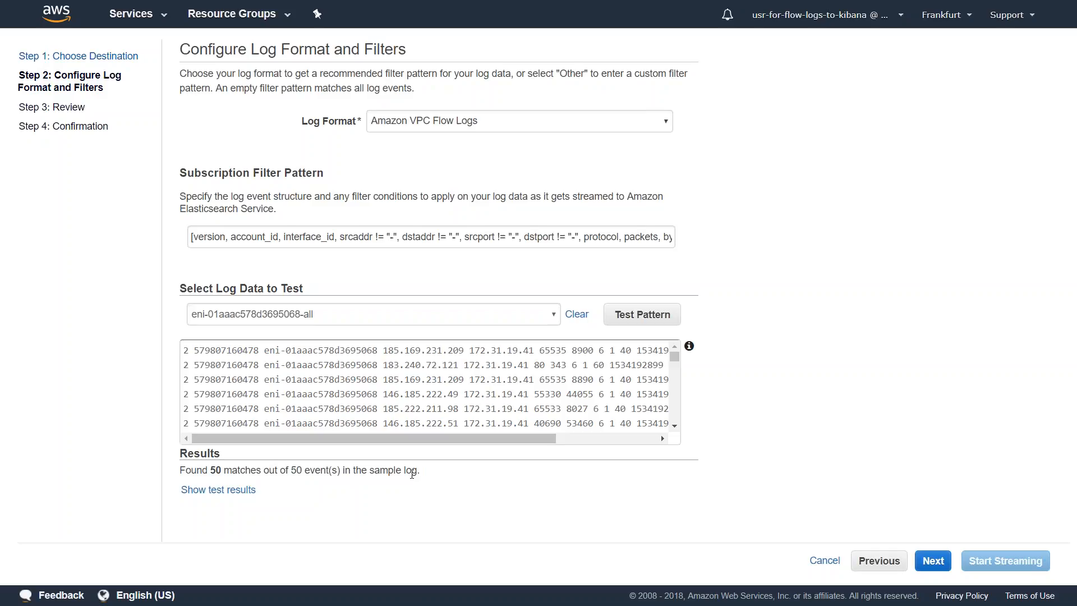
{"action": "mouse_move", "coordinate": [506, 518]}
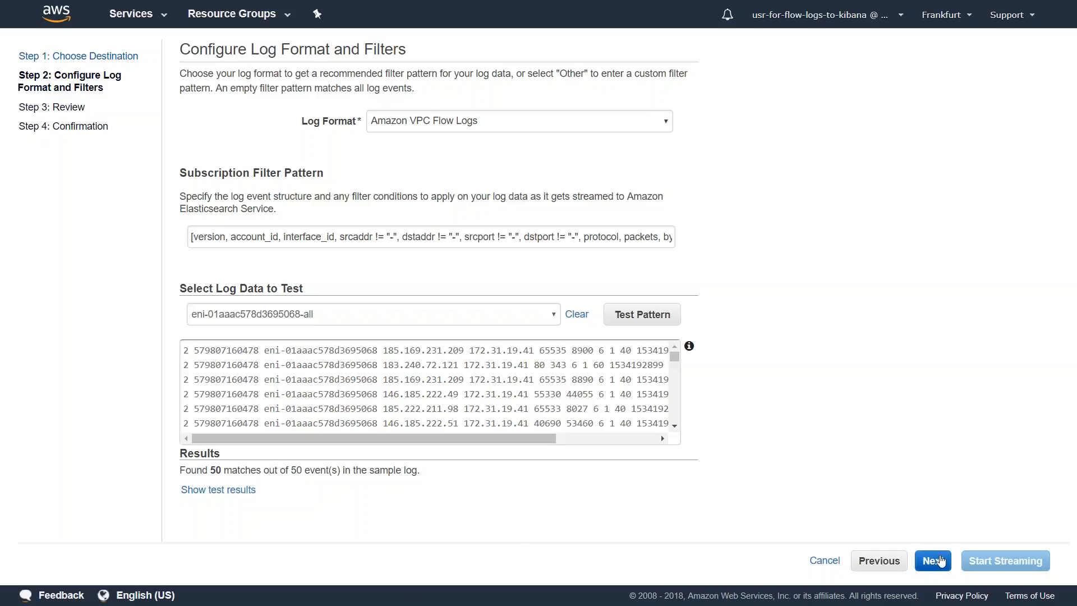
- Start streaming to the domain, then open the Elasticsearch domain overview
{"action": "left_click", "coordinate": [933, 560]}
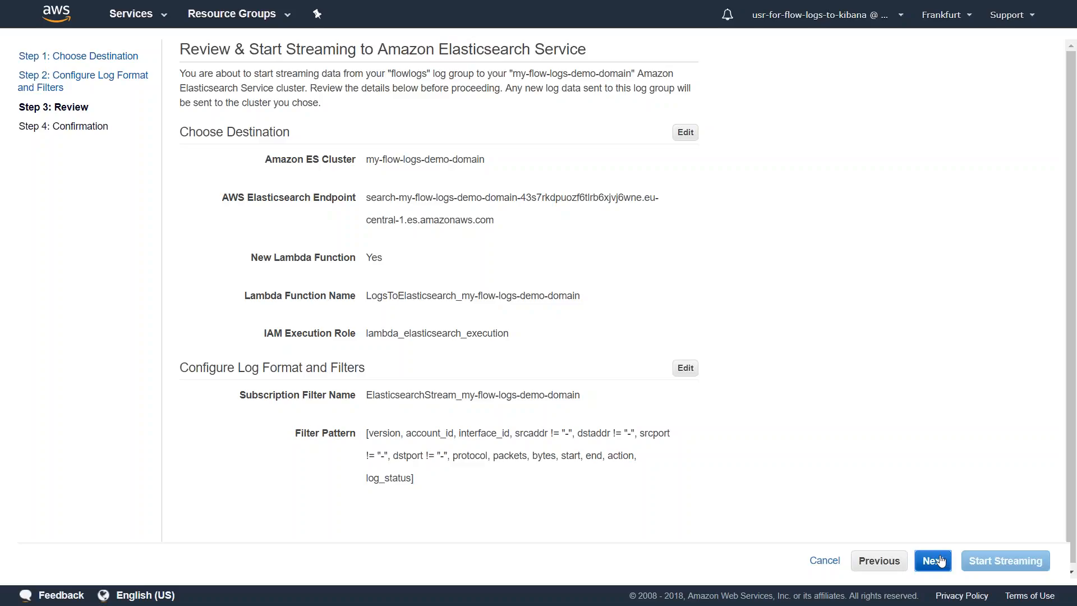
{"action": "left_click", "coordinate": [1004, 560]}
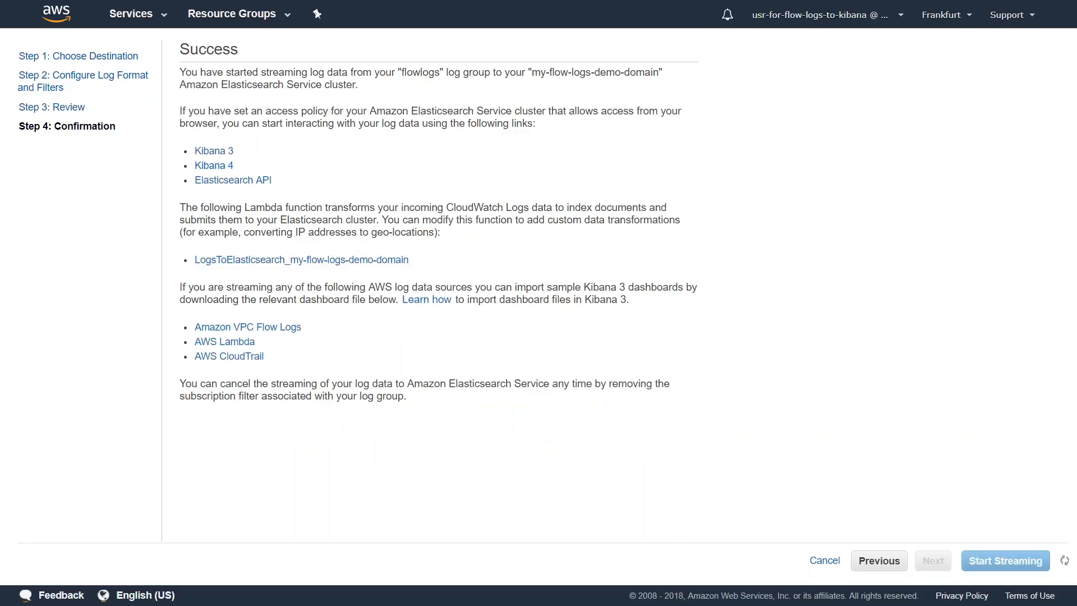
{"action": "left_click", "coordinate": [1004, 560]}
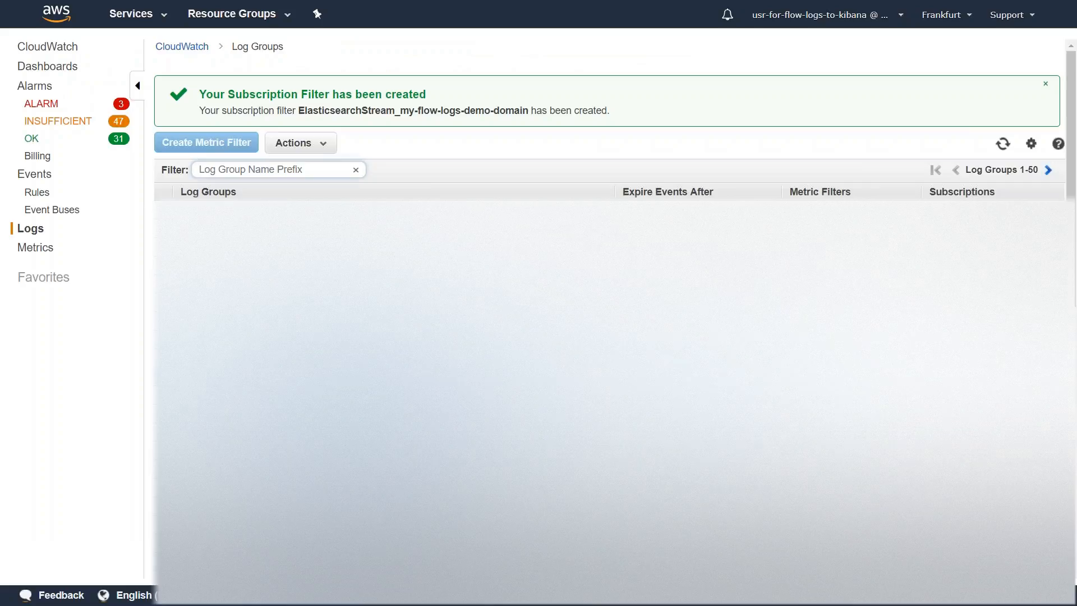
{"action": "double_click", "coordinate": [312, 94]}
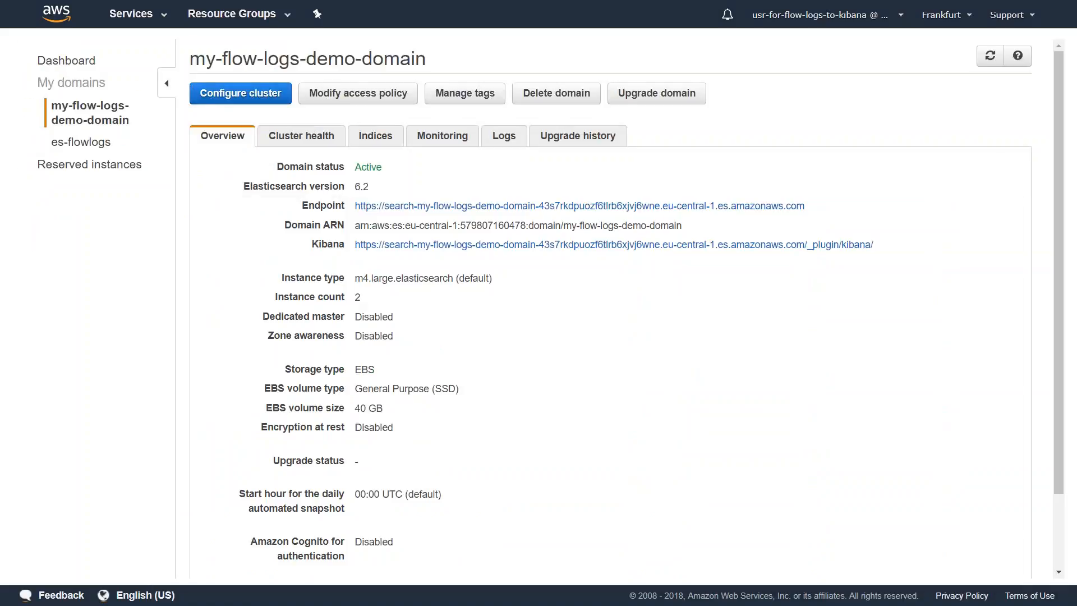
{"action": "mouse_move", "coordinate": [547, 245]}
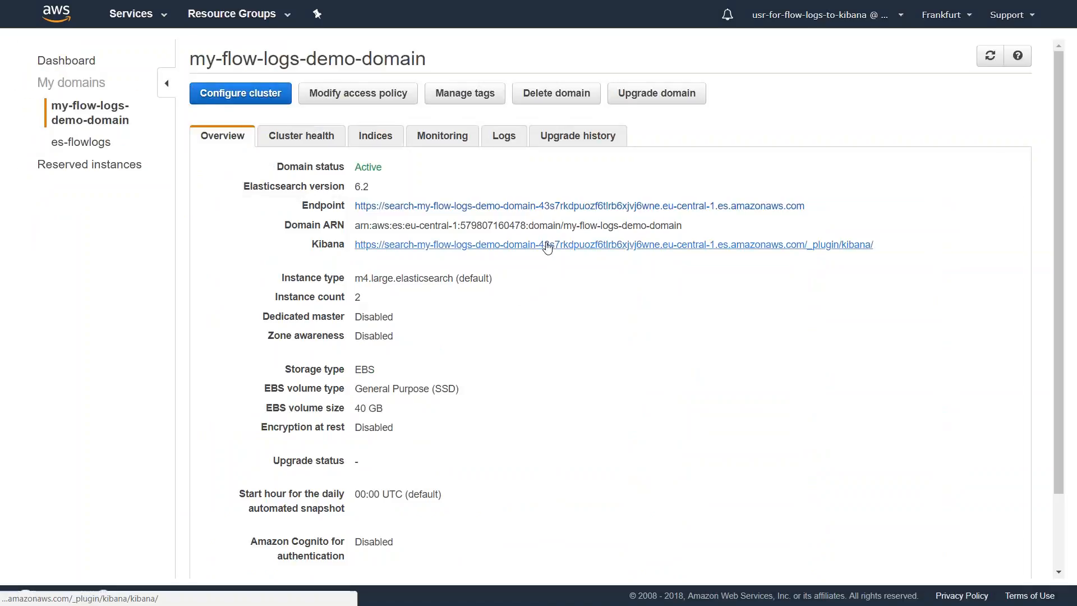
{"action": "mouse_move", "coordinate": [548, 247]}
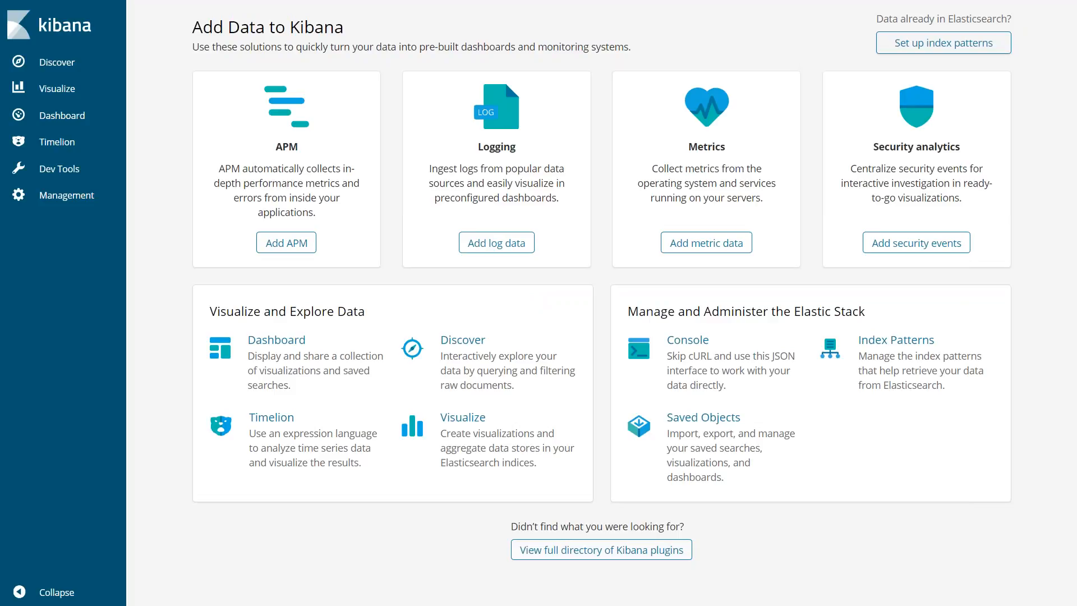
{"action": "mouse_move", "coordinate": [402, 199]}
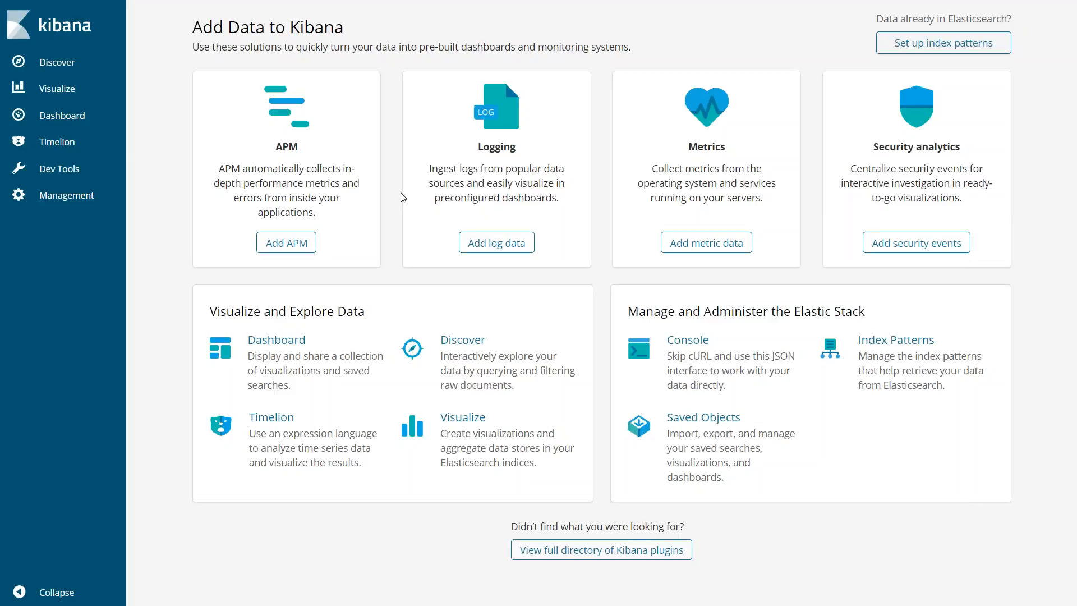
{"action": "left_click", "coordinate": [68, 195]}
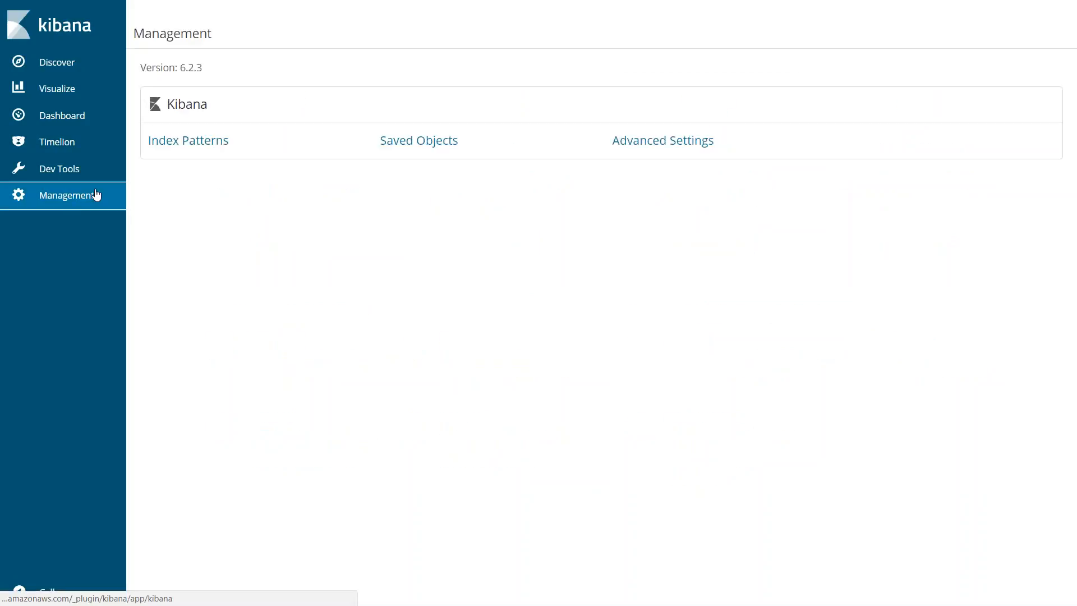
{"action": "left_click", "coordinate": [187, 140]}
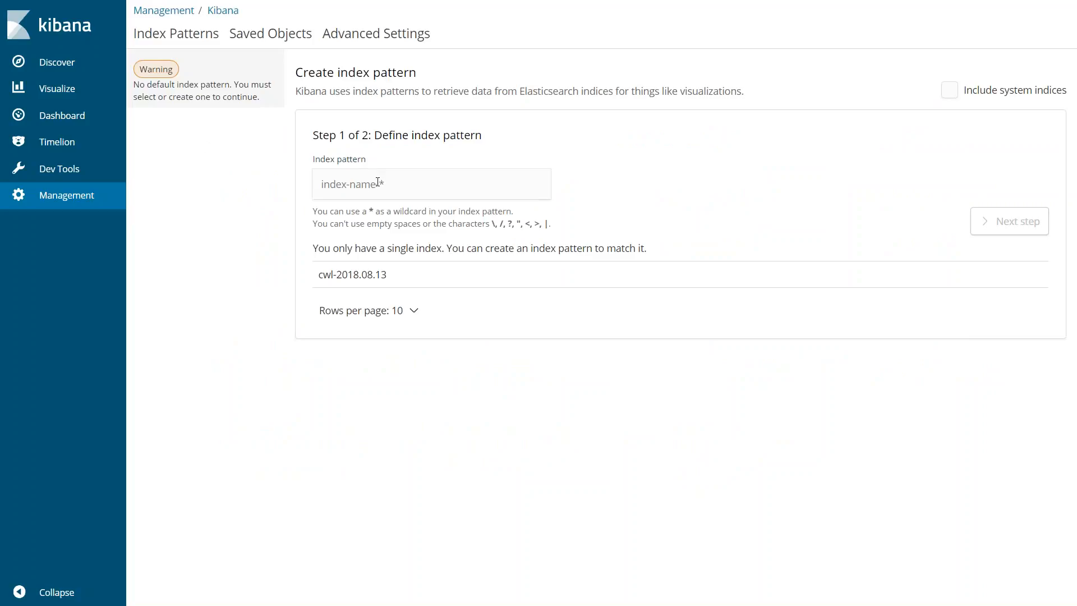
{"action": "left_click", "coordinate": [432, 183]}
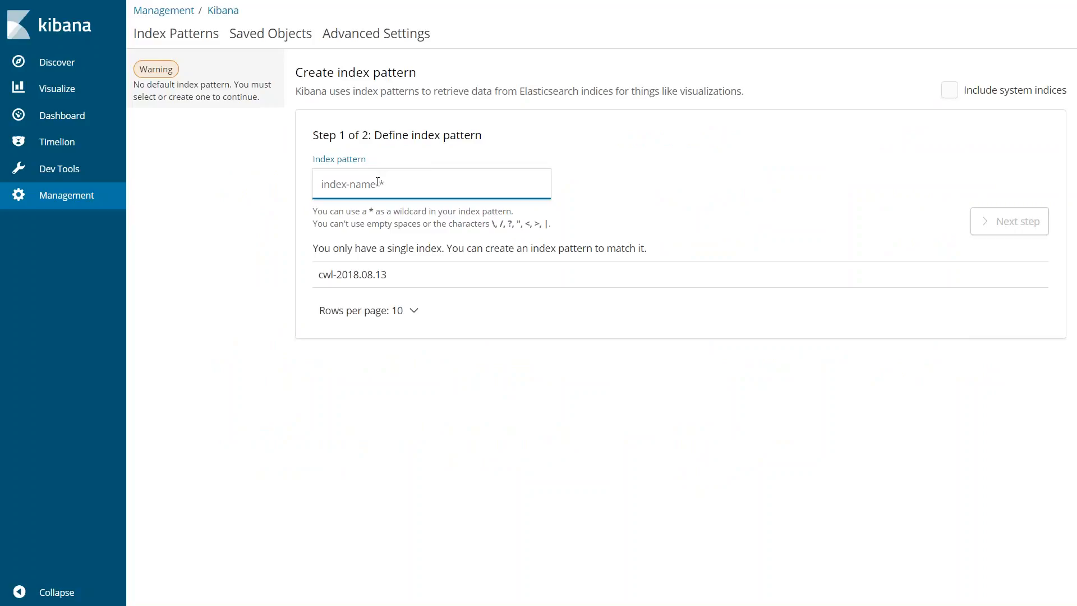
{"action": "type", "text": "cwl*"}
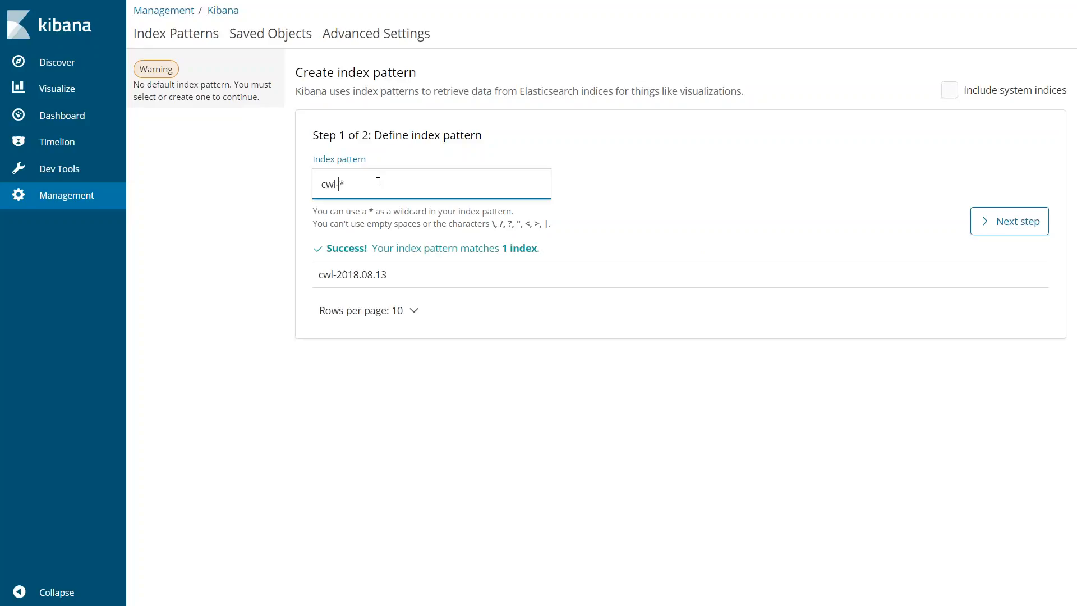
{"action": "type", "text": "-"}
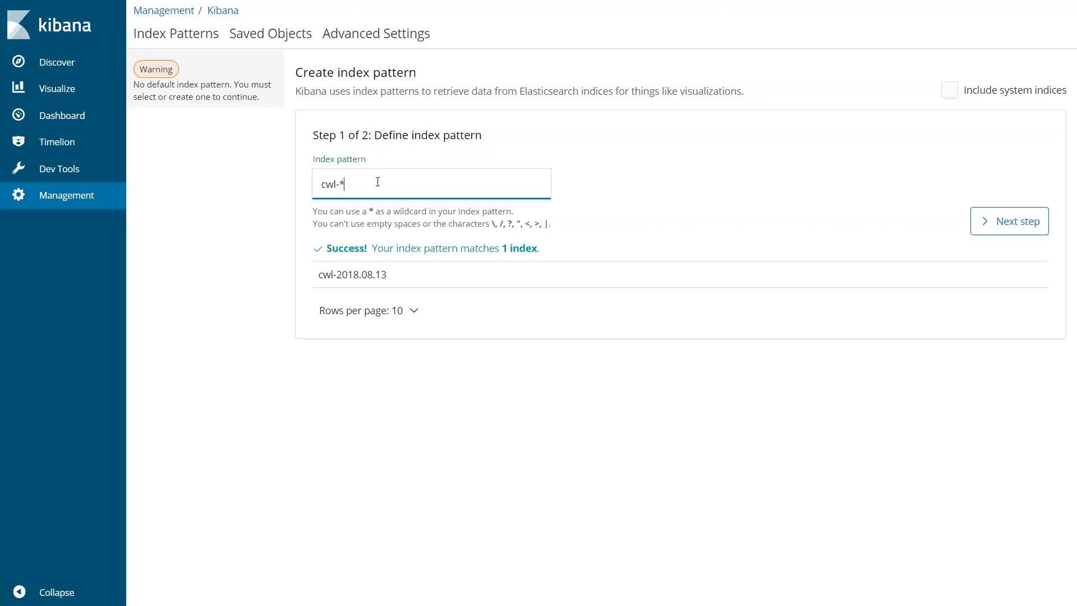
{"action": "mouse_move", "coordinate": [762, 184]}
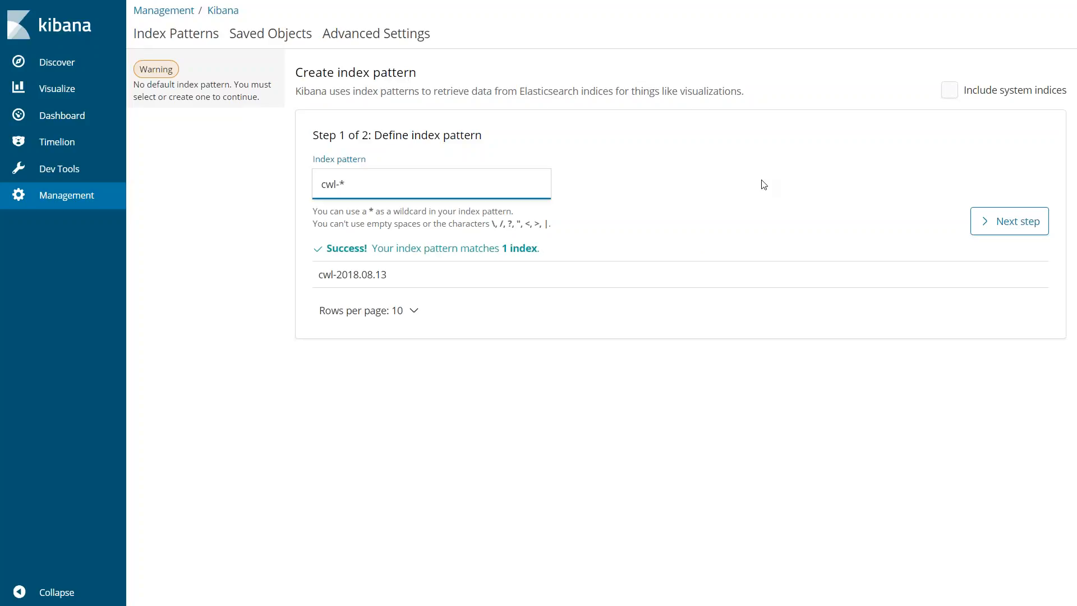
{"action": "left_click", "coordinate": [1010, 221]}
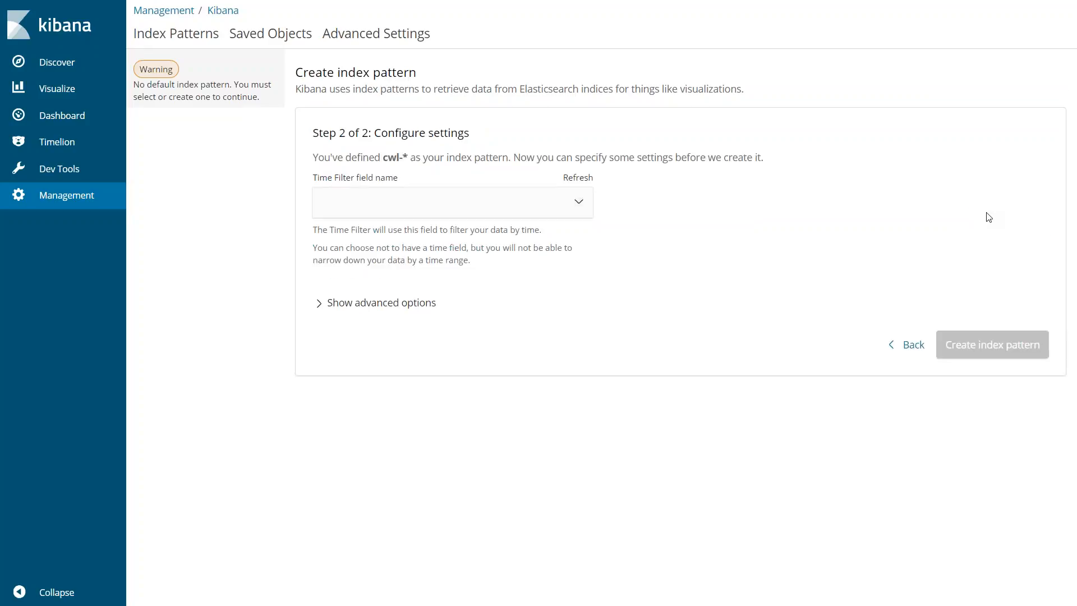
{"action": "left_click", "coordinate": [451, 201]}
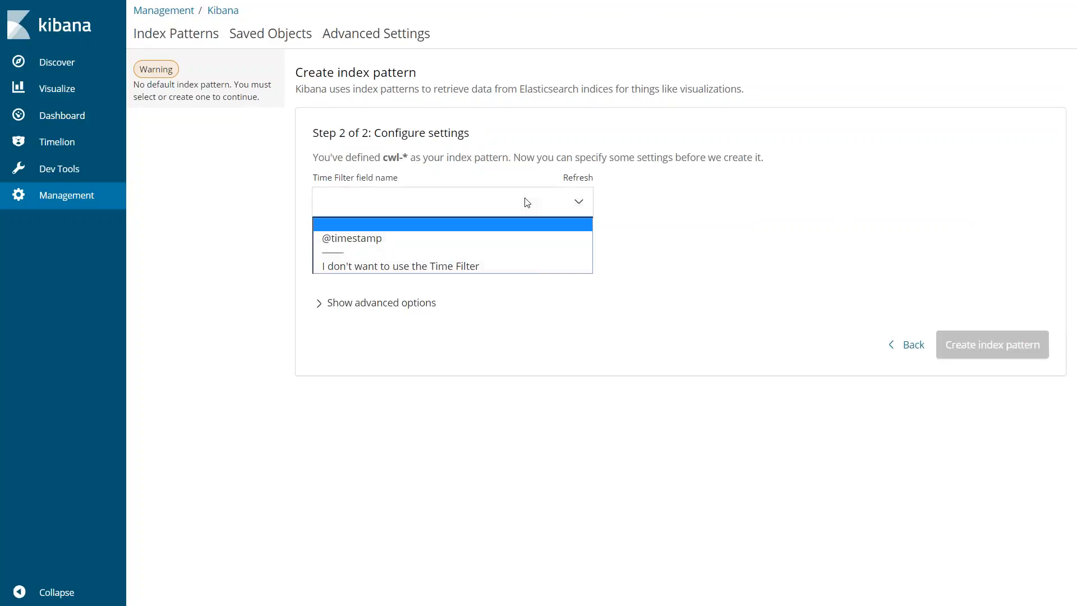
{"action": "mouse_move", "coordinate": [352, 238]}
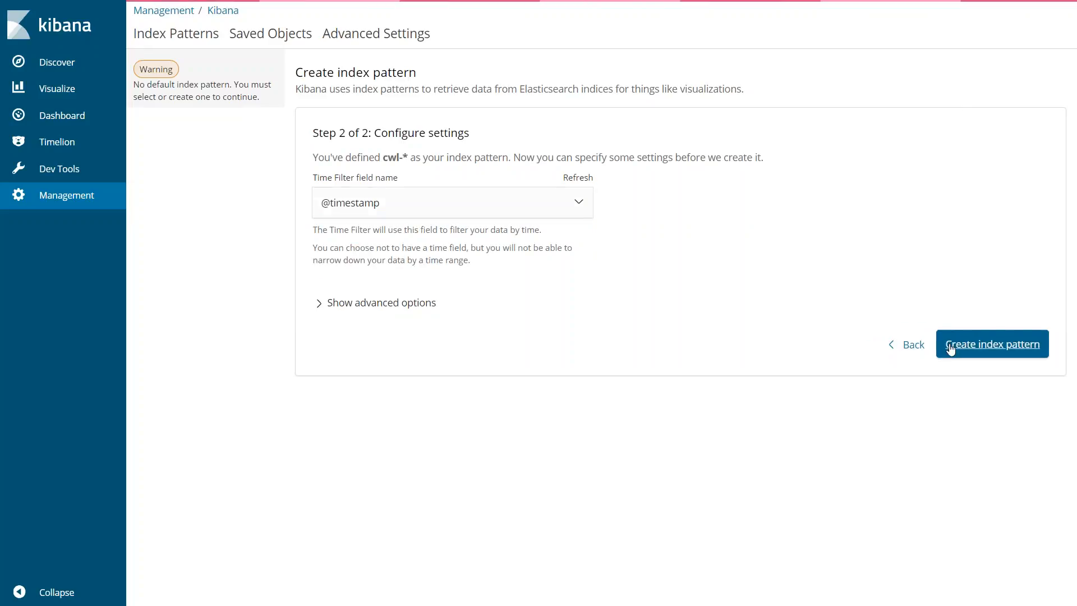
- Create the cwl-* pattern and browse its fields, such as bytes, action.keyword, and protocol
{"action": "left_click", "coordinate": [991, 344]}
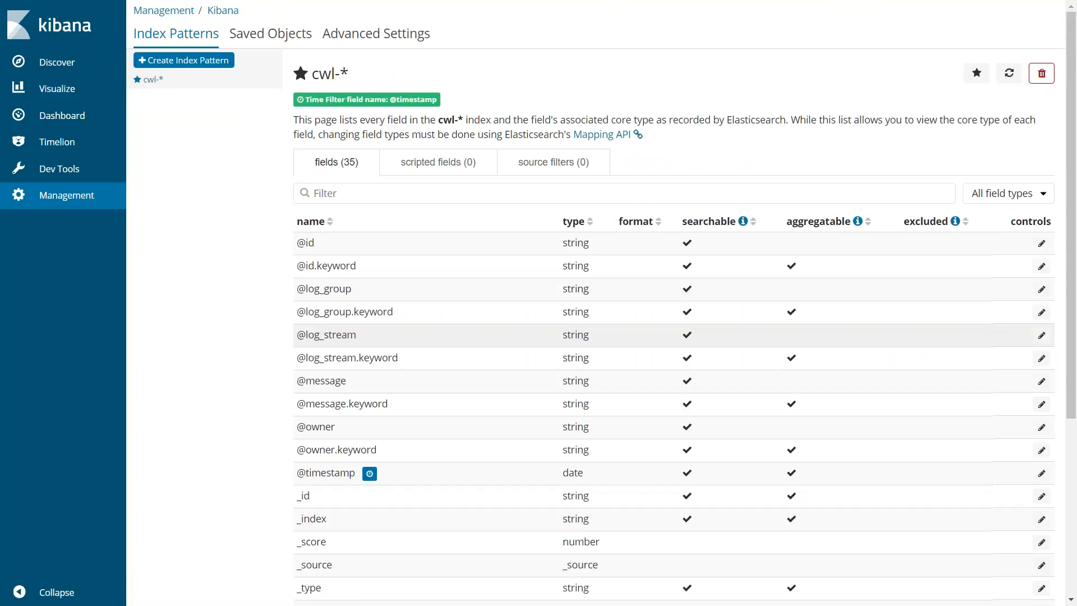
{"action": "mouse_move", "coordinate": [345, 178]}
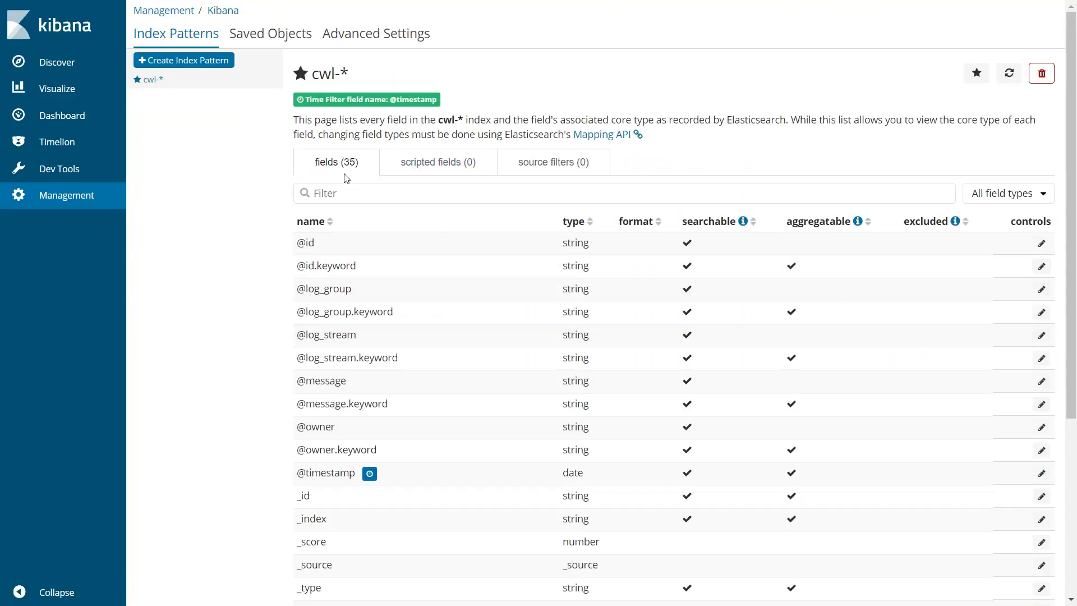
{"action": "scroll", "scroll_direction": "down", "scroll_amount": 3}
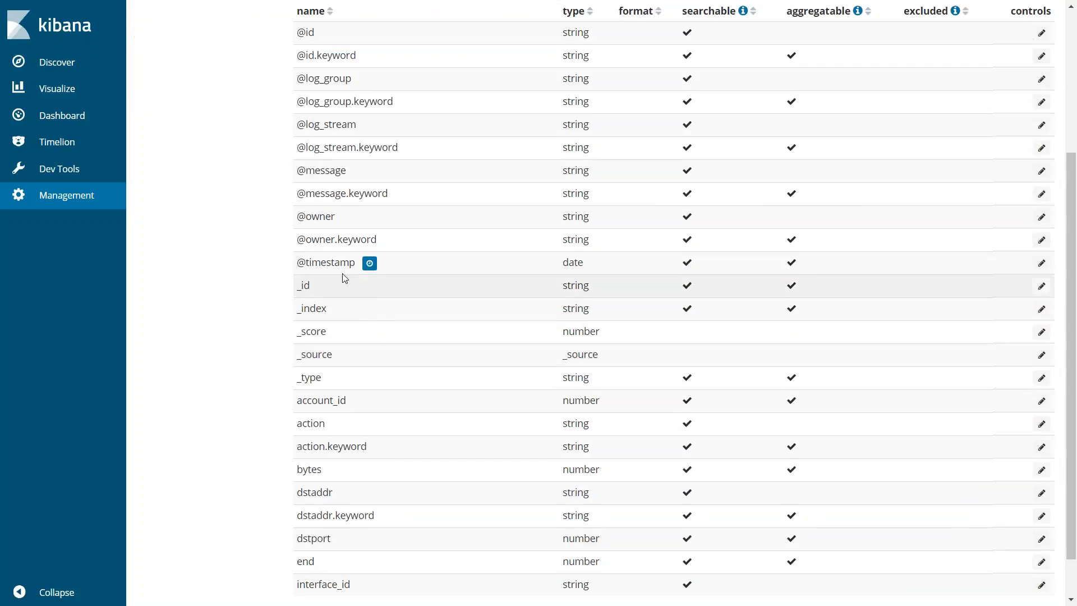
{"action": "scroll", "scroll_direction": "down", "scroll_amount": 3}
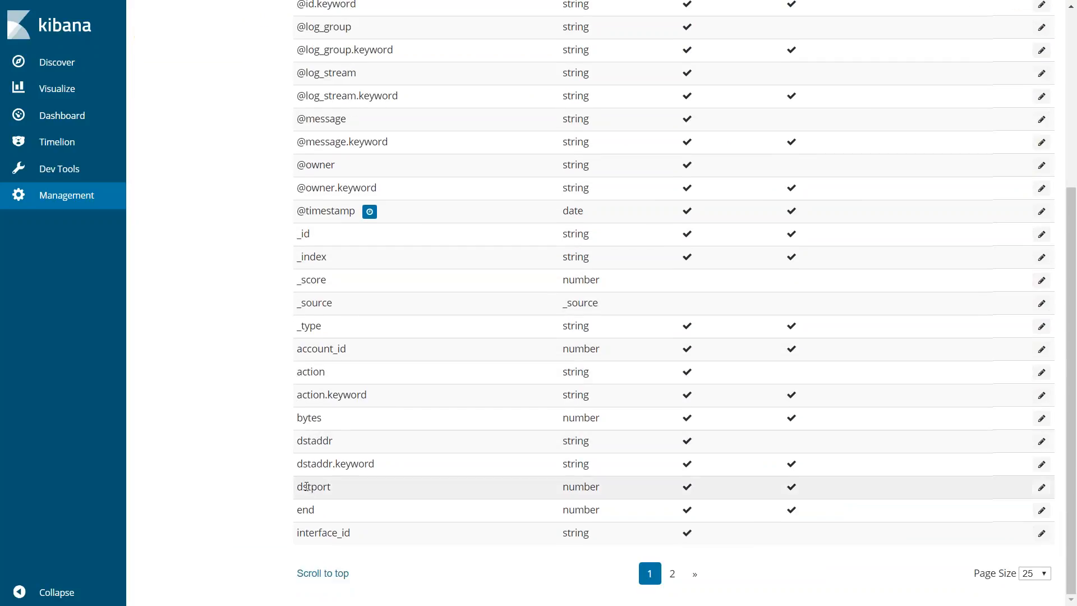
{"action": "double_click", "coordinate": [315, 486]}
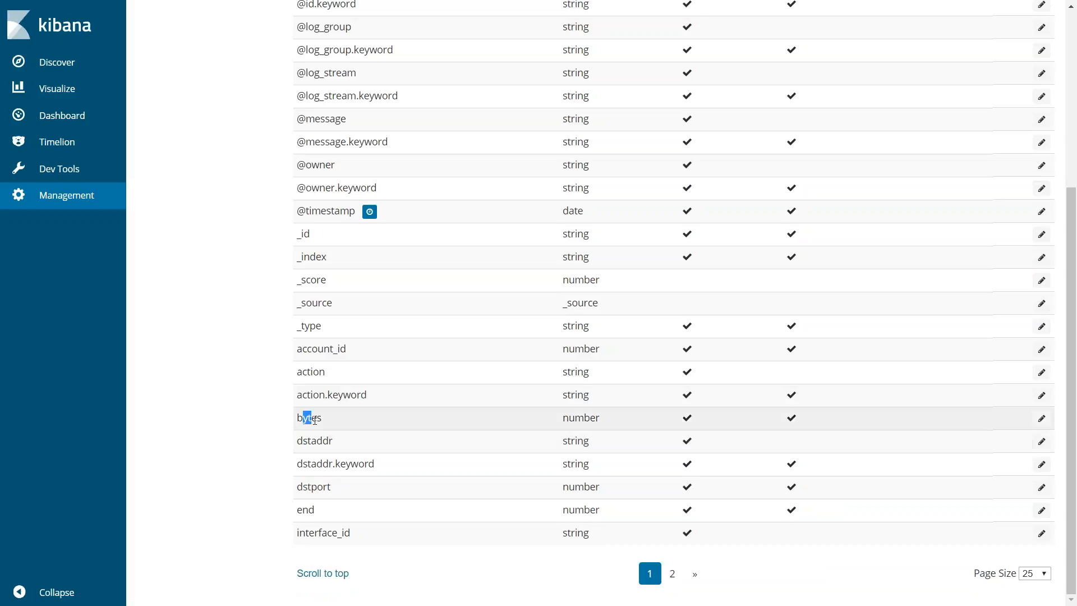
{"action": "double_click", "coordinate": [310, 371]}
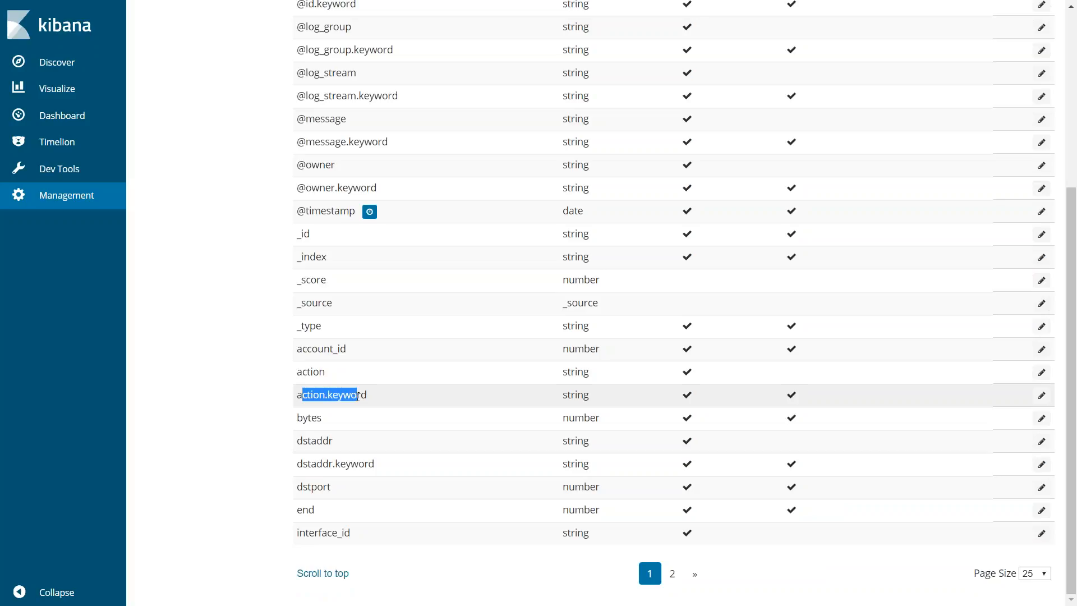
{"action": "mouse_move", "coordinate": [673, 574]}
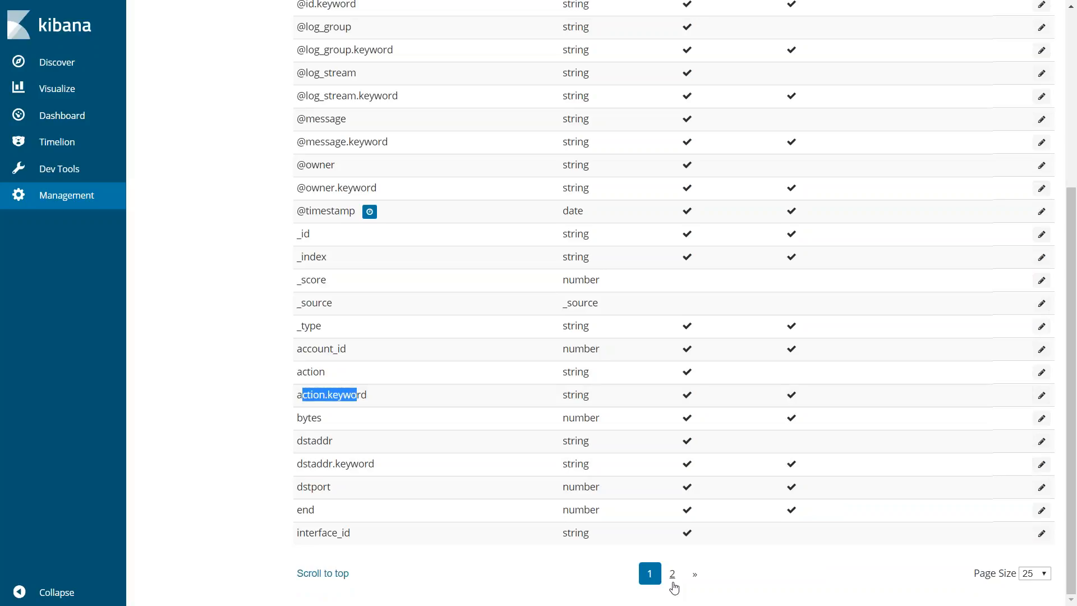
{"action": "left_click", "coordinate": [672, 573]}
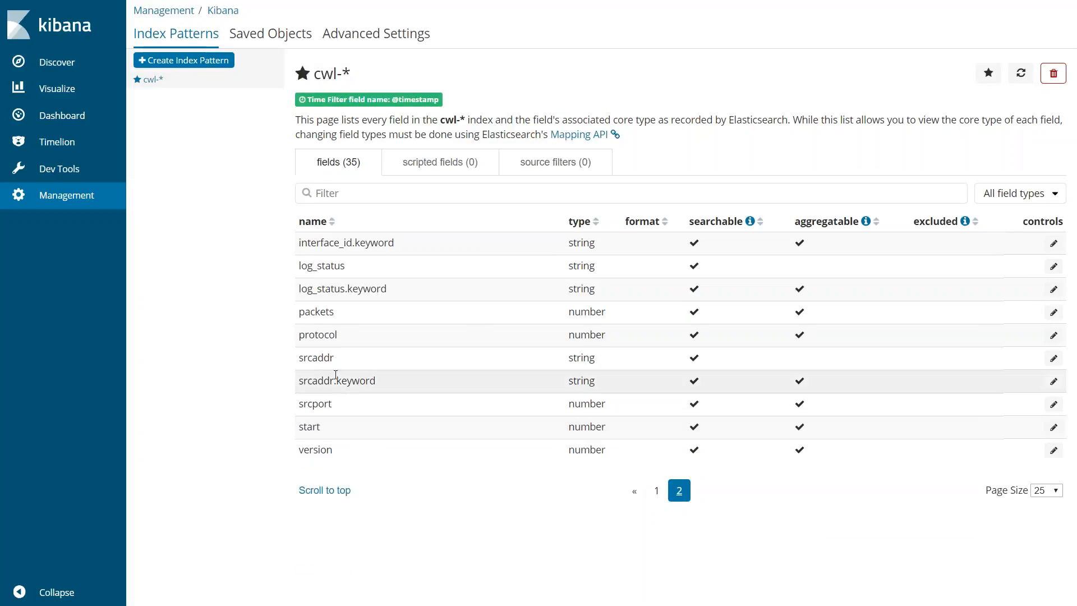
{"action": "double_click", "coordinate": [314, 404]}
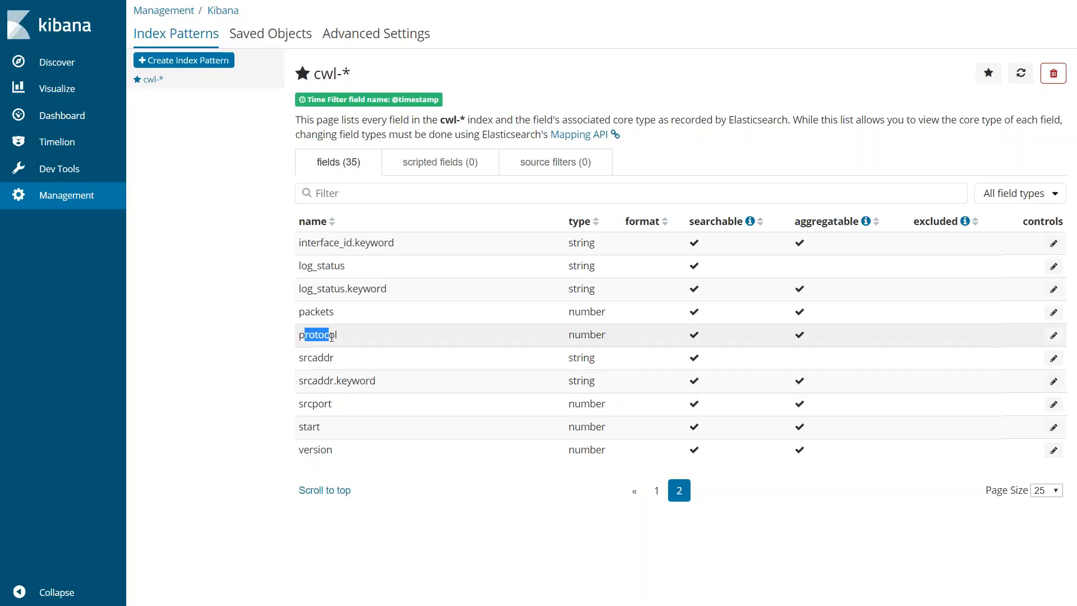
{"action": "mouse_move", "coordinate": [57, 88]}
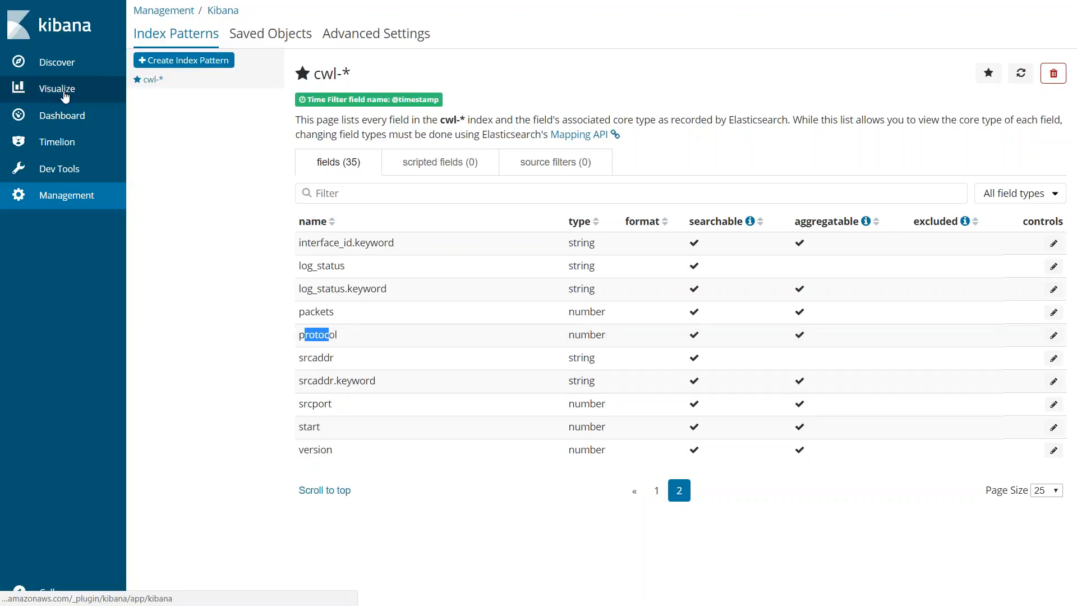
- Load the 1,211 cwl-* hits in Discover, then view the saved visualizations list
{"action": "left_click", "coordinate": [57, 61]}
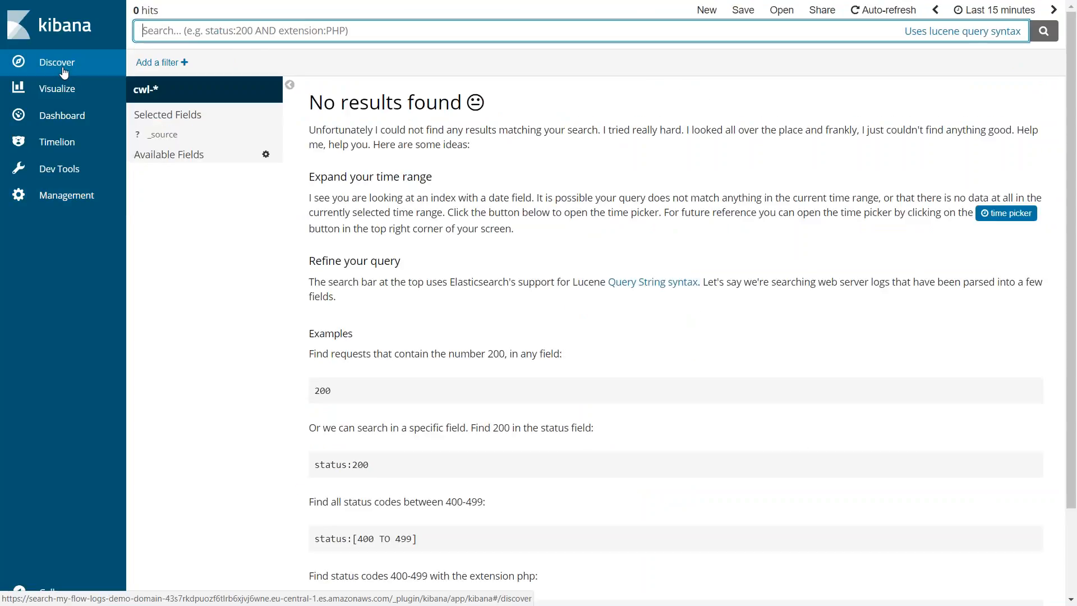
{"action": "mouse_move", "coordinate": [351, 225]}
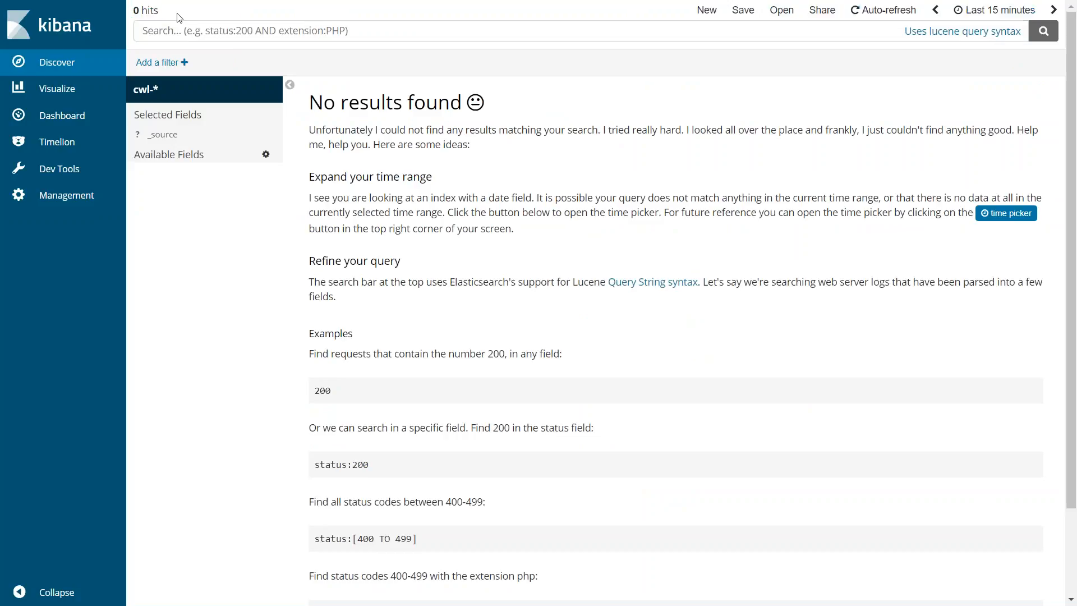
{"action": "mouse_move", "coordinate": [198, 25]}
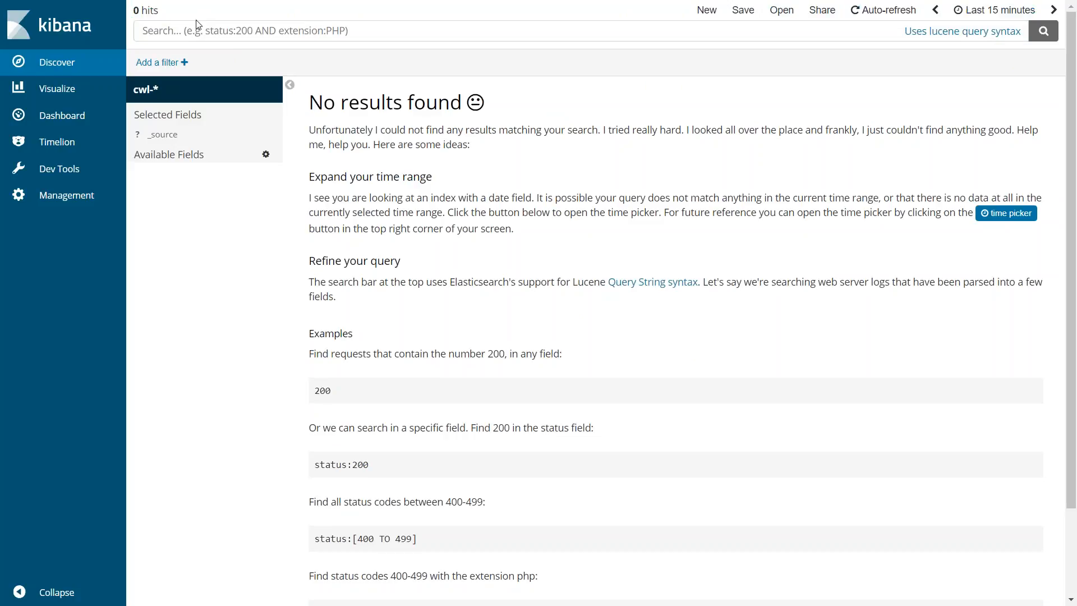
{"action": "mouse_move", "coordinate": [807, 313]}
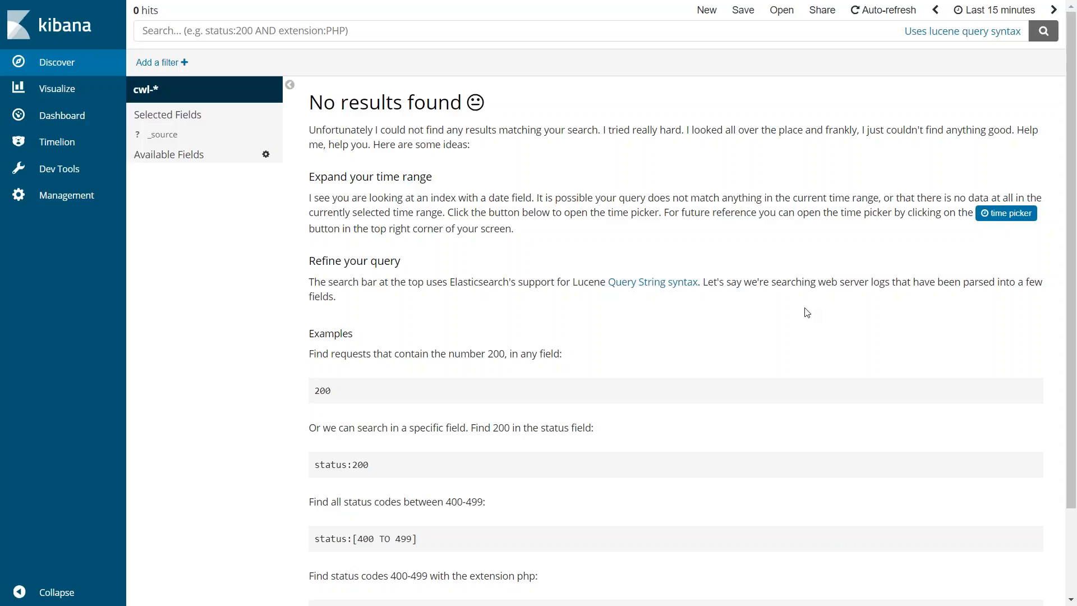
{"action": "mouse_move", "coordinate": [848, 116]}
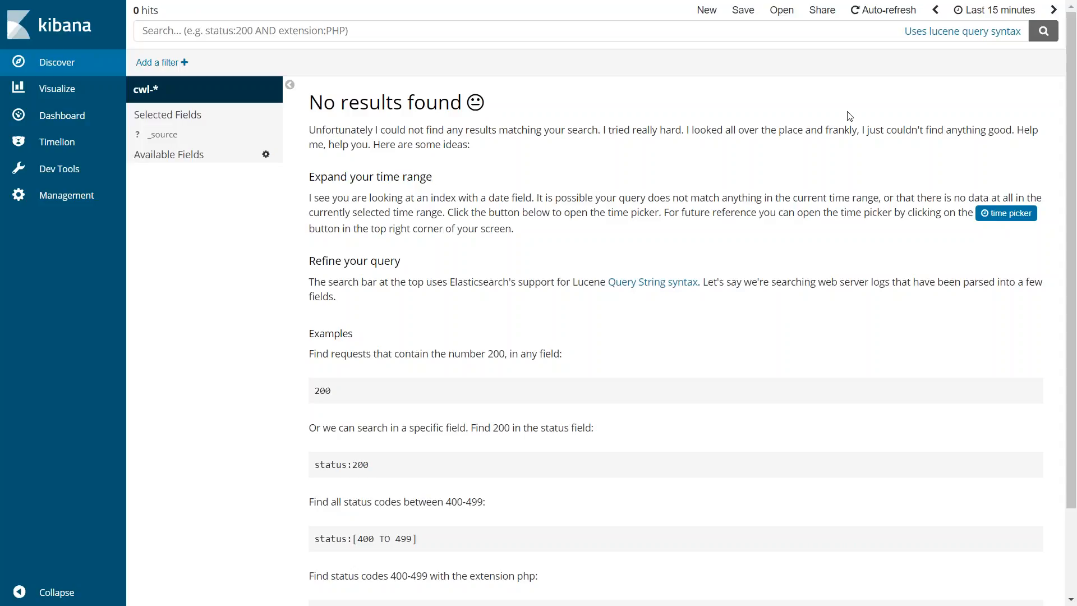
{"action": "left_click", "coordinate": [884, 9]}
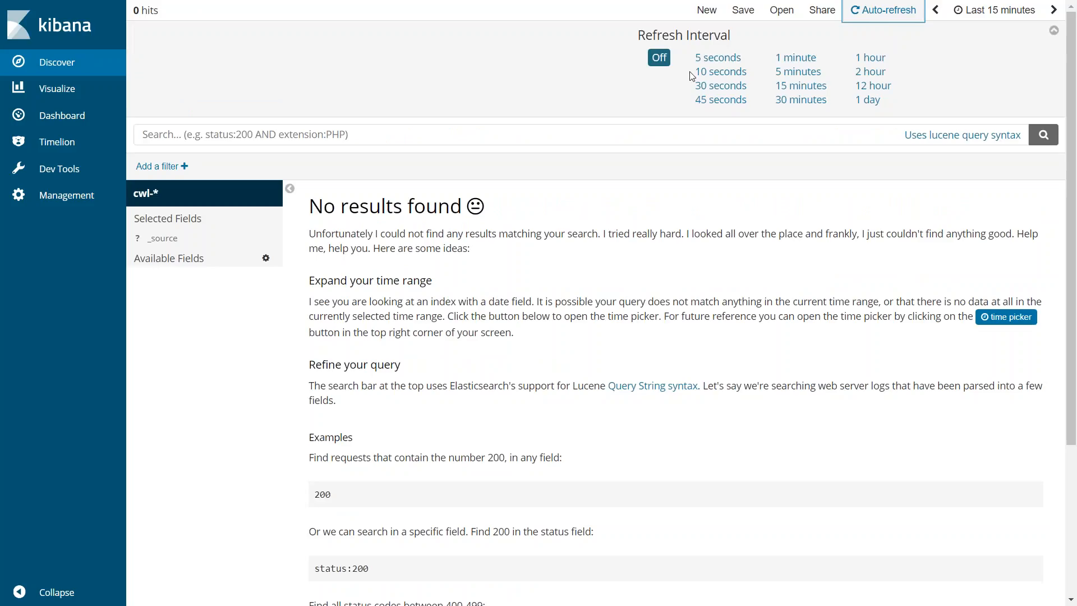
{"action": "left_click", "coordinate": [58, 89]}
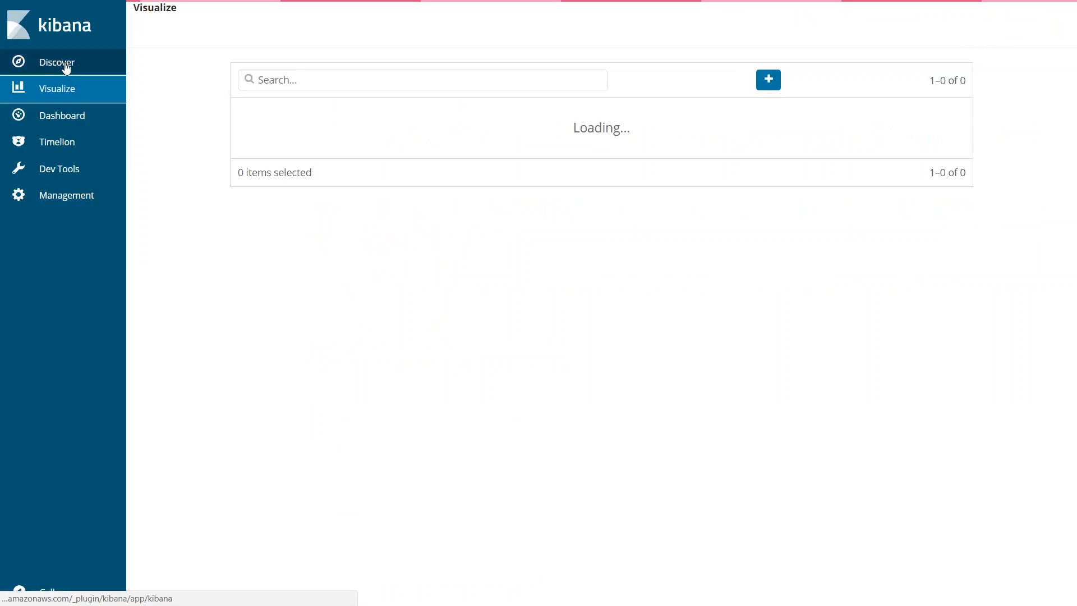
{"action": "left_click", "coordinate": [57, 63]}
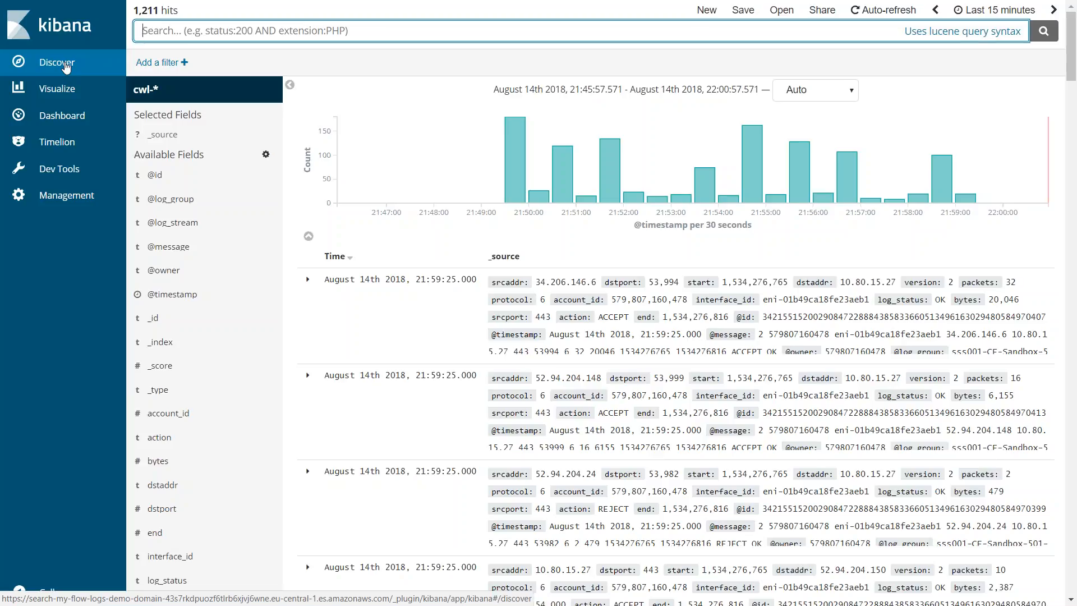
{"action": "left_click", "coordinate": [57, 88]}
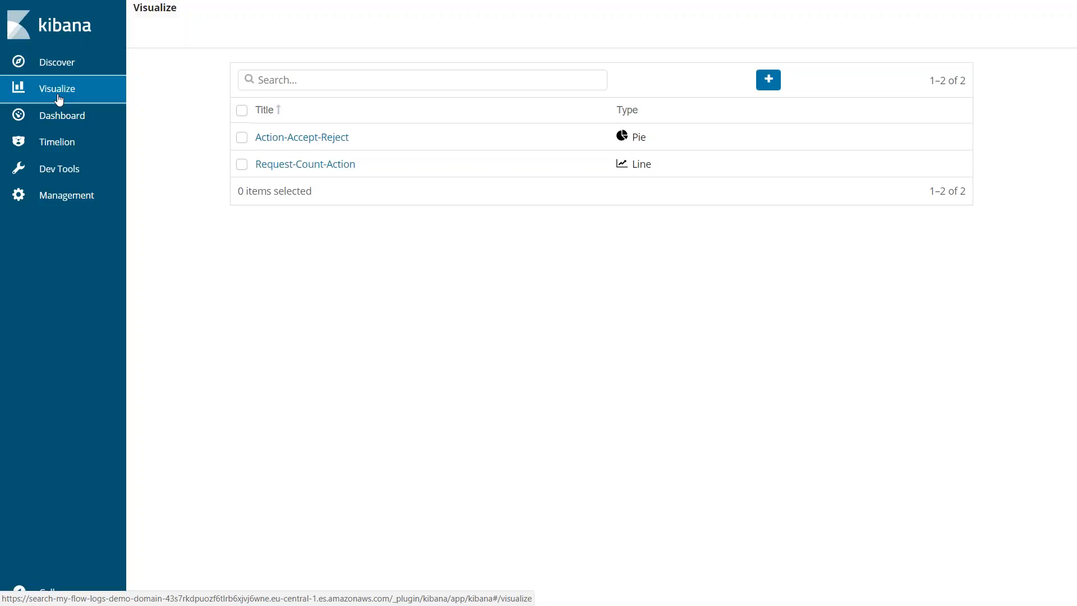
- Create a new Pie visualization using the cwl-* index pattern
{"action": "left_click", "coordinate": [768, 80]}
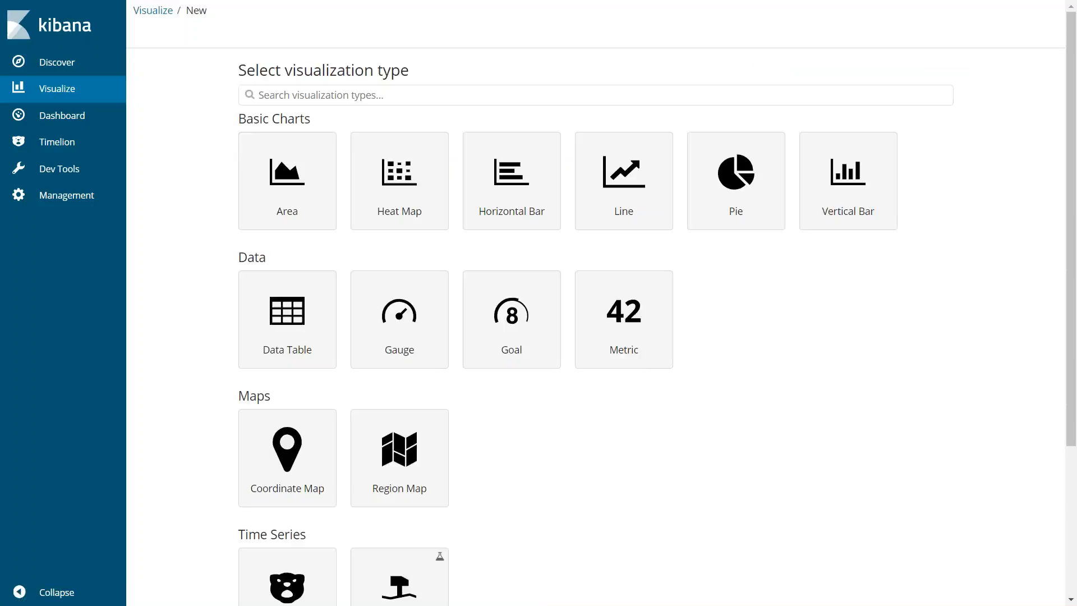
{"action": "mouse_move", "coordinate": [735, 172]}
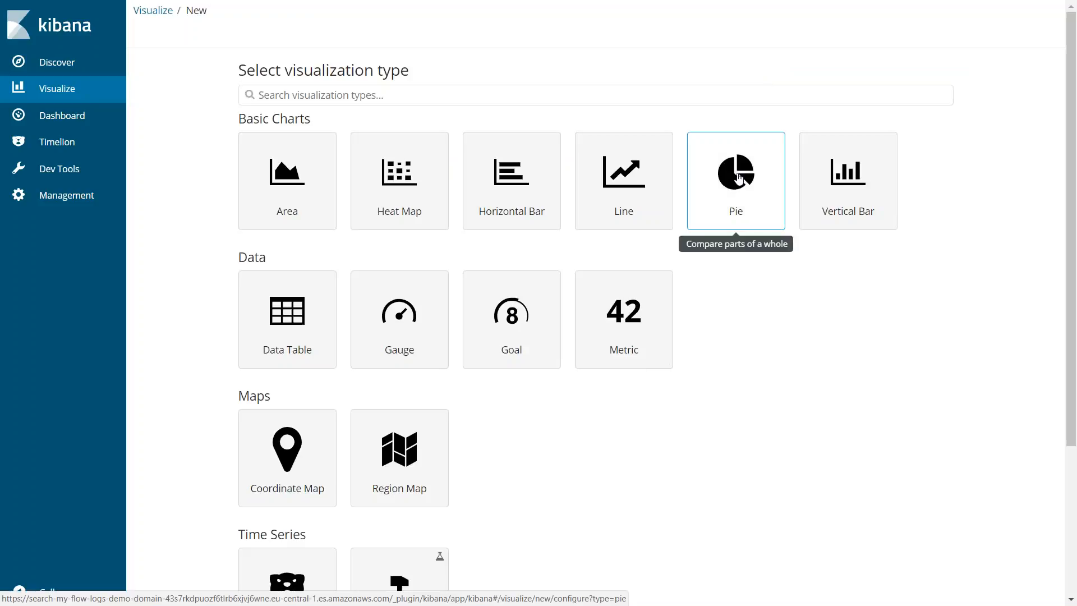
{"action": "left_click", "coordinate": [735, 180]}
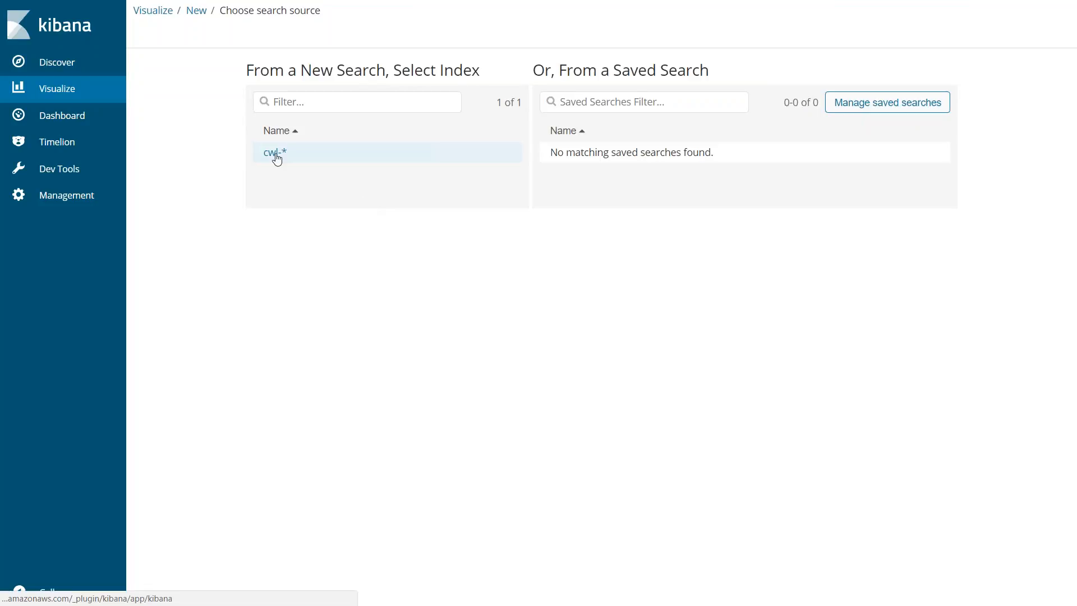
{"action": "left_click", "coordinate": [274, 152]}
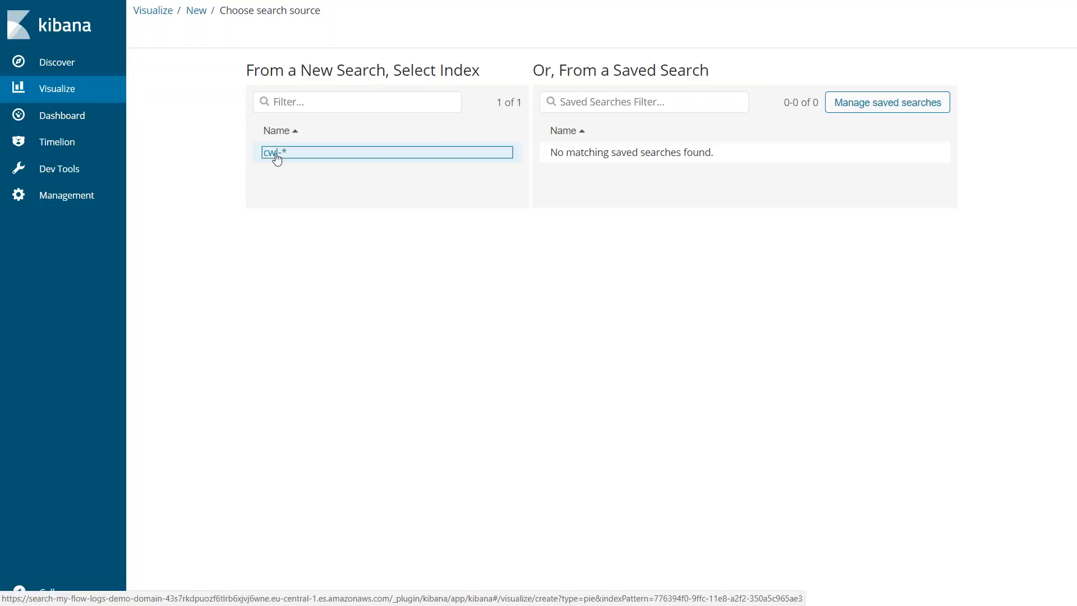
{"action": "left_click", "coordinate": [386, 152]}
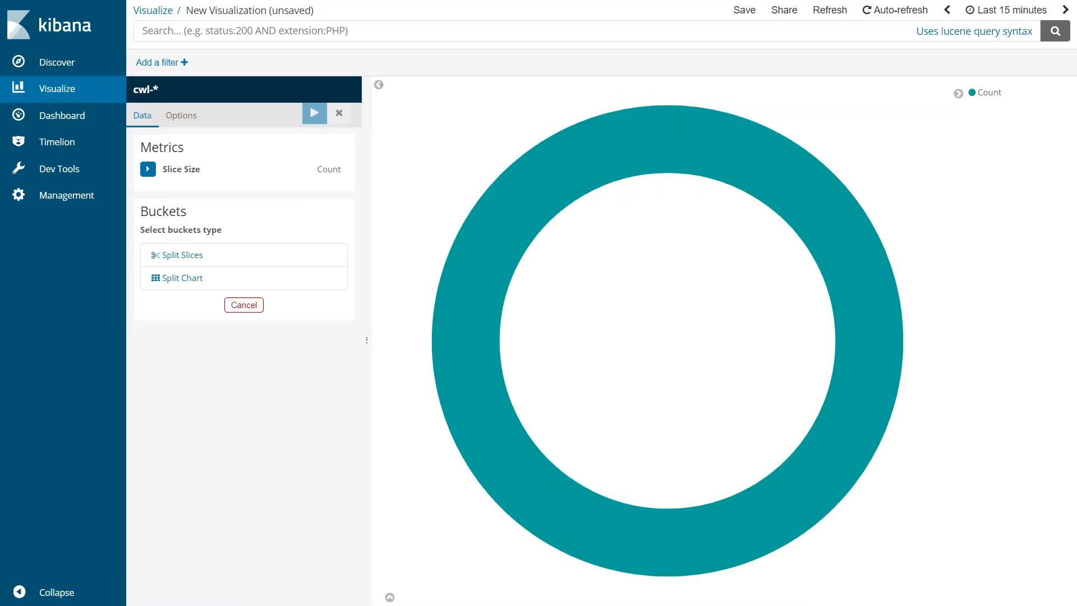
{"action": "mouse_move", "coordinate": [237, 221]}
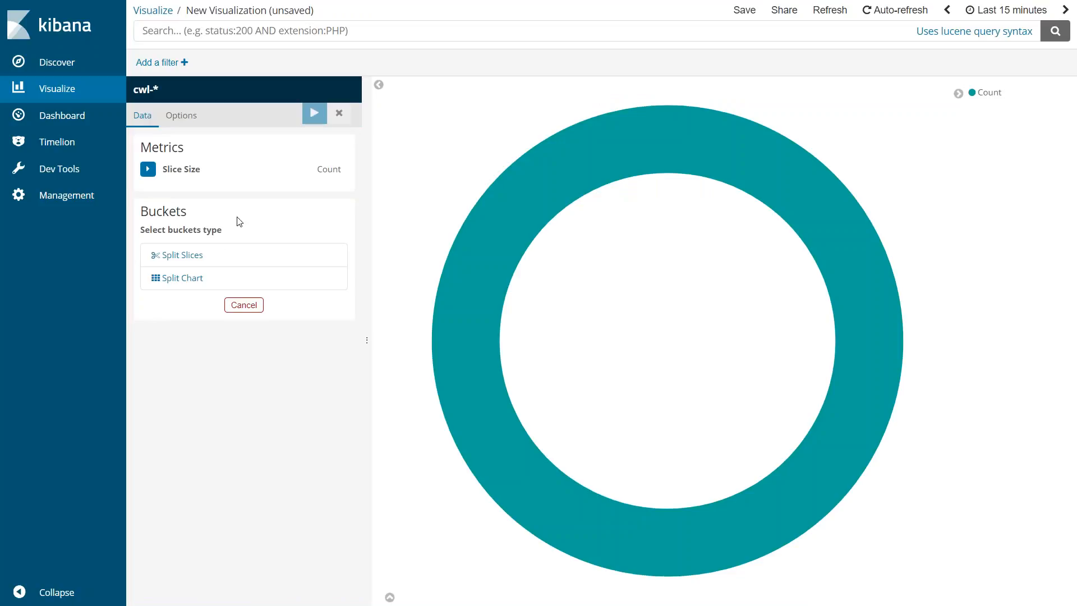
- Split slices by Terms on action.keyword, size 2, custom label Accept-Reject
{"action": "left_click", "coordinate": [181, 255]}
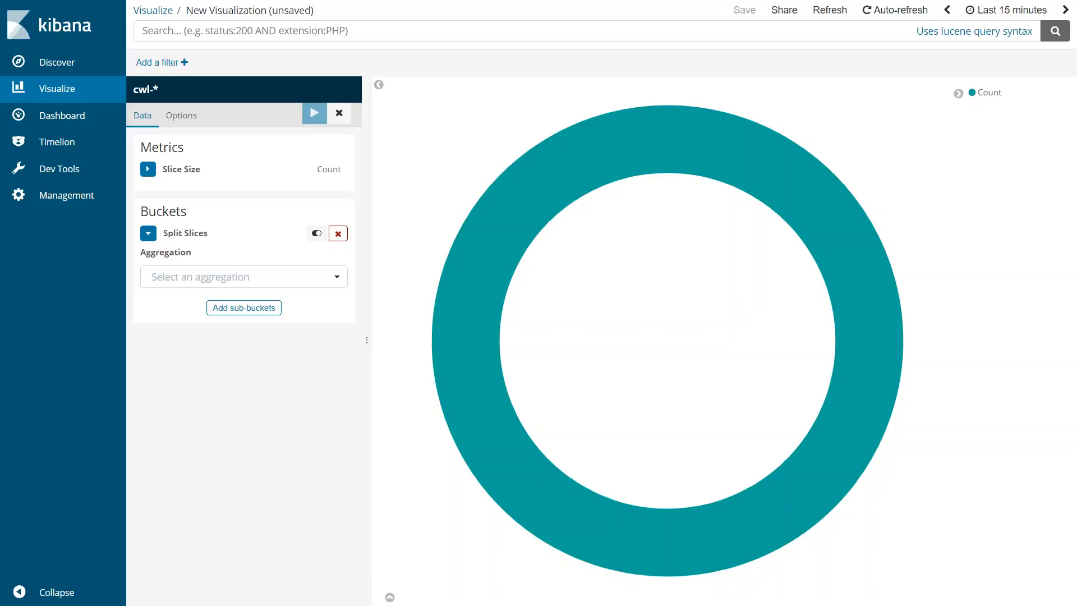
{"action": "mouse_move", "coordinate": [196, 283]}
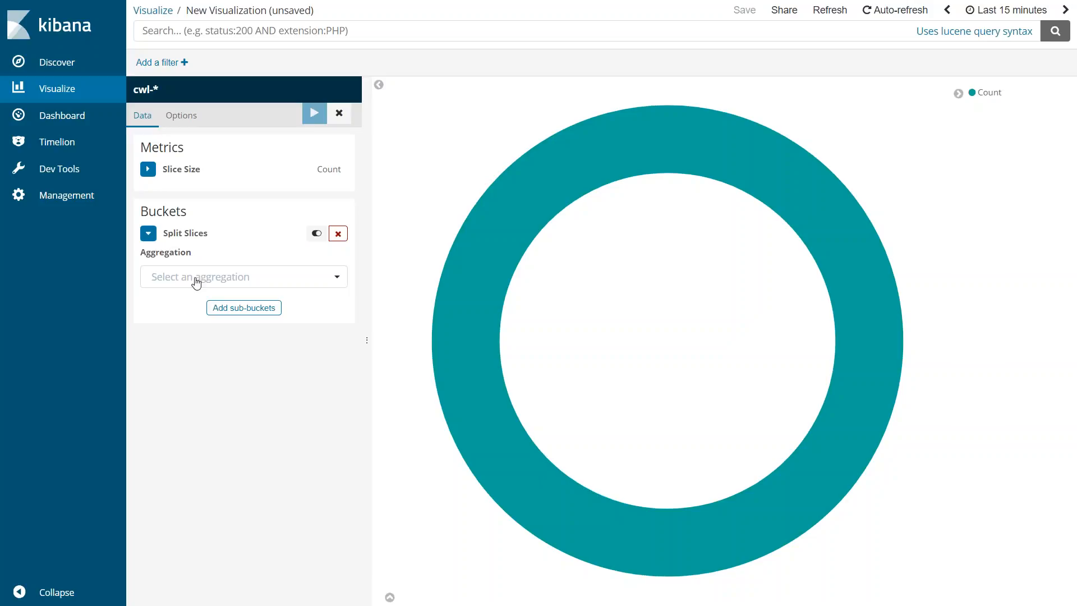
{"action": "left_click", "coordinate": [243, 276]}
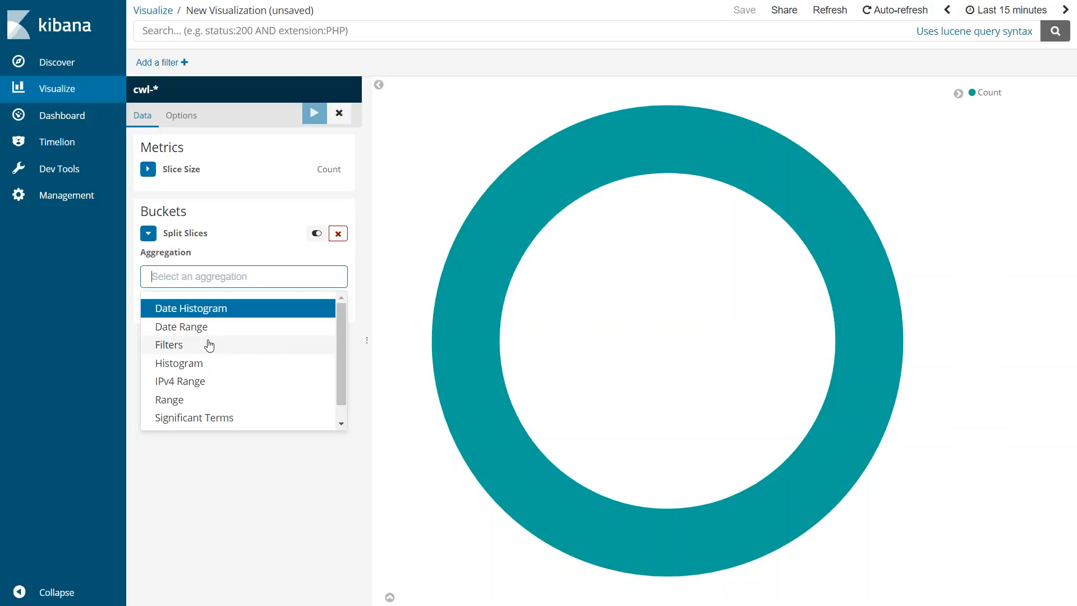
{"action": "type", "text": "term"}
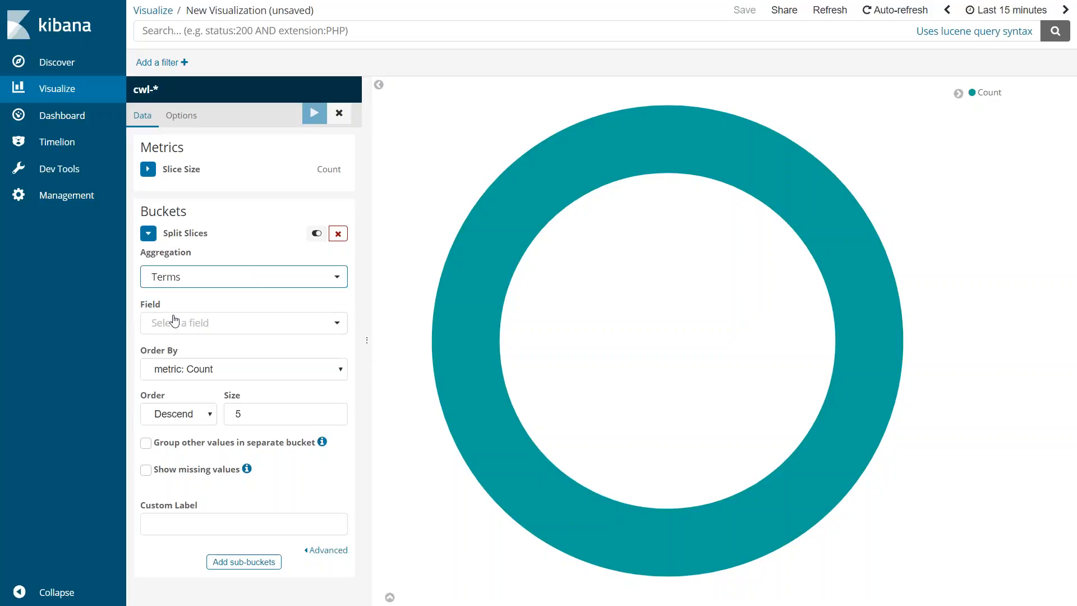
{"action": "mouse_move", "coordinate": [174, 324]}
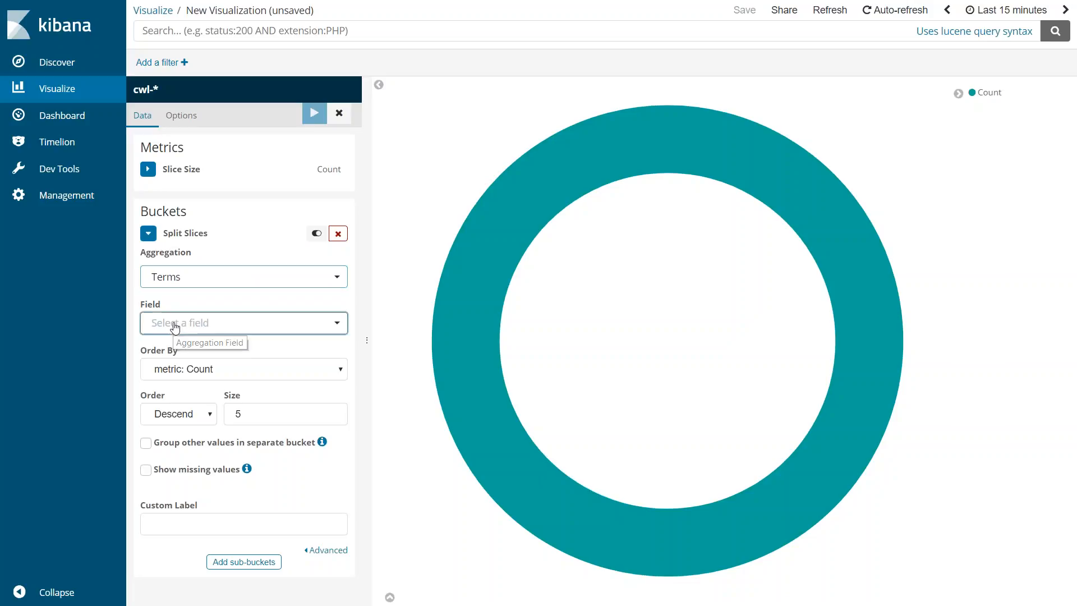
{"action": "type", "text": "action.keyword"}
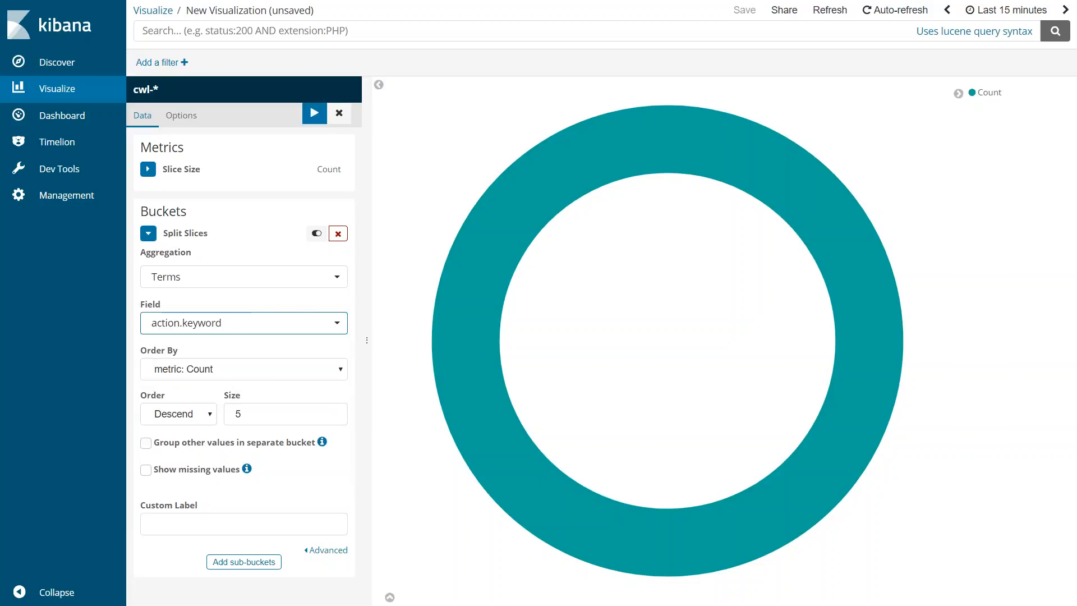
{"action": "left_click", "coordinate": [281, 413]}
{"action": "type", "text": "2"}
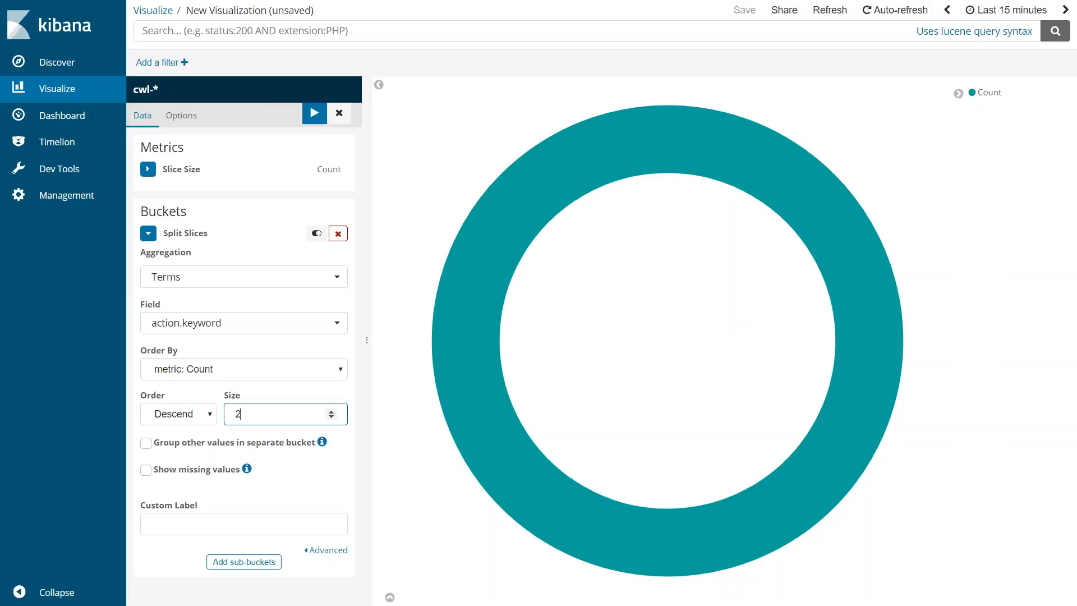
{"action": "type", "text": "Accept-R"}
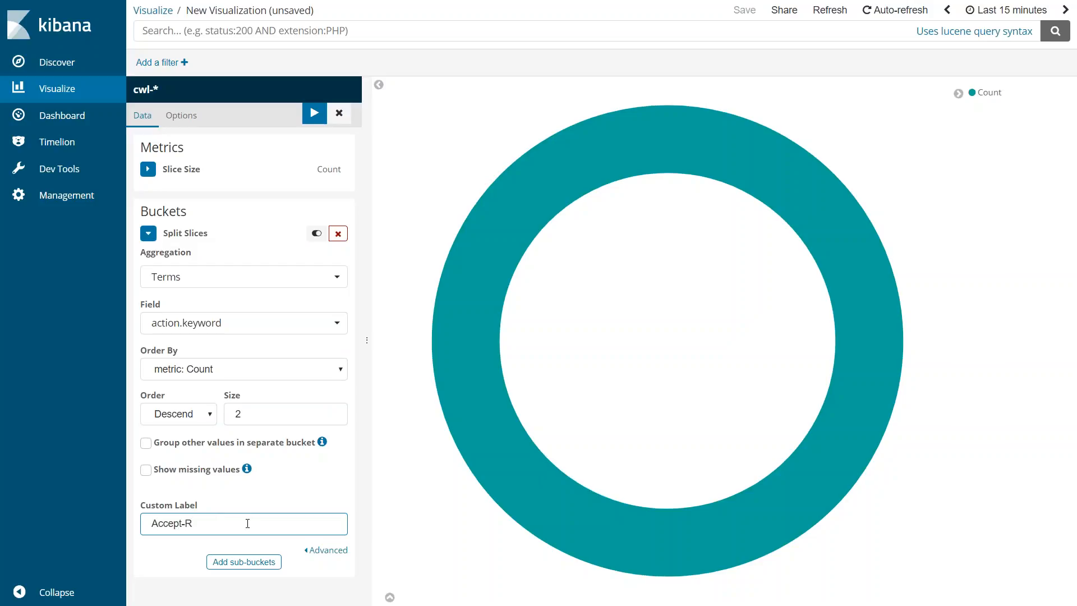
{"action": "type", "text": "eject"}
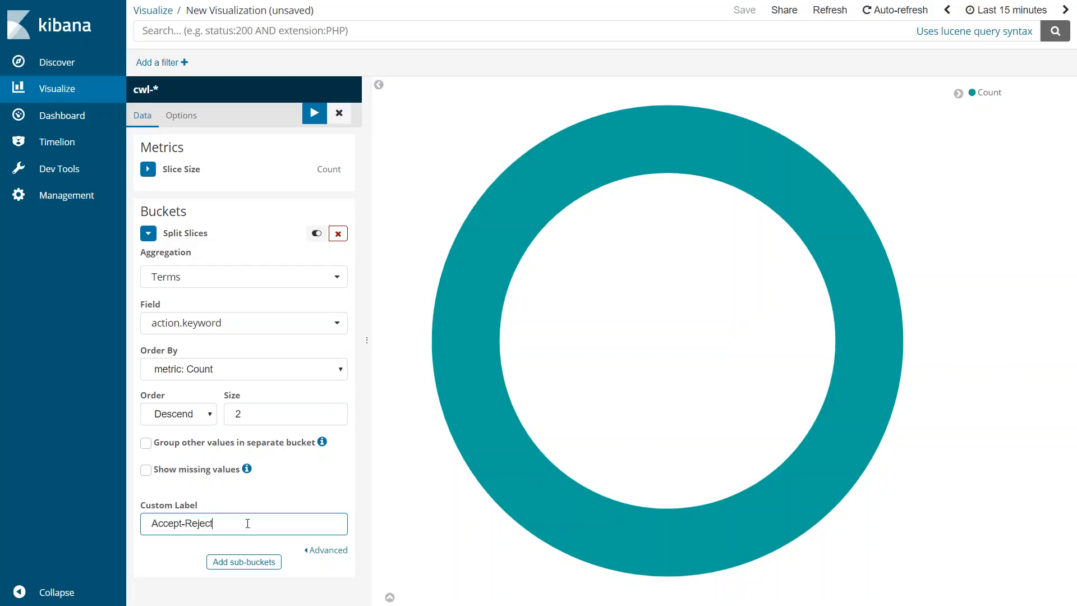
{"action": "mouse_move", "coordinate": [314, 112]}
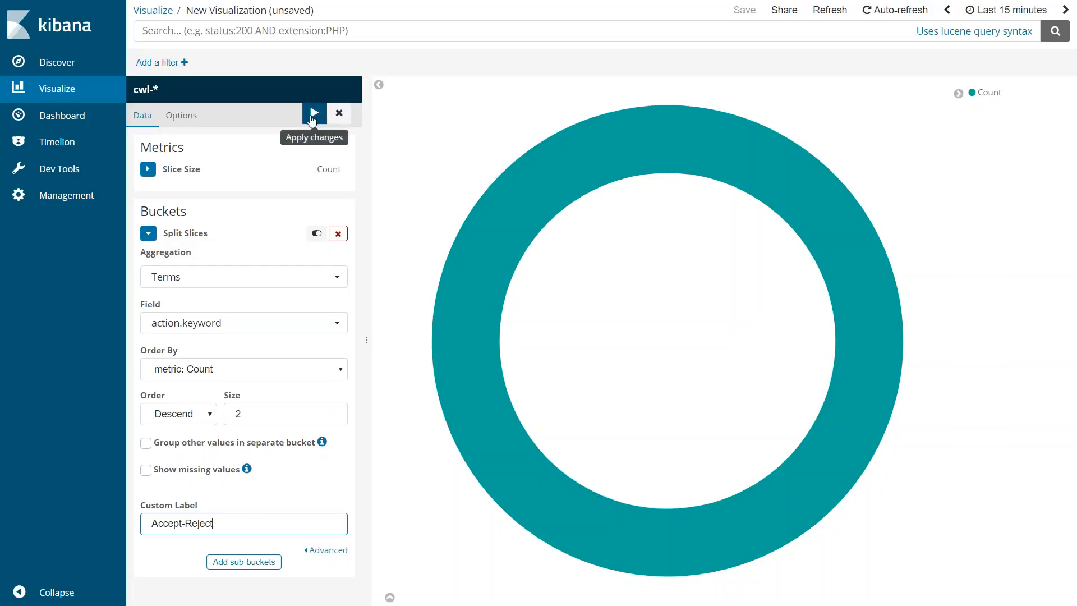
- Apply the settings to show ACCEPT (90.84%) and REJECT (9.16%) slices, then collapse the panel
{"action": "left_click", "coordinate": [314, 113]}
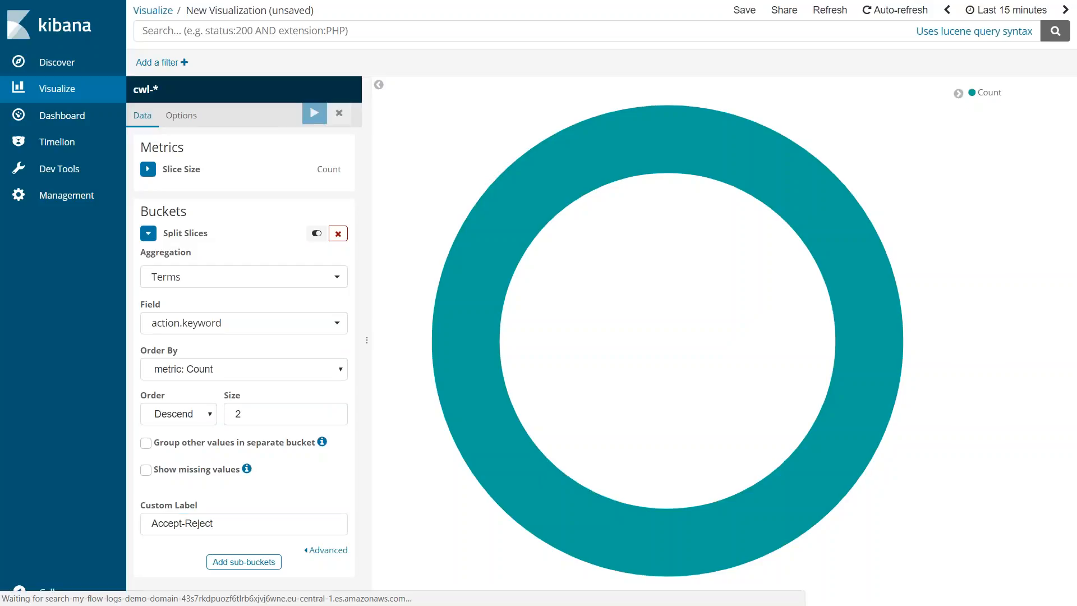
{"action": "left_click", "coordinate": [315, 112]}
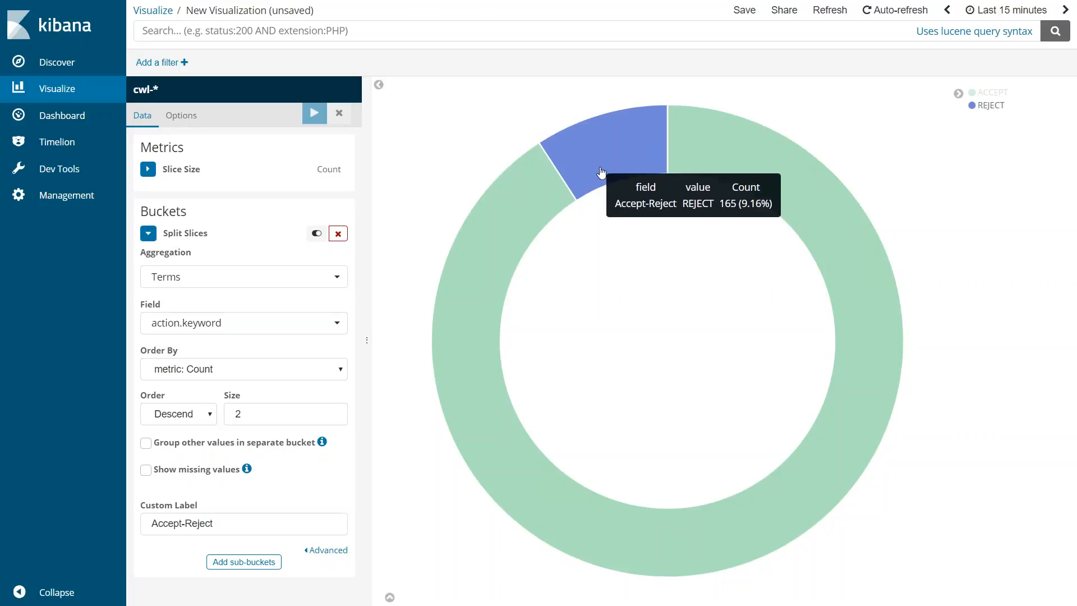
{"action": "mouse_move", "coordinate": [714, 163]}
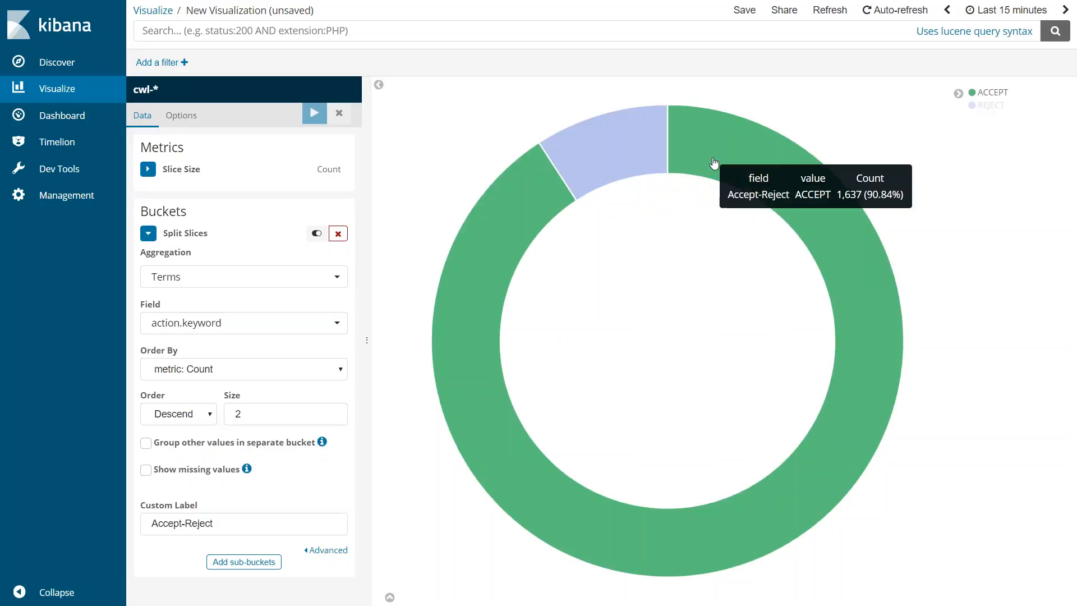
{"action": "mouse_move", "coordinate": [680, 140]}
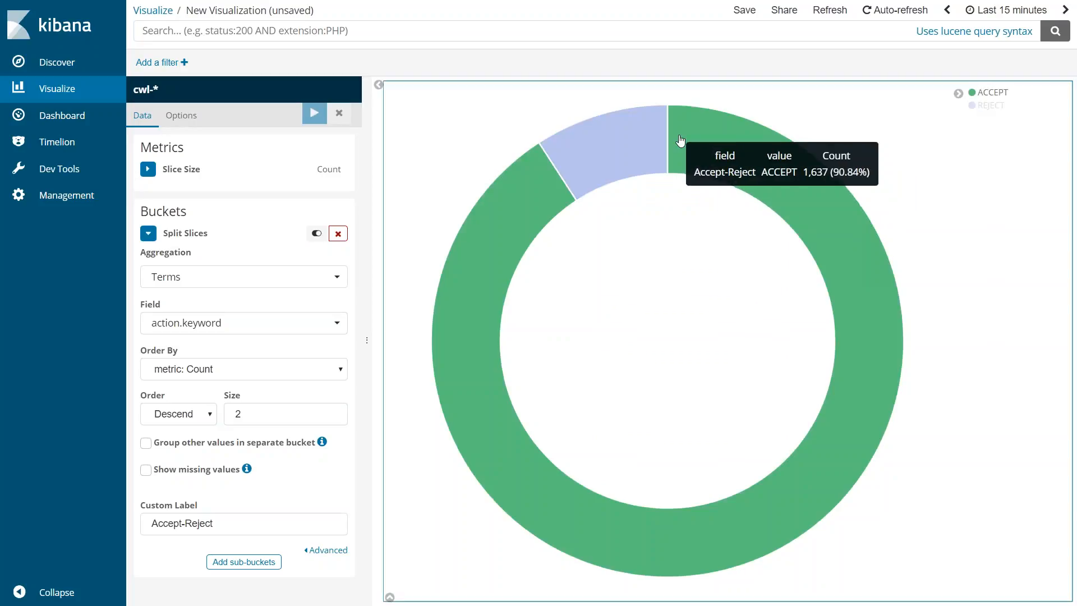
{"action": "mouse_move", "coordinate": [615, 141]}
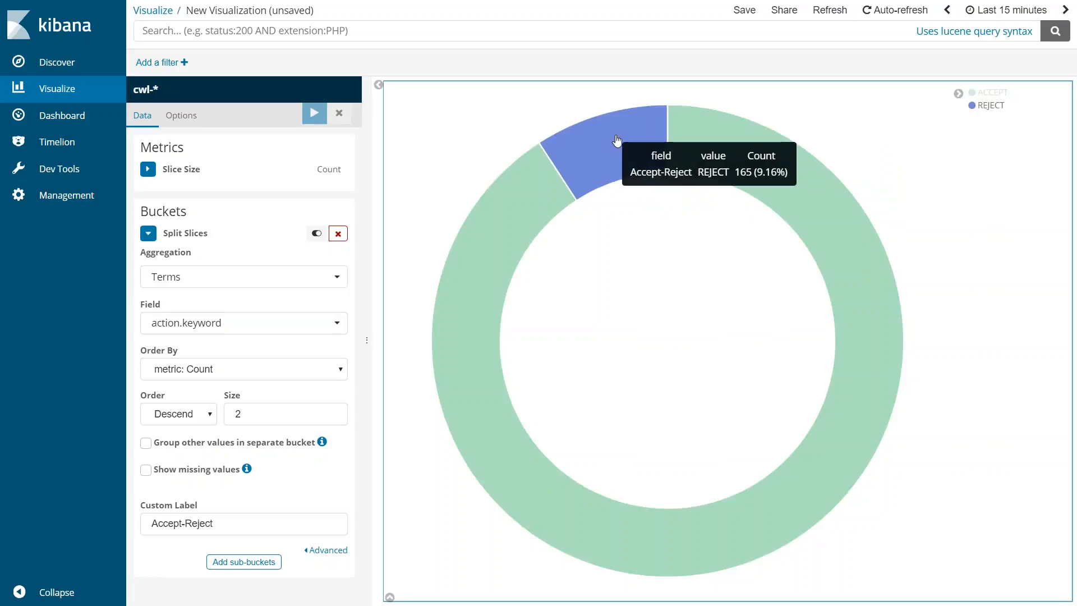
{"action": "mouse_move", "coordinate": [519, 127]}
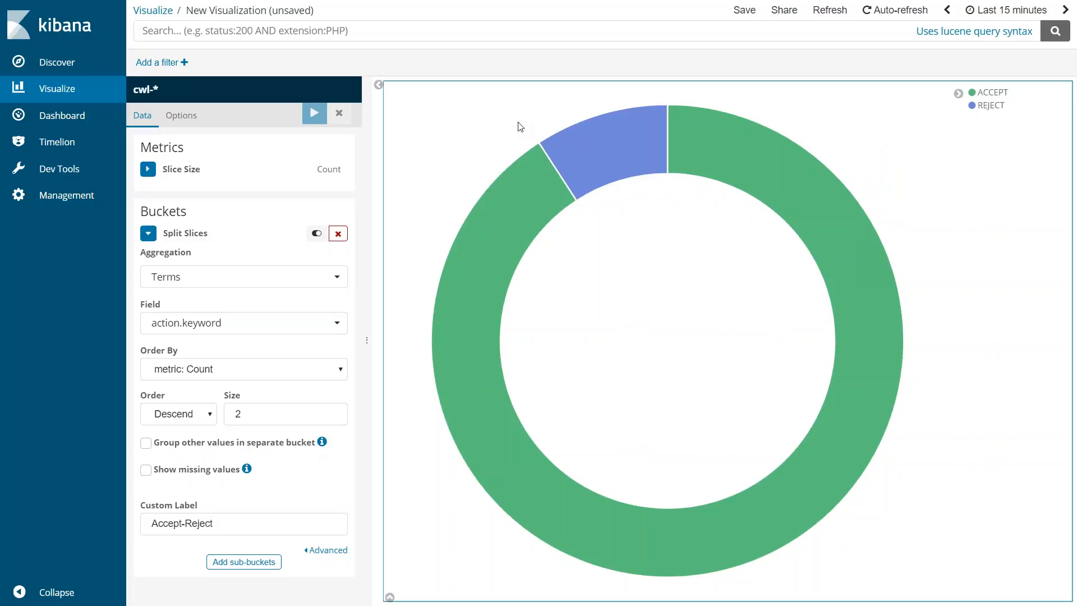
{"action": "mouse_move", "coordinate": [161, 254]}
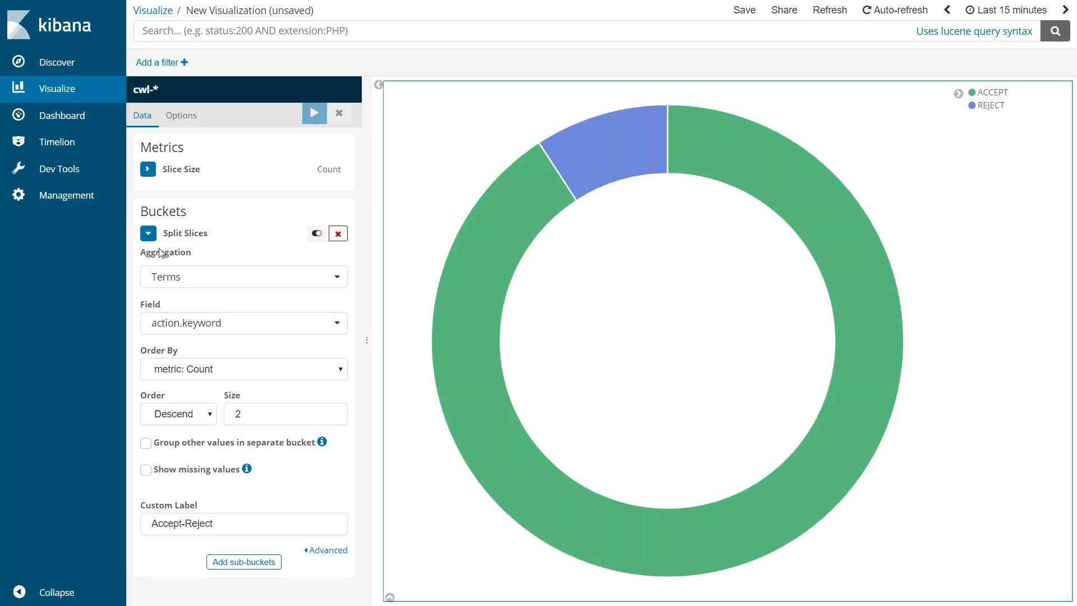
{"action": "left_click", "coordinate": [148, 233]}
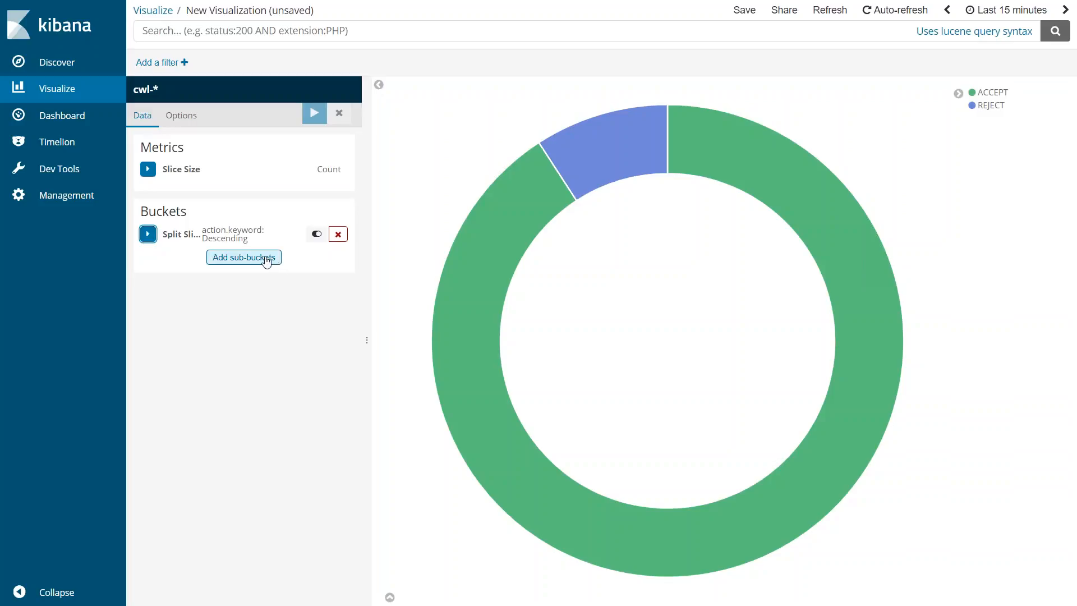
- Add a Split Slices sub-bucket using Terms on the dstport field
{"action": "left_click", "coordinate": [243, 257]}
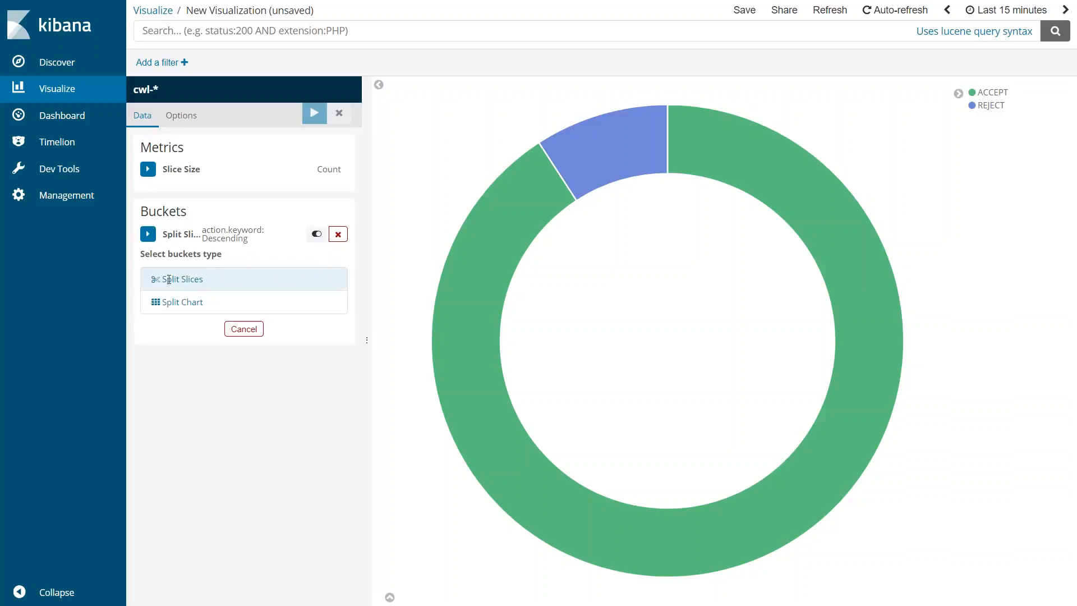
{"action": "left_click", "coordinate": [182, 279]}
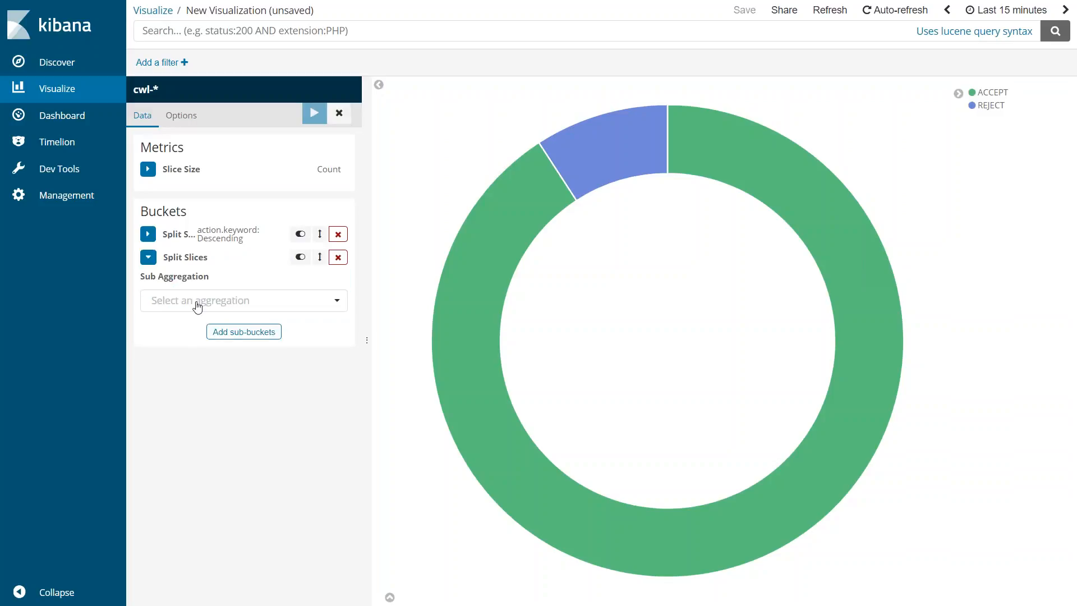
{"action": "left_click", "coordinate": [243, 301]}
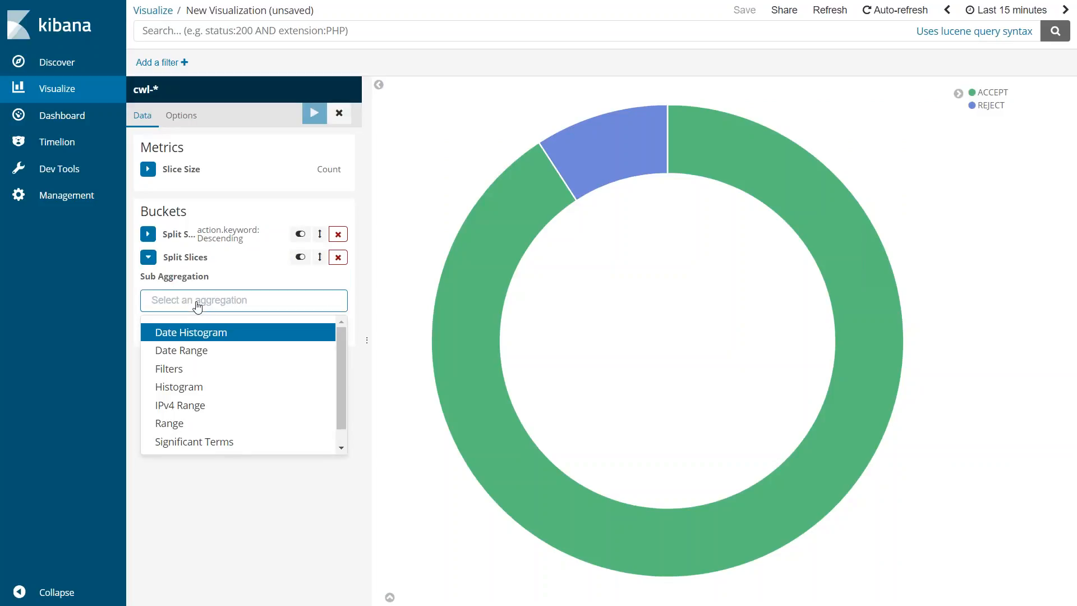
{"action": "type", "text": "ter"}
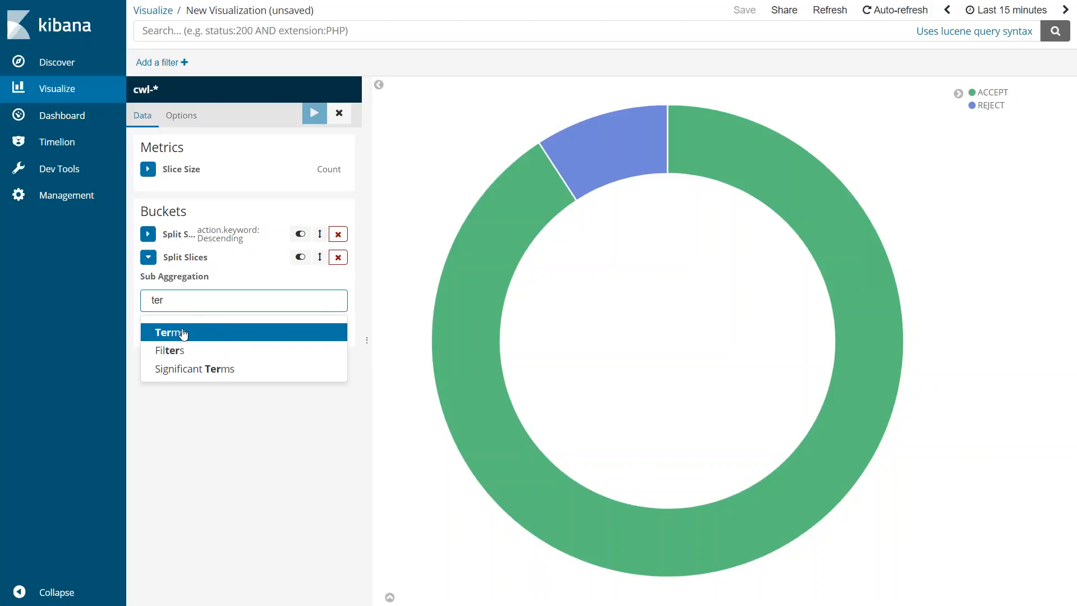
{"action": "left_click", "coordinate": [165, 332]}
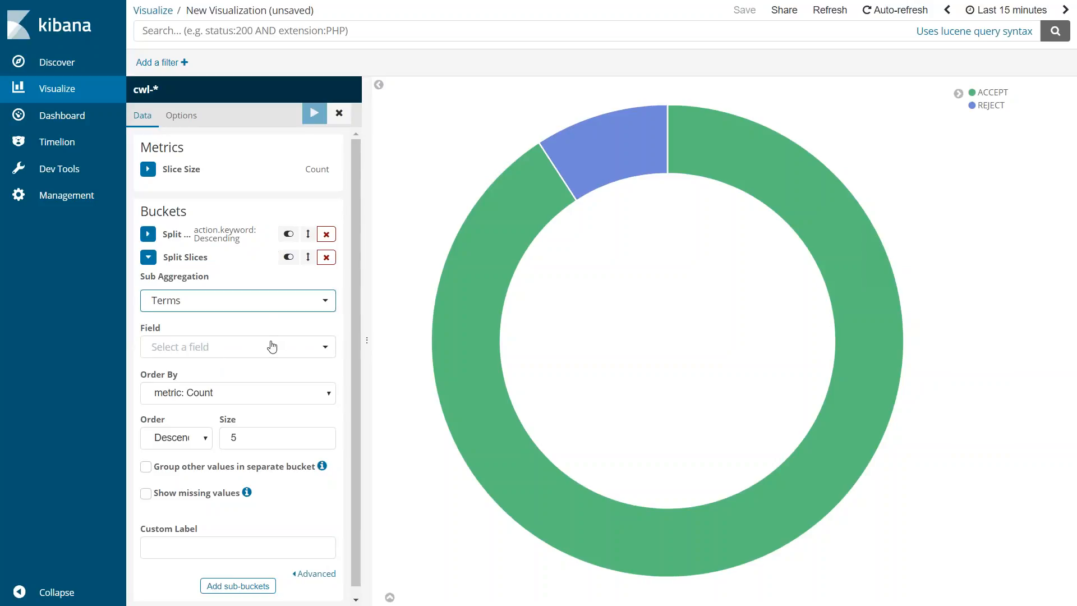
{"action": "type", "text": "p"}
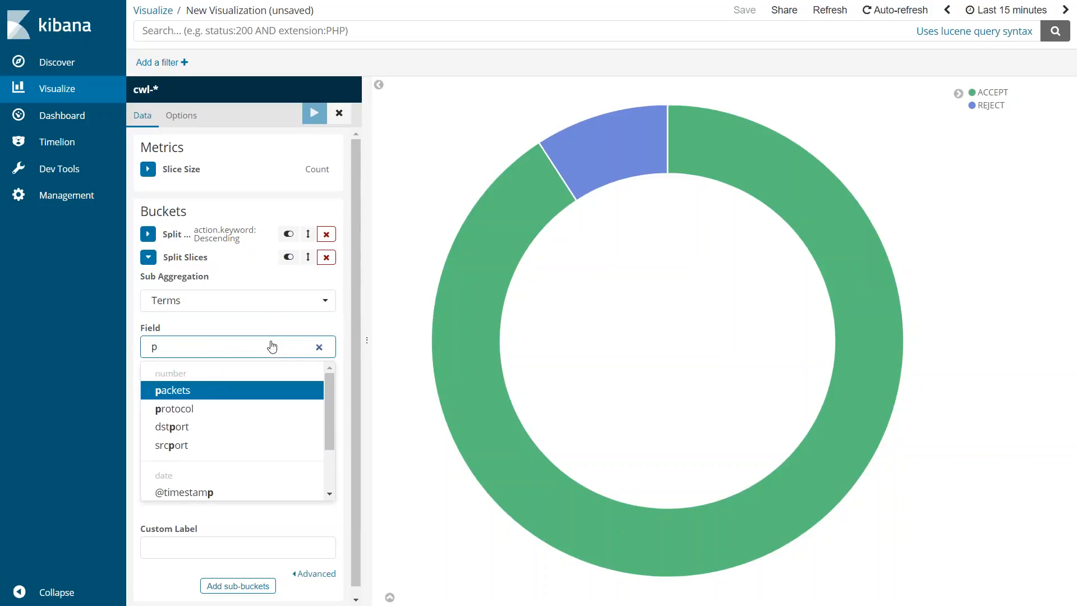
{"action": "type", "text": "dstport"}
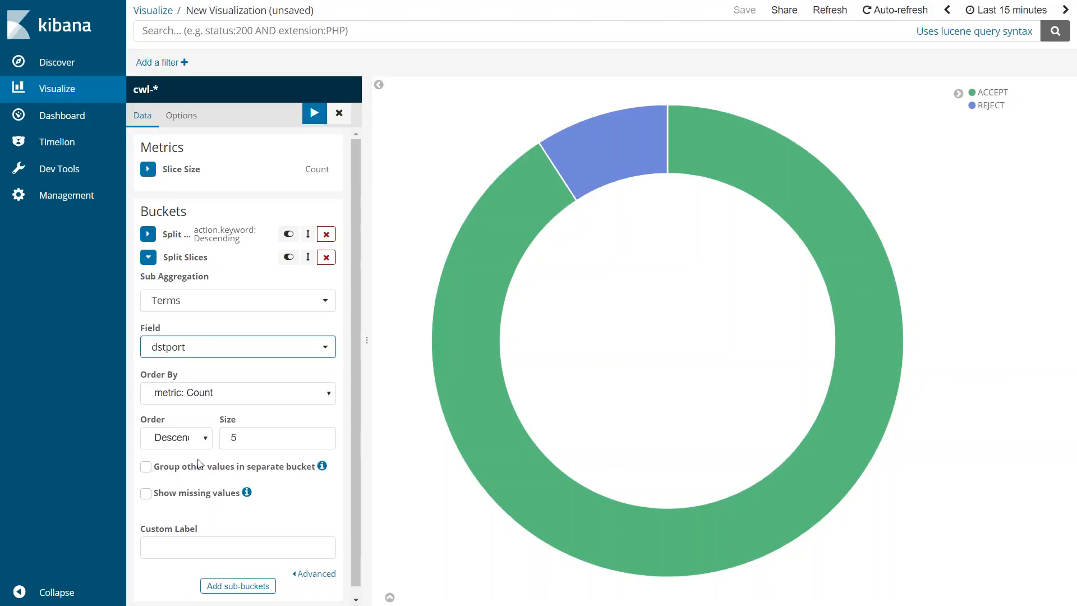
{"action": "left_click", "coordinate": [275, 438]}
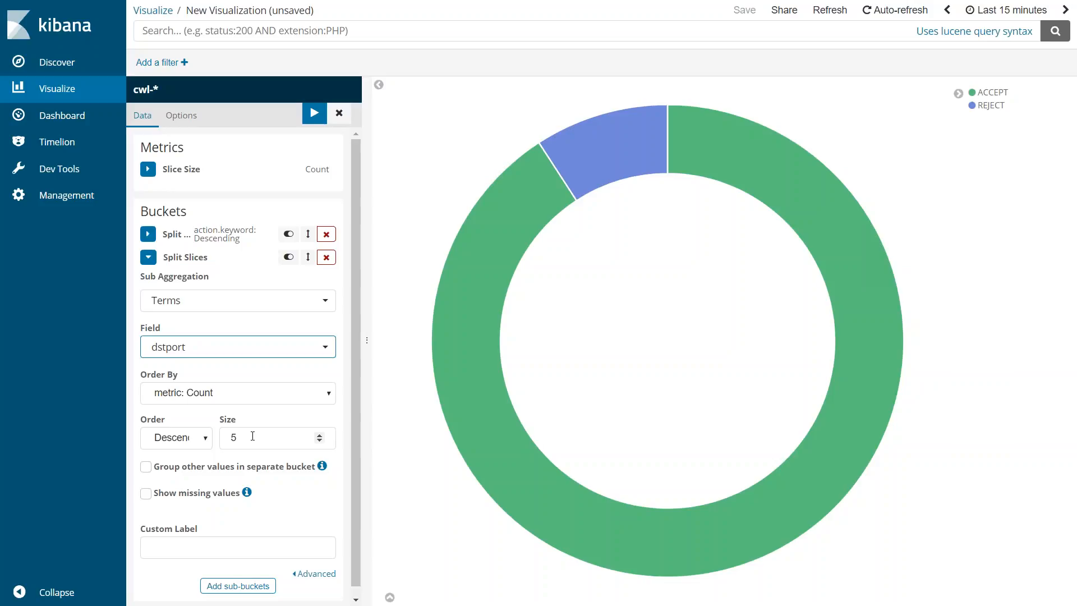
- Label the sub-bucket Destination-Ports and redraw the pie with the port ring
{"action": "type", "text": "D"}
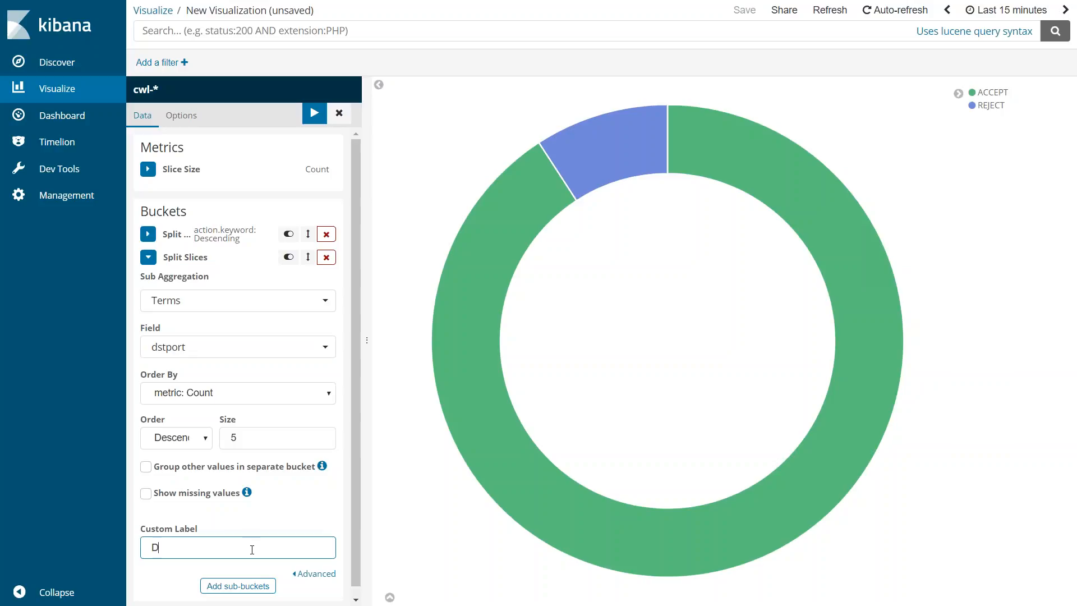
{"action": "type", "text": "est"}
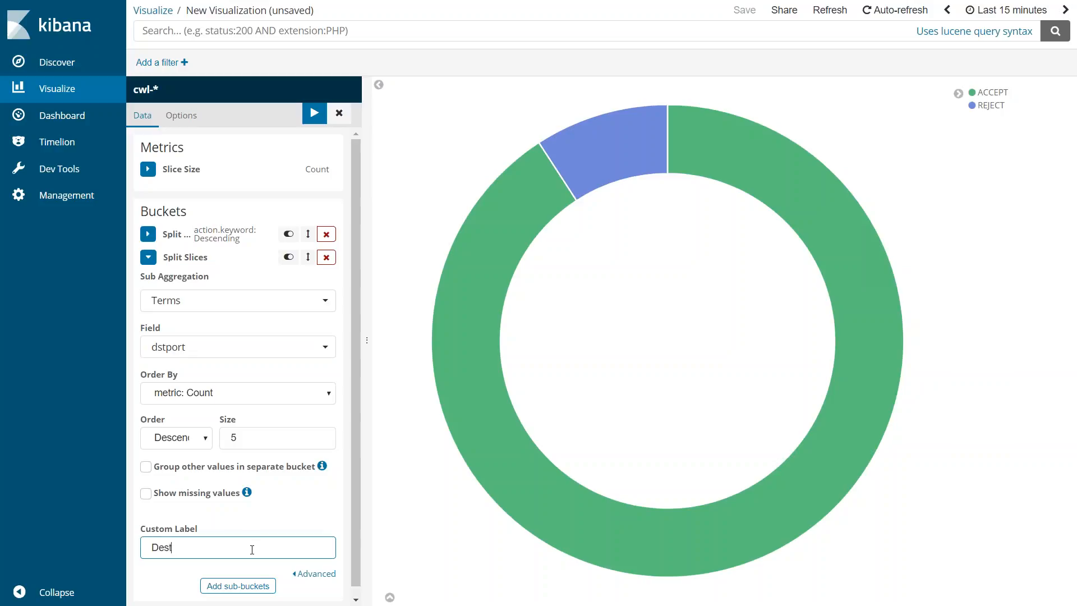
{"action": "type", "text": "ination-p"}
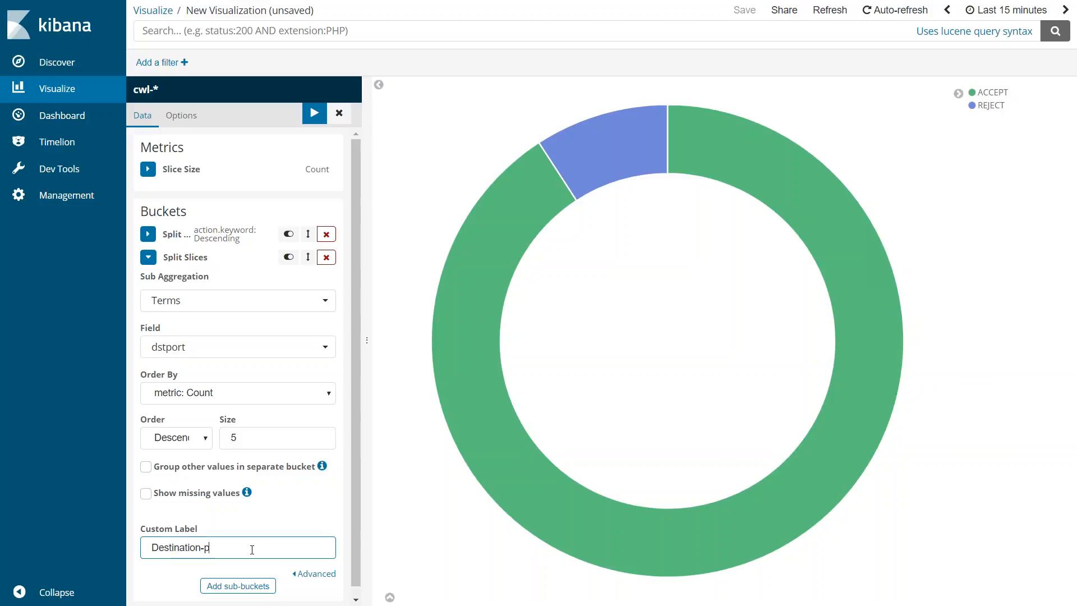
{"action": "type", "text": "orts"}
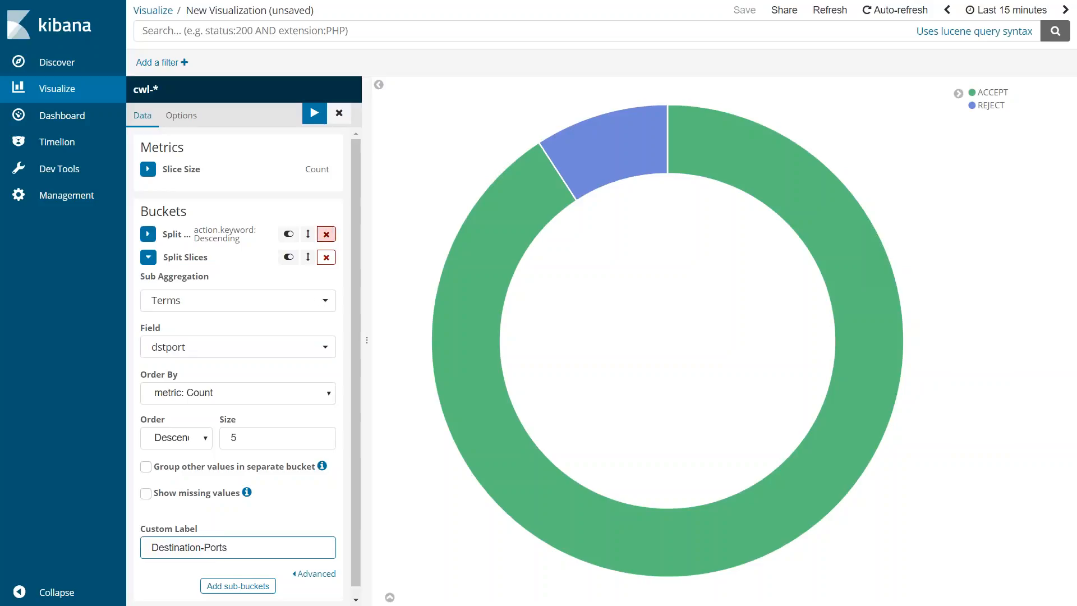
{"action": "left_click", "coordinate": [315, 112]}
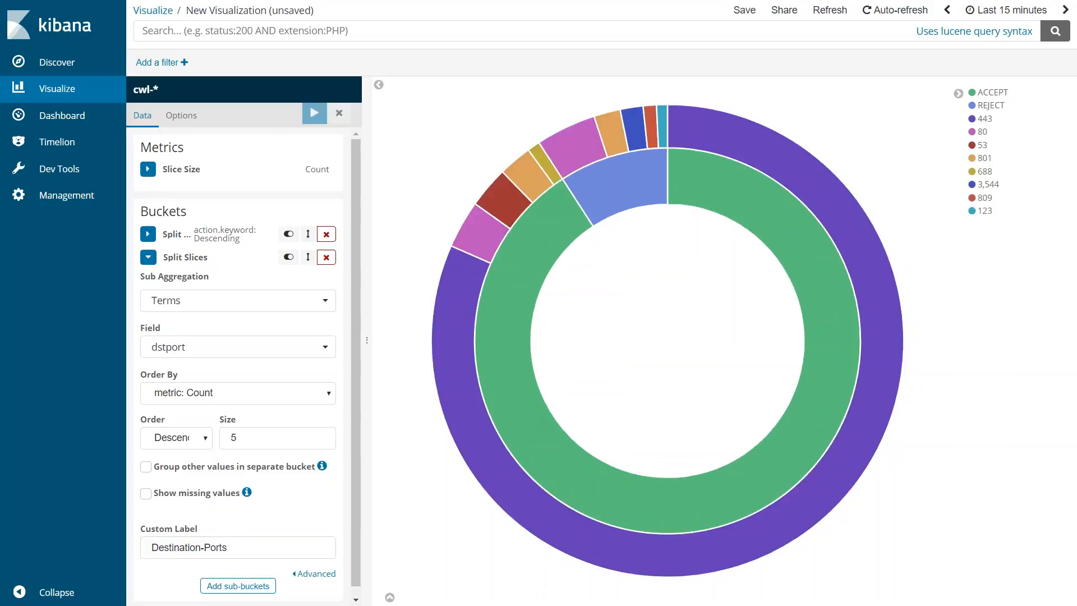
{"action": "mouse_move", "coordinate": [521, 311]}
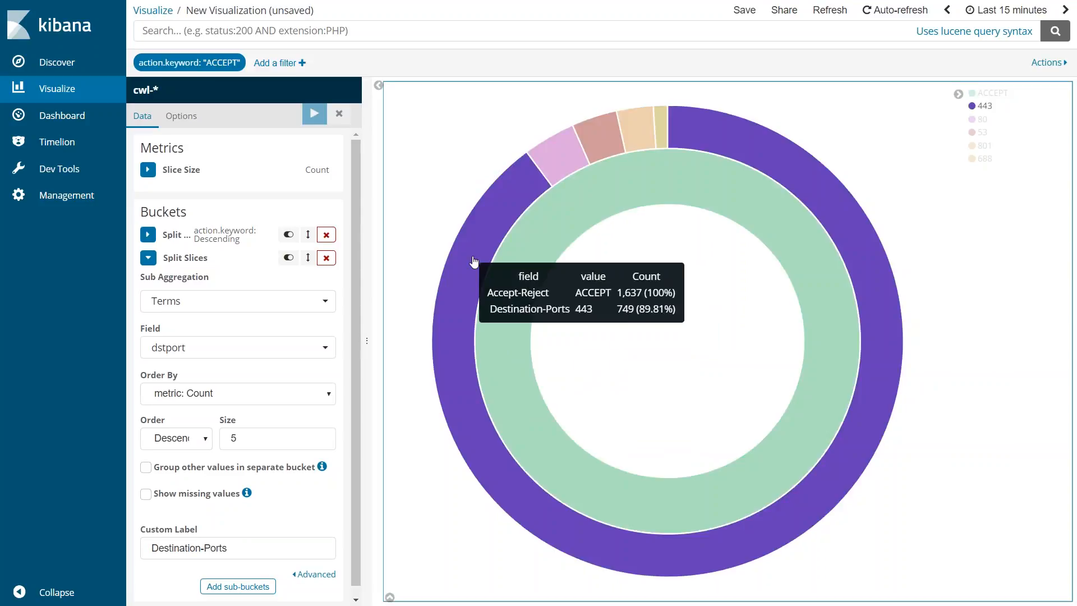
{"action": "mouse_move", "coordinate": [508, 199]}
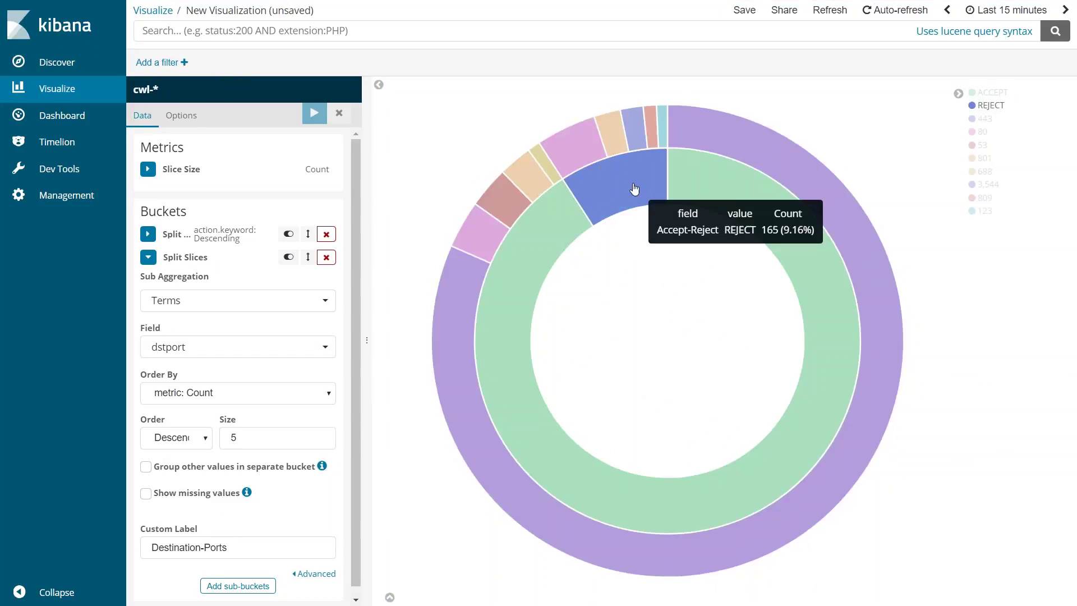
- Preview the pie filtered to REJECT traffic, clear that filter, and open the save form
{"action": "left_click", "coordinate": [634, 188]}
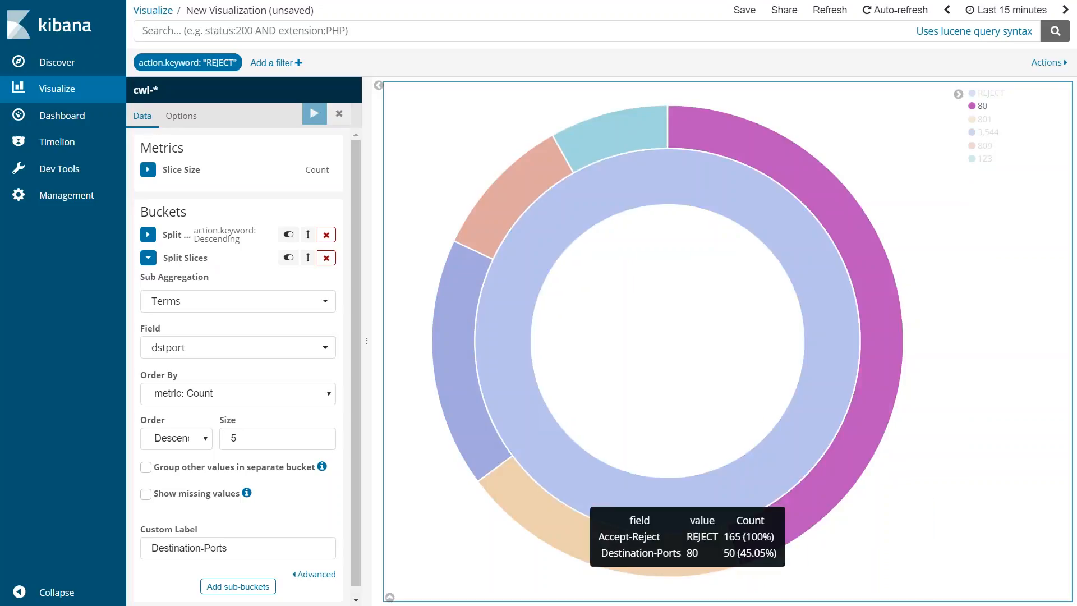
{"action": "mouse_move", "coordinate": [826, 502]}
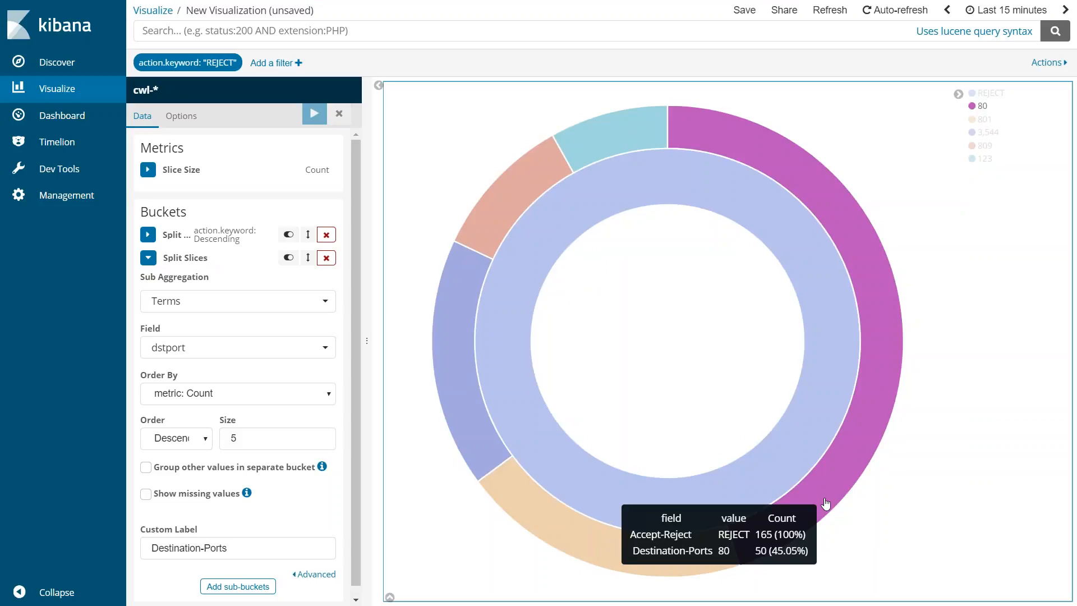
{"action": "mouse_move", "coordinate": [654, 488]}
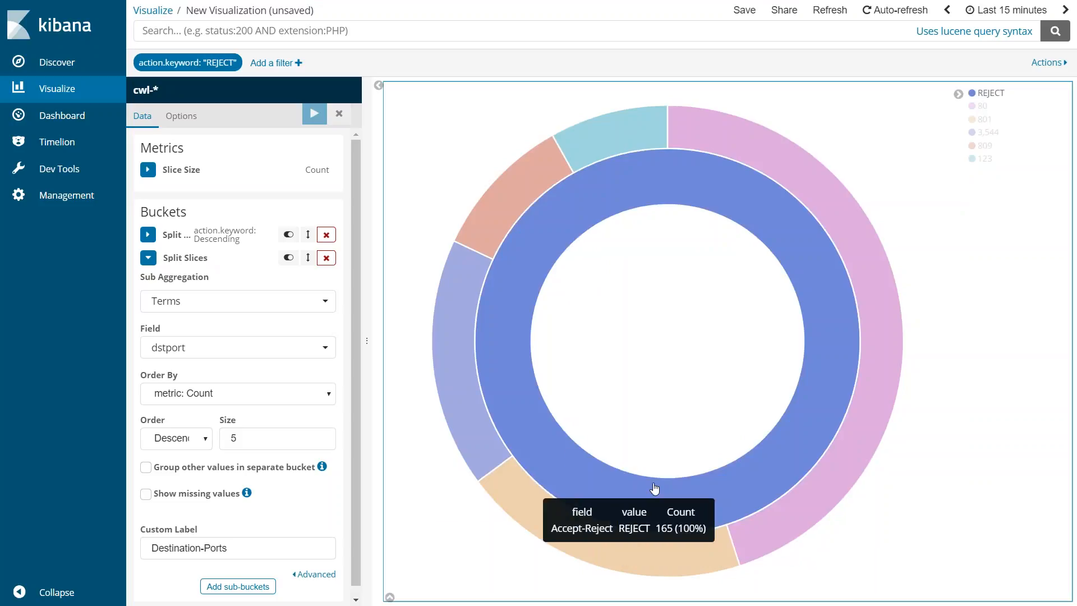
{"action": "mouse_move", "coordinate": [447, 380]}
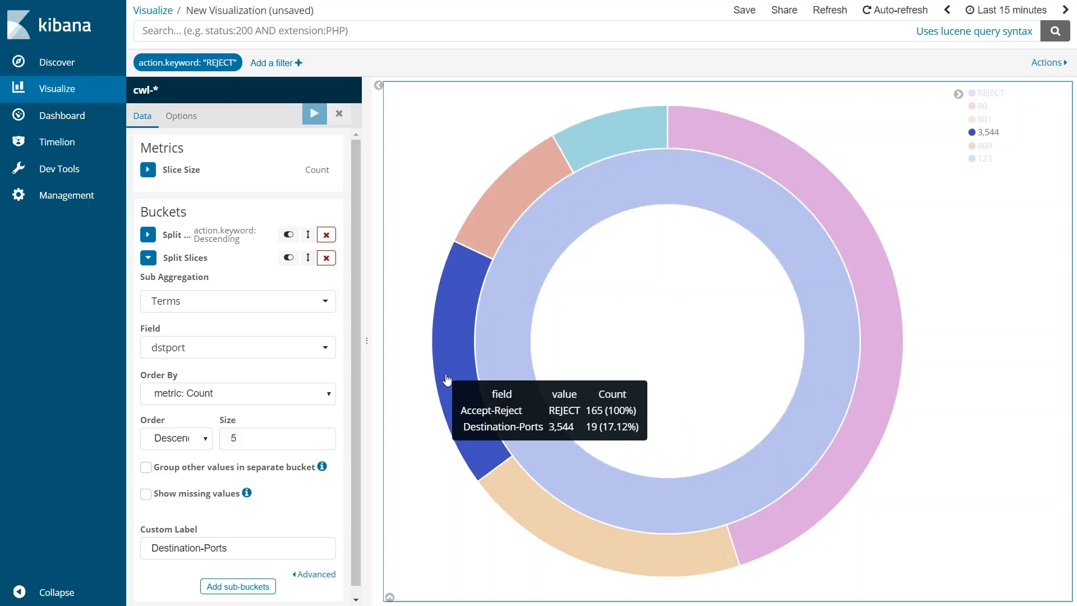
{"action": "left_click", "coordinate": [187, 62]}
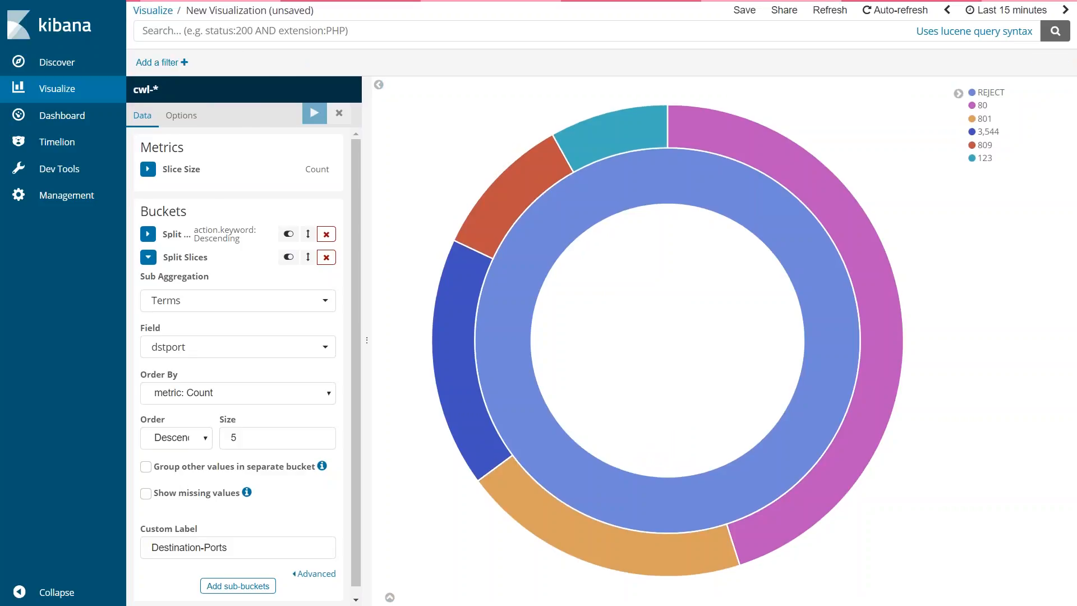
{"action": "left_click", "coordinate": [314, 113]}
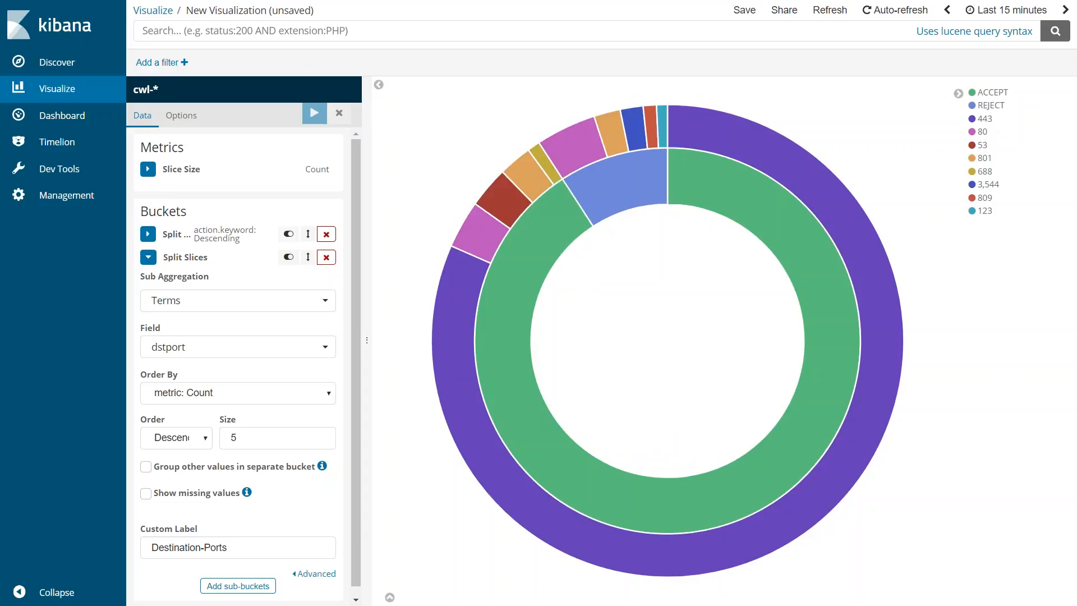
{"action": "left_click", "coordinate": [744, 9]}
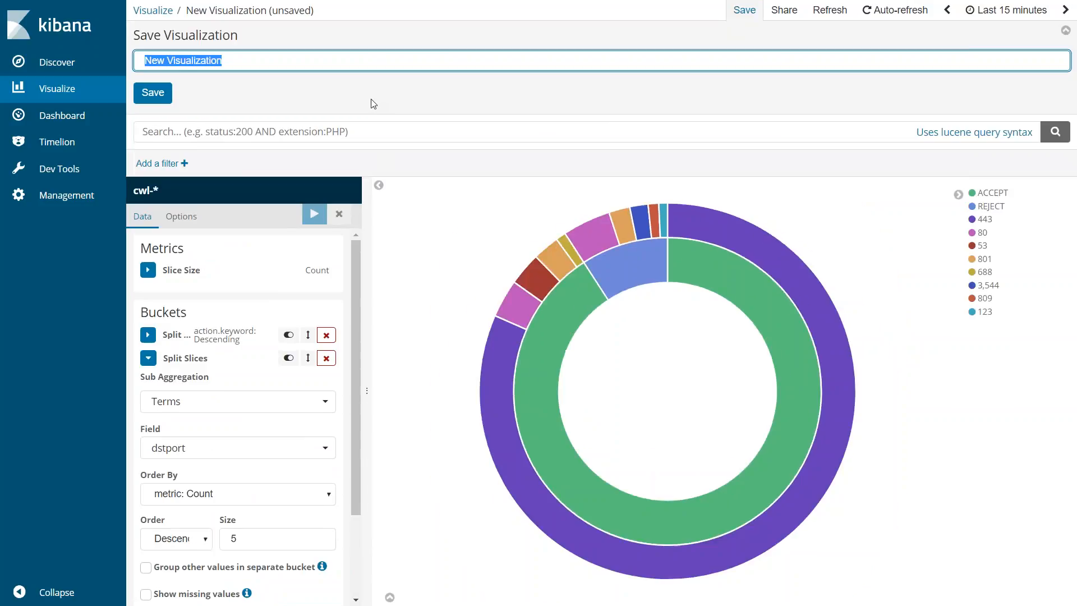
- Enter the name 'Action-A/R' for the two-ring pie and confirm the save
{"action": "type", "text": "A"}
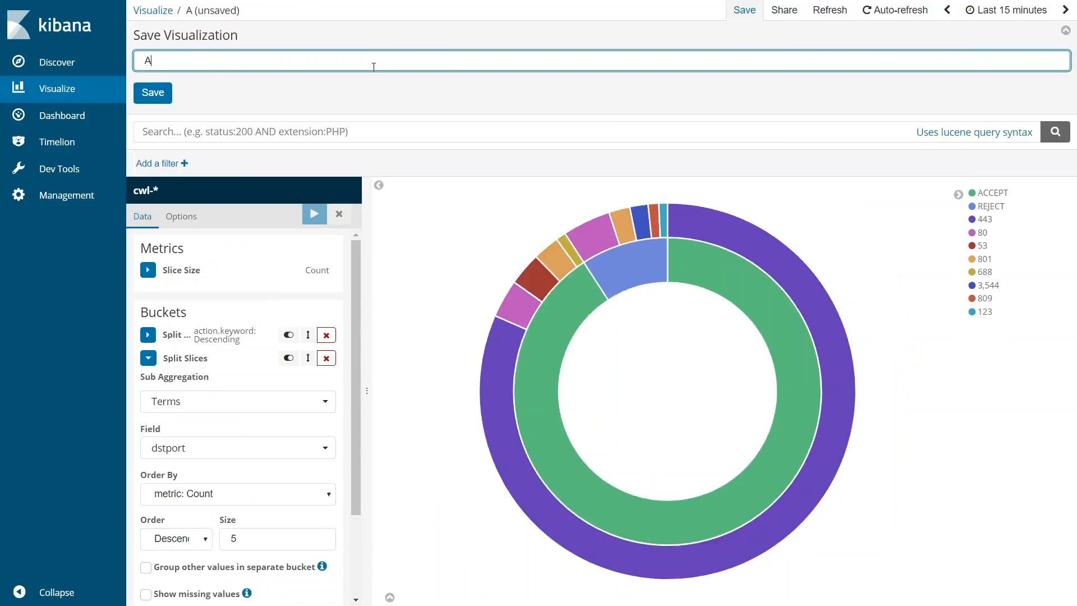
{"action": "type", "text": "ction-"}
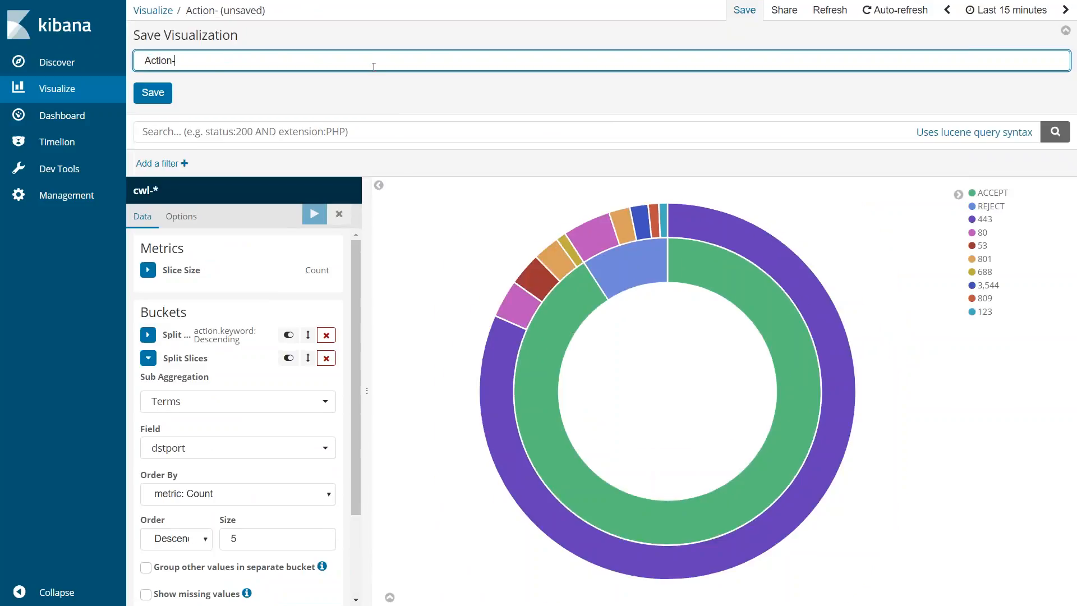
{"action": "type", "text": "A/R"}
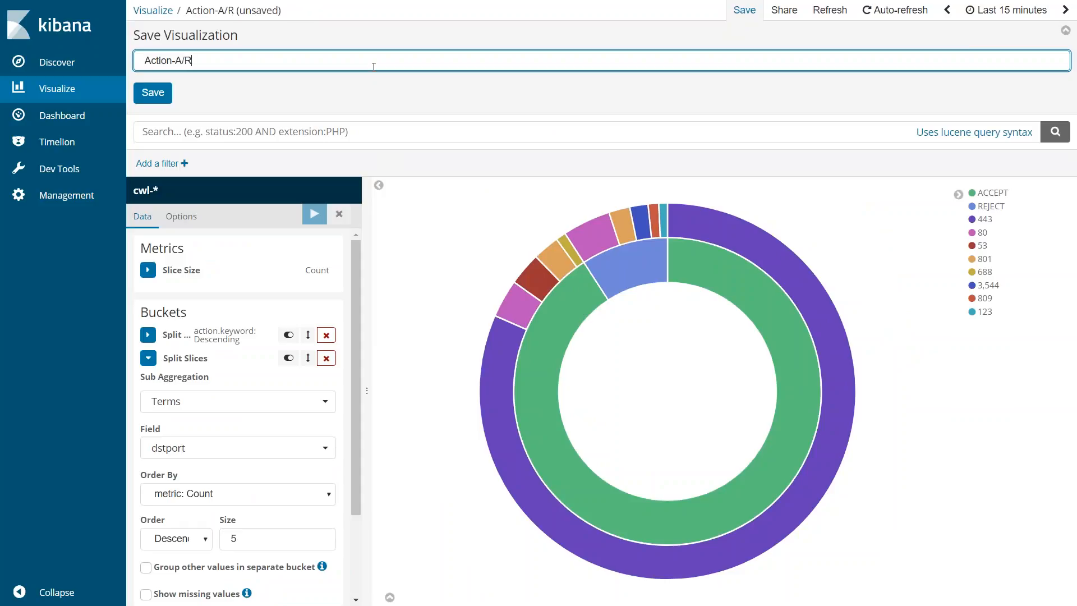
{"action": "left_click", "coordinate": [153, 93]}
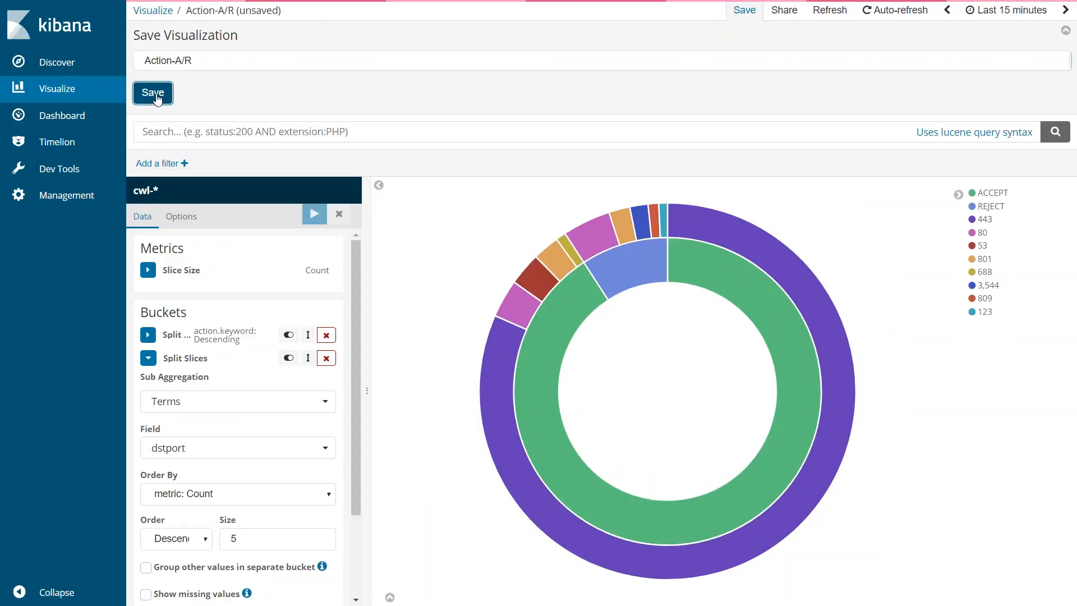
{"action": "left_click", "coordinate": [152, 92]}
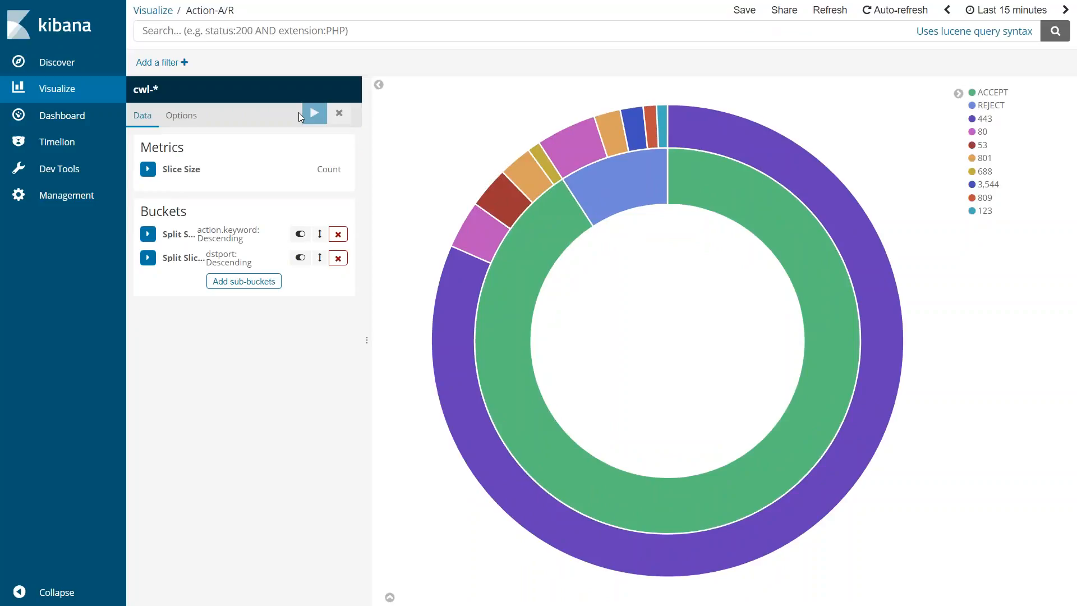
{"action": "mouse_move", "coordinate": [62, 115]}
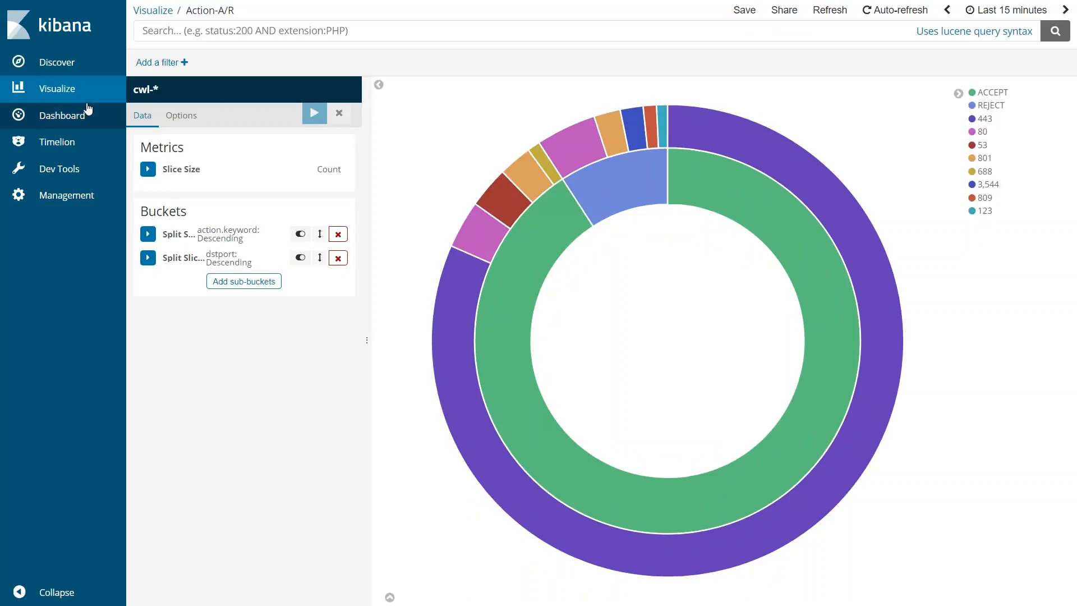
- From the visualizations list, create a new line visualization on the cwl-* index
{"action": "left_click", "coordinate": [57, 88]}
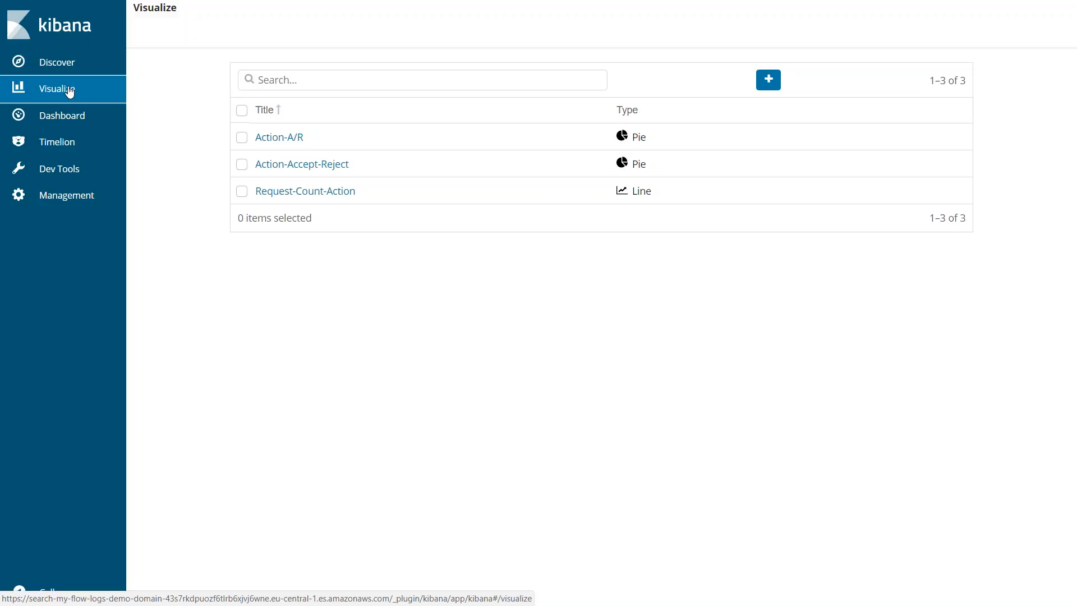
{"action": "left_click", "coordinate": [767, 80]}
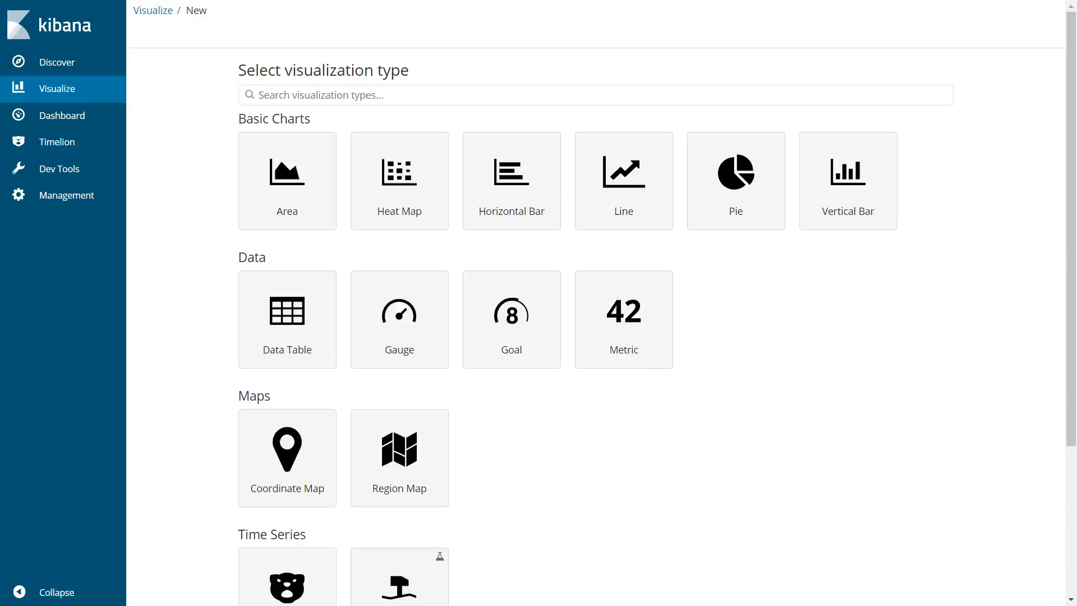
{"action": "mouse_move", "coordinate": [623, 180]}
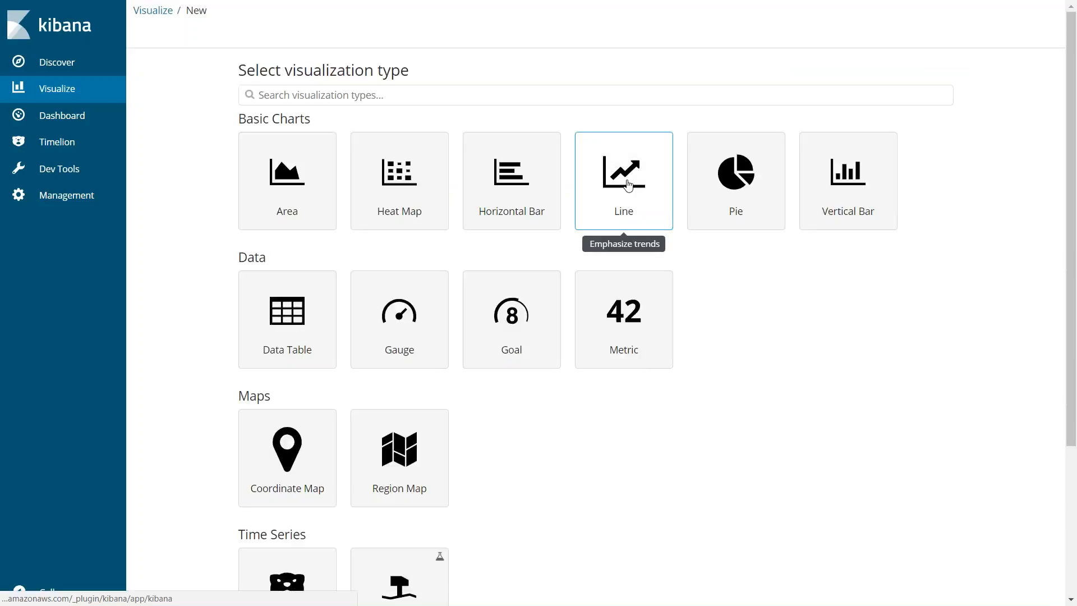
{"action": "left_click", "coordinate": [622, 181]}
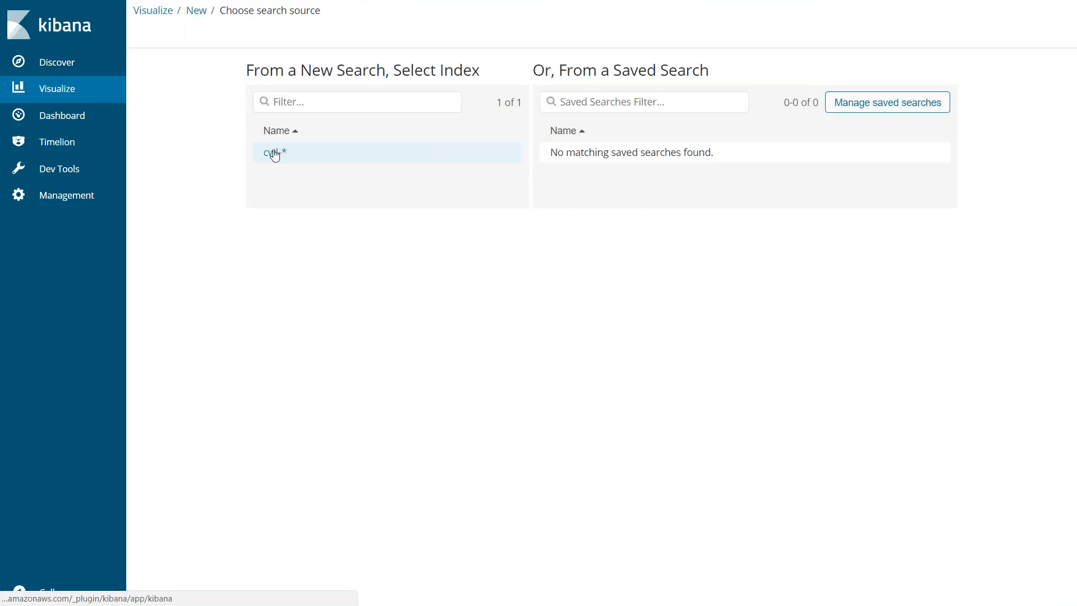
{"action": "left_click", "coordinate": [274, 153]}
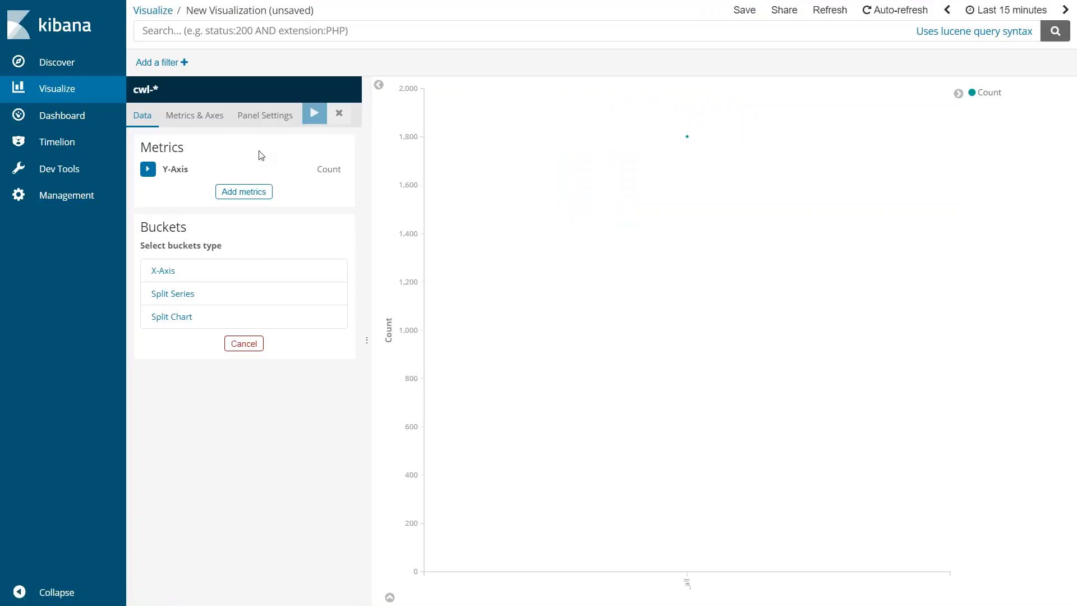
{"action": "mouse_move", "coordinate": [325, 170]}
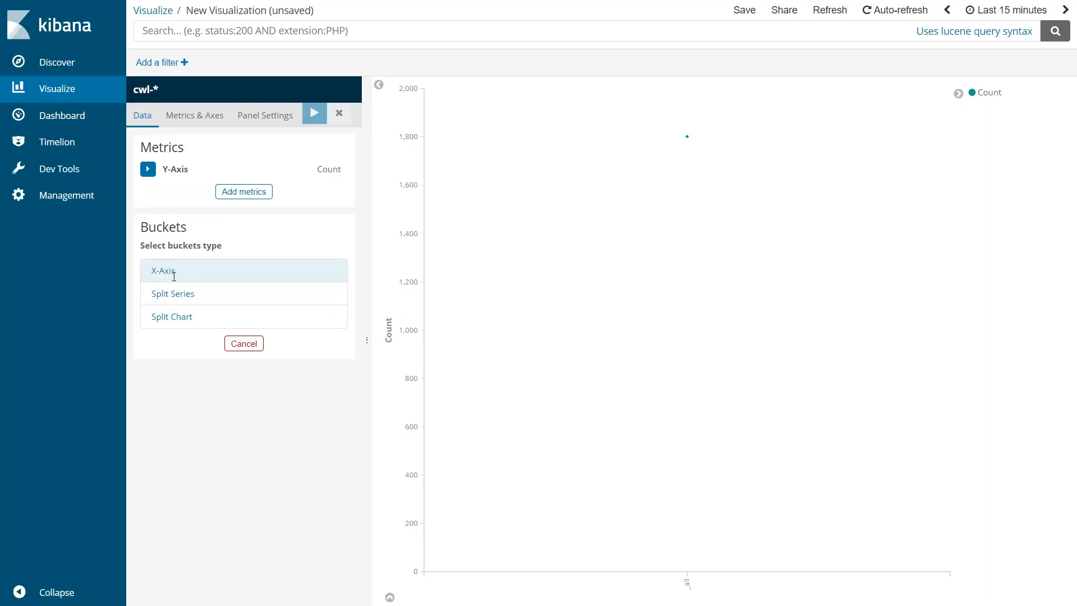
{"action": "left_click", "coordinate": [172, 294]}
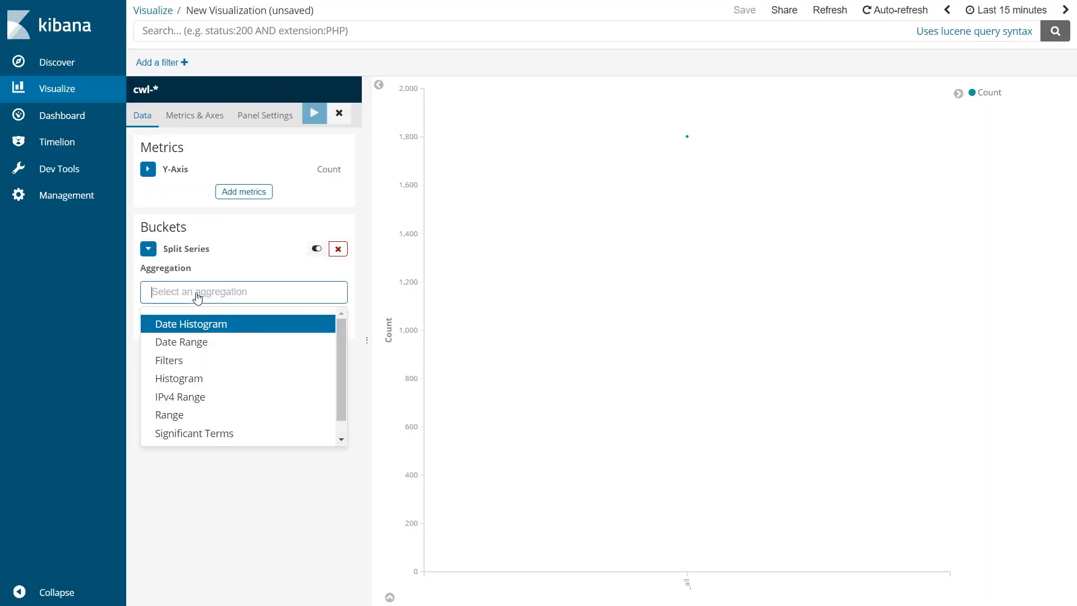
{"action": "left_click", "coordinate": [191, 323]}
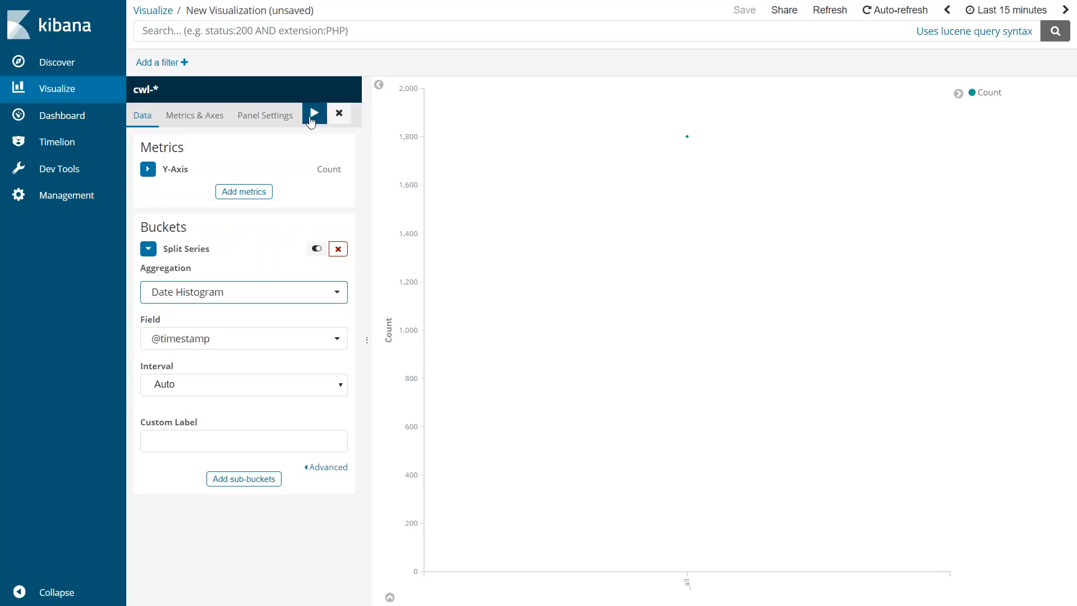
{"action": "left_click", "coordinate": [314, 114]}
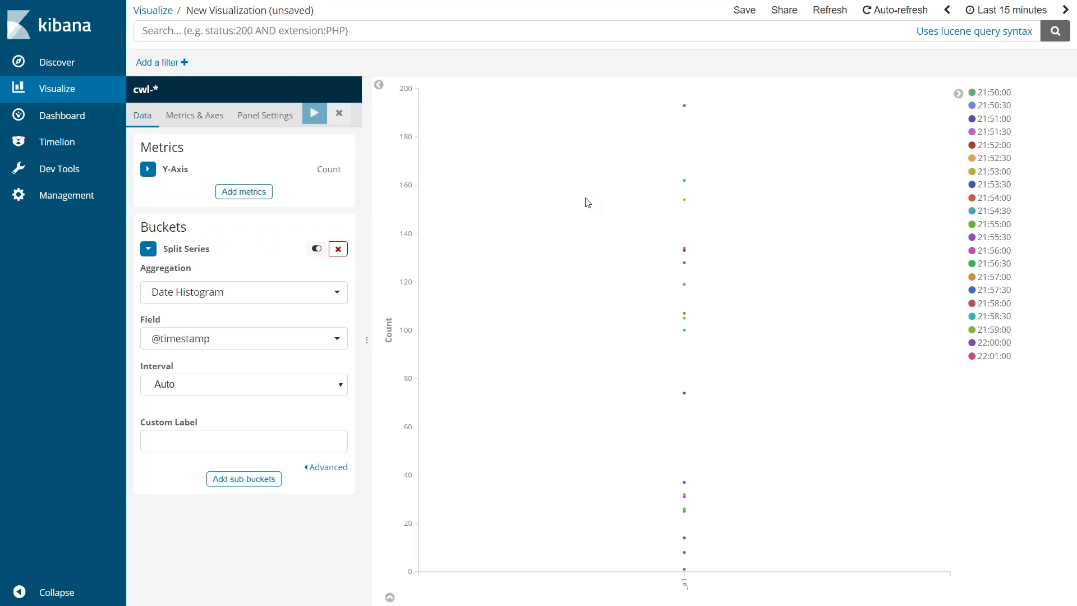
{"action": "mouse_move", "coordinate": [859, 273]}
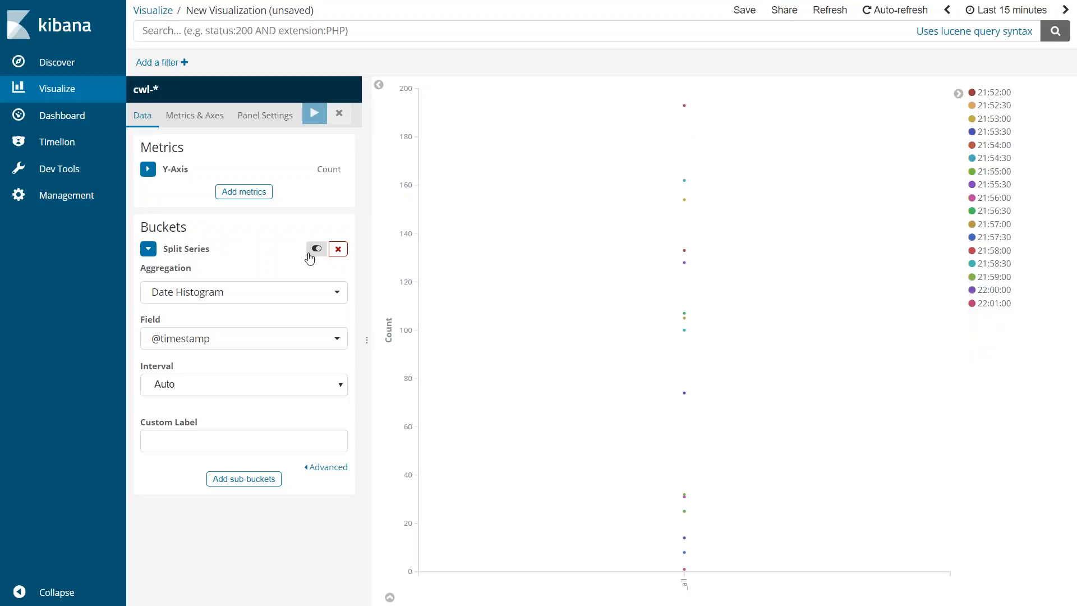
{"action": "mouse_move", "coordinate": [338, 249]}
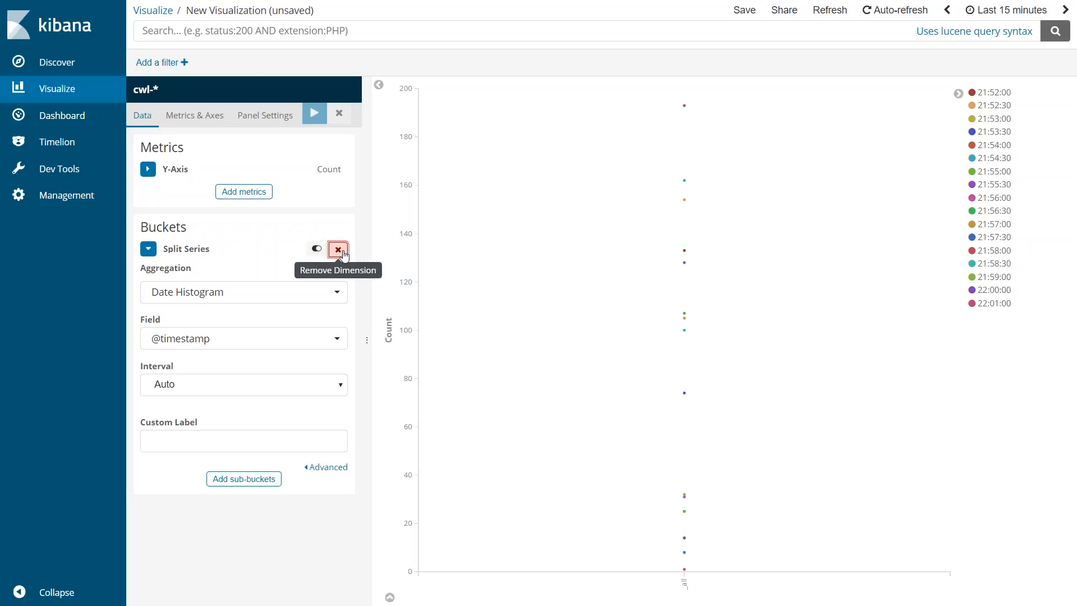
- Replace the split series with an X-Axis Date Histogram labelled 'Request-Count' and apply it
{"action": "left_click", "coordinate": [337, 248]}
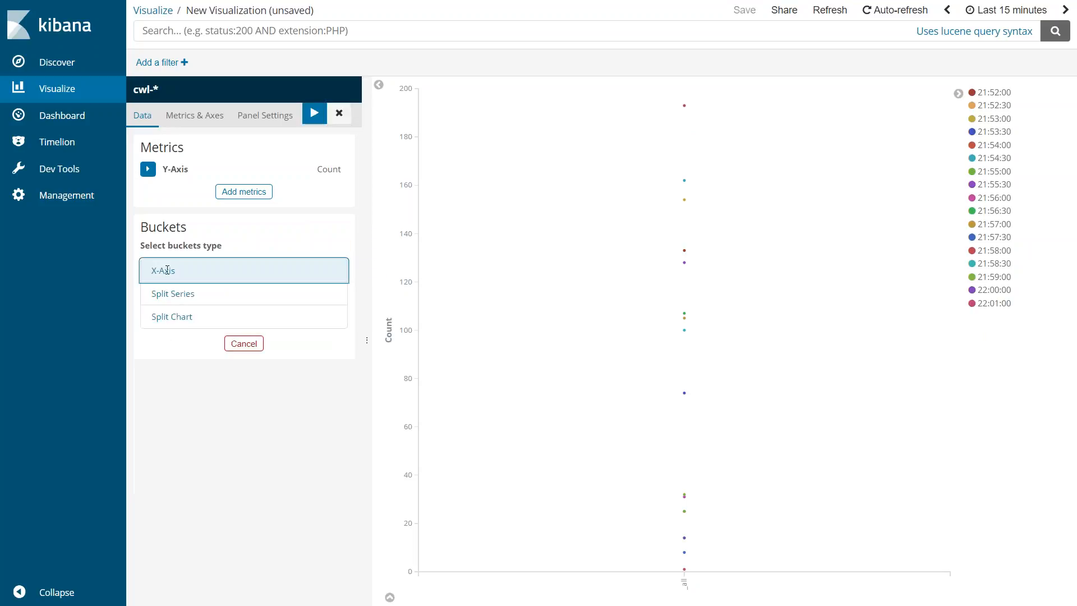
{"action": "left_click", "coordinate": [243, 270]}
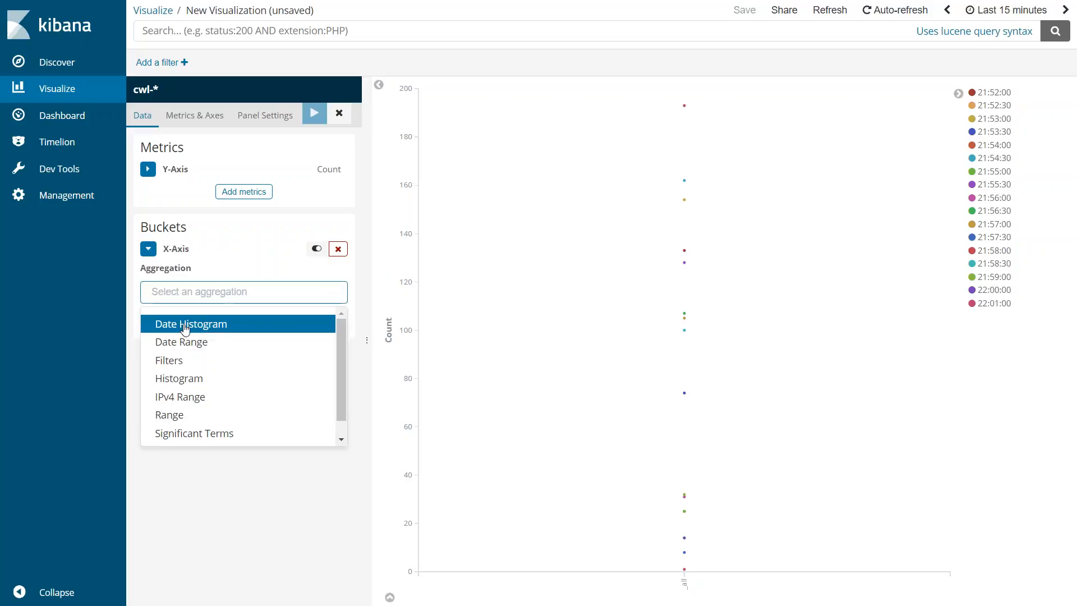
{"action": "left_click", "coordinate": [191, 324]}
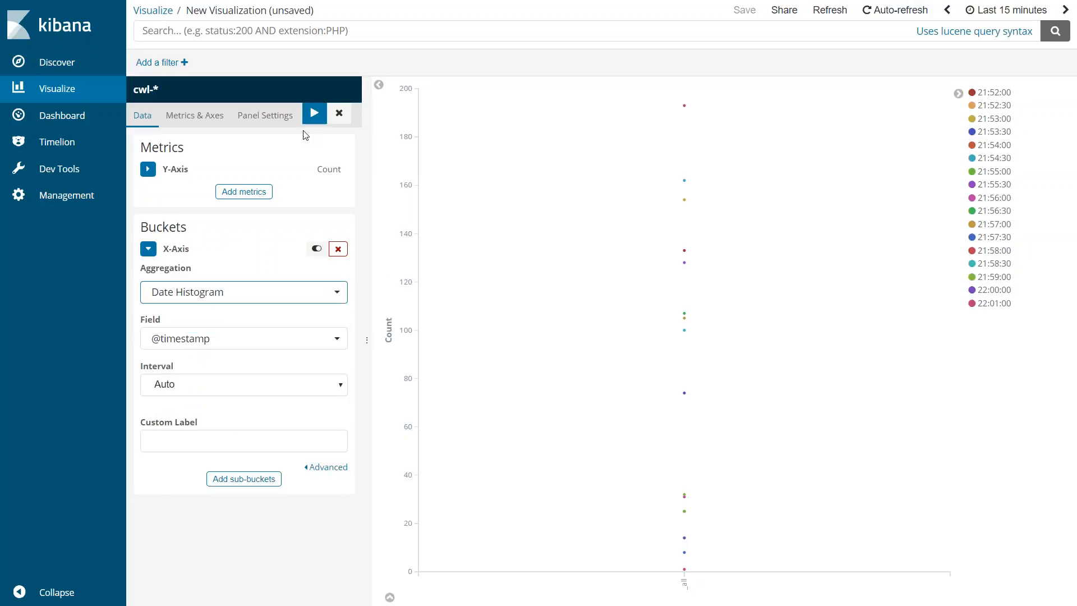
{"action": "left_click", "coordinate": [243, 440]}
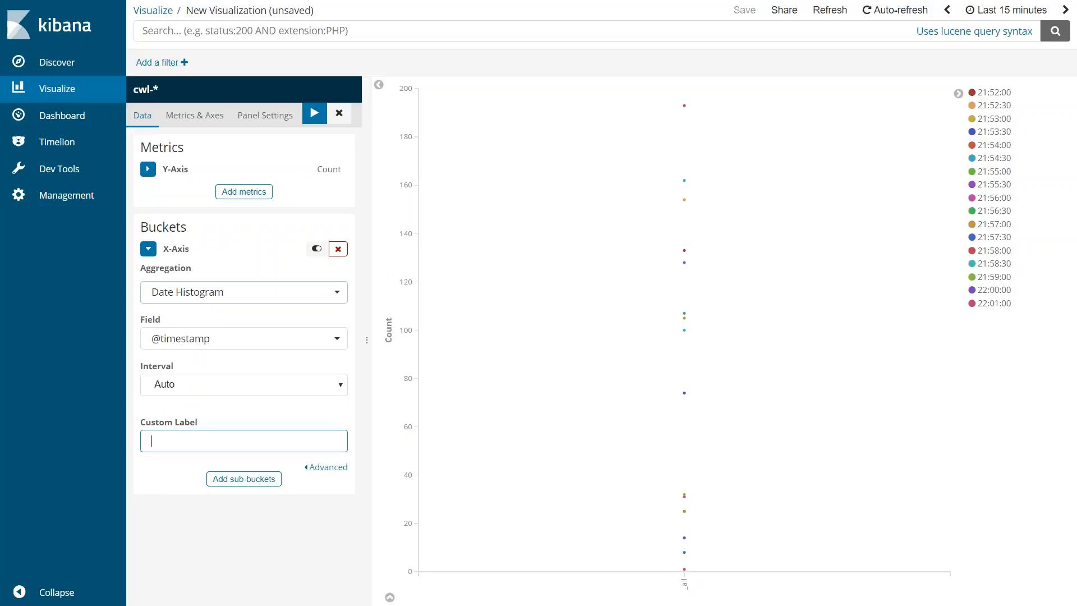
{"action": "type", "text": "Request-Count"}
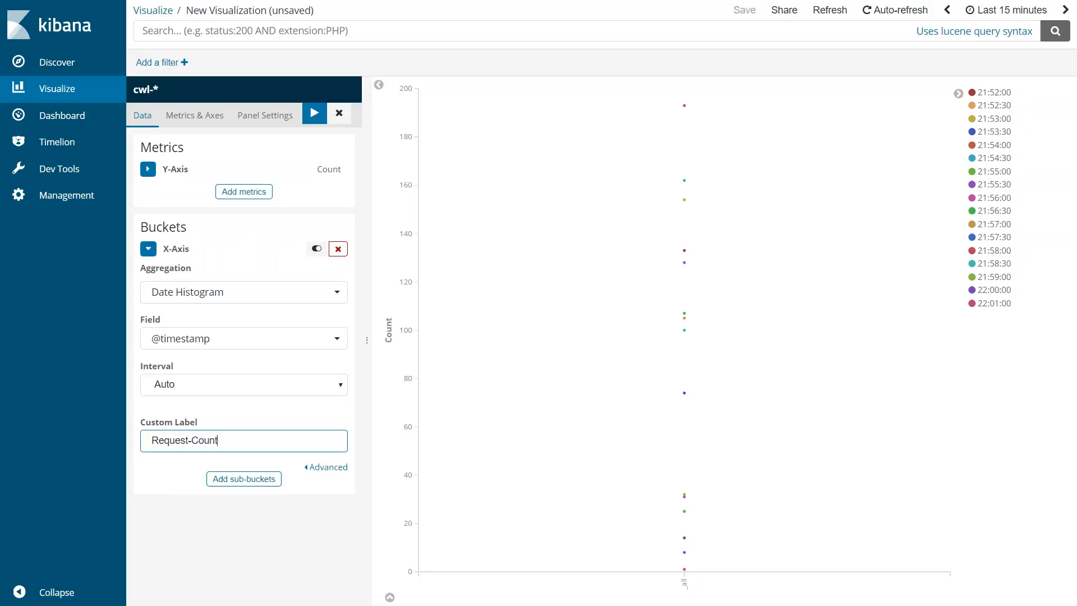
{"action": "left_click", "coordinate": [315, 113]}
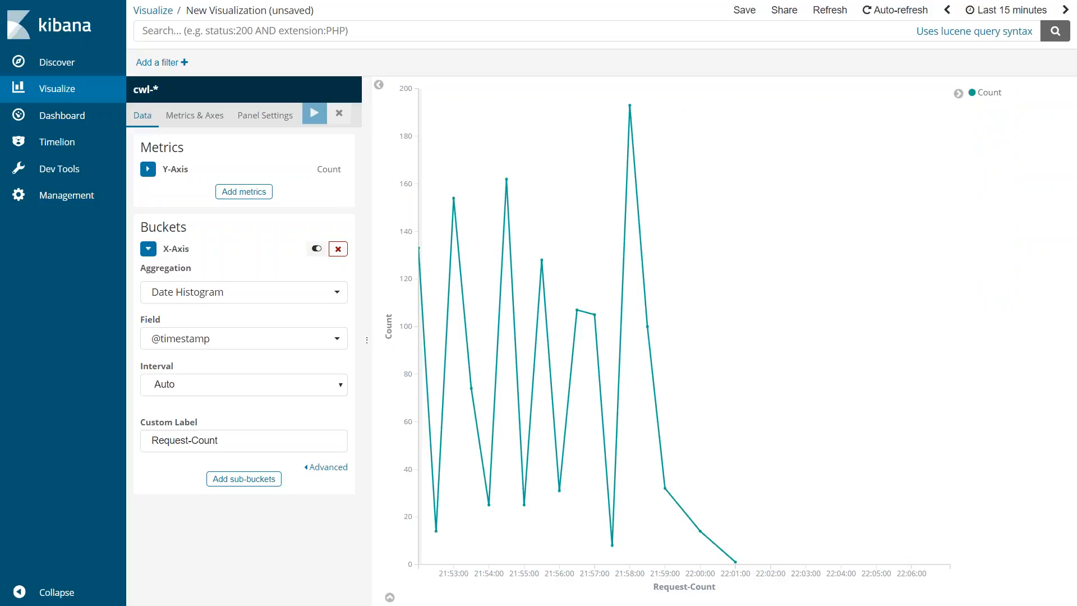
{"action": "mouse_move", "coordinate": [194, 114]}
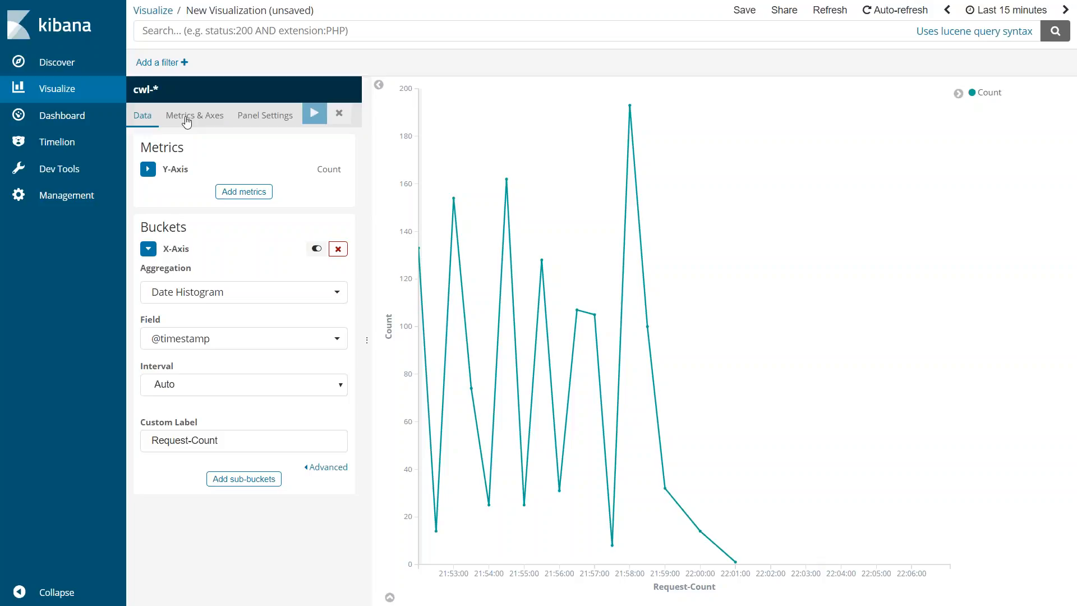
{"action": "left_click", "coordinate": [195, 115]}
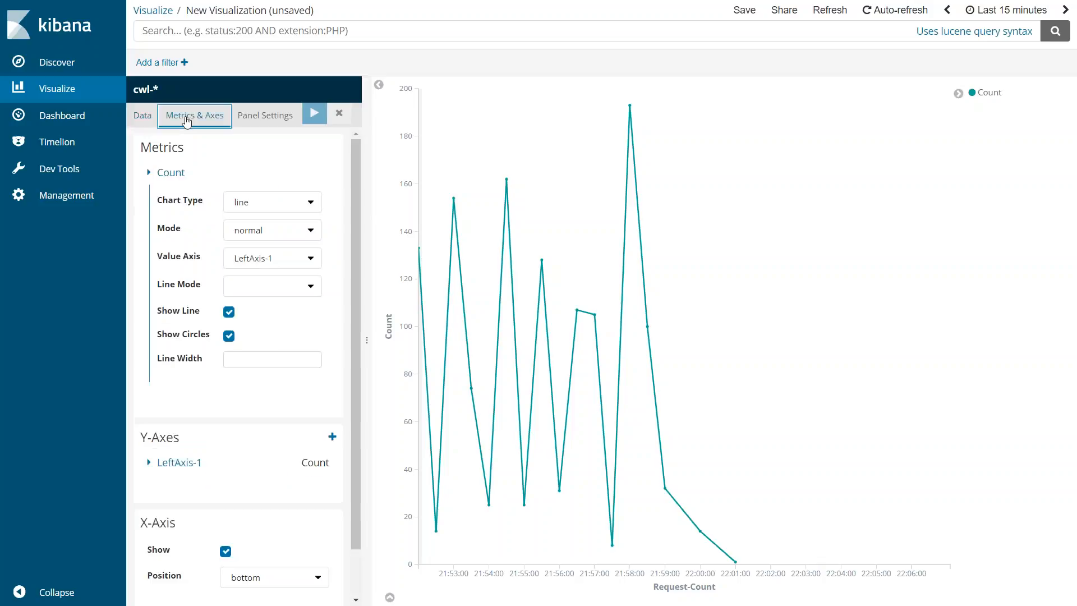
{"action": "mouse_move", "coordinate": [264, 293]}
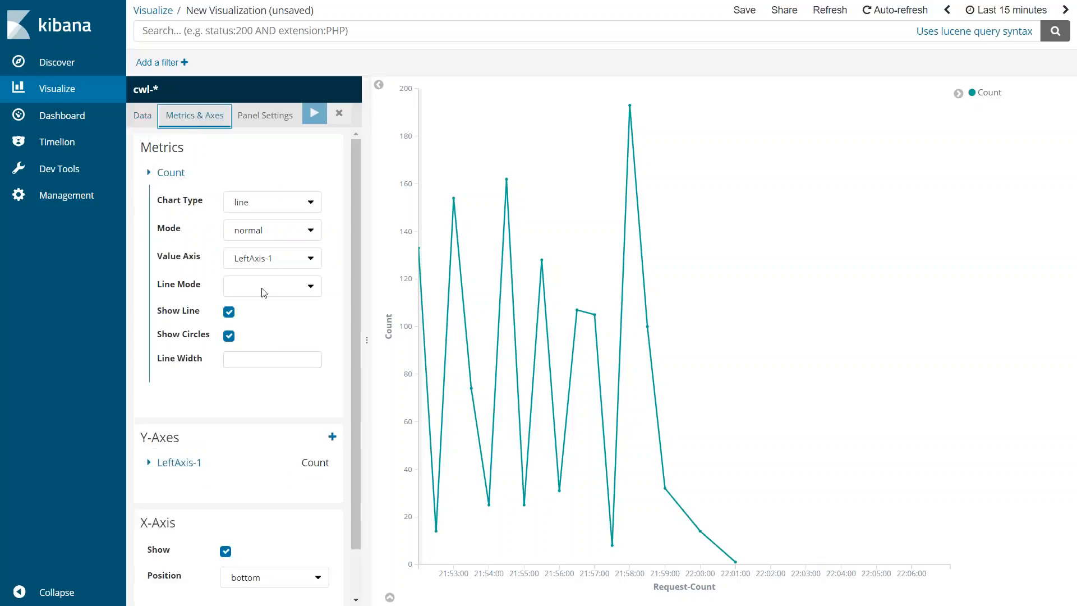
- Switch the Request-Count line mode to smoothed and apply the change
{"action": "left_click", "coordinate": [271, 286]}
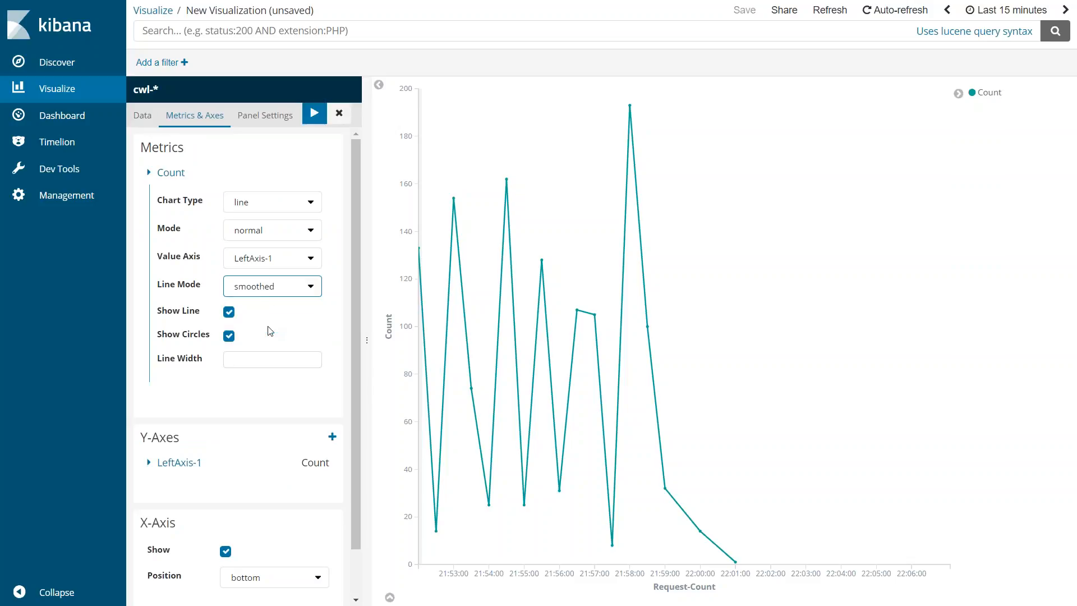
{"action": "left_click", "coordinate": [313, 113]}
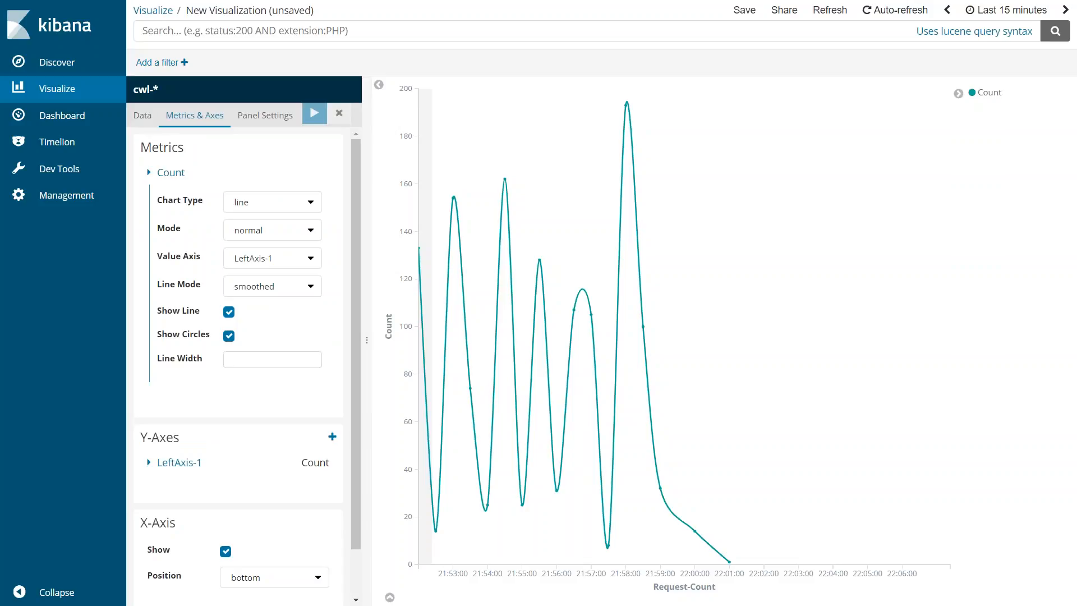
{"action": "mouse_move", "coordinate": [730, 252]}
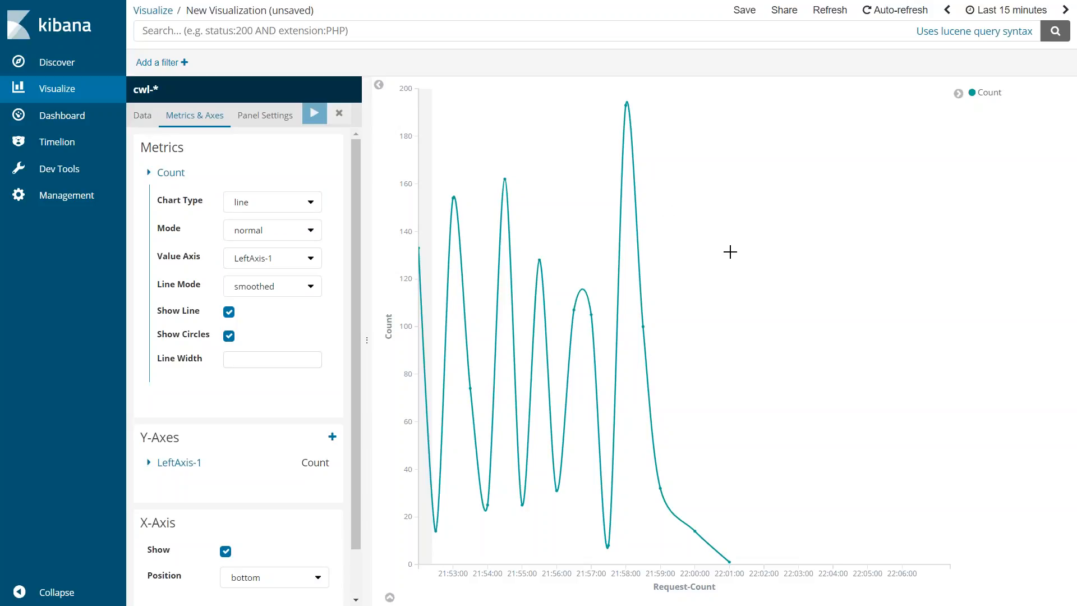
{"action": "mouse_move", "coordinate": [730, 283]}
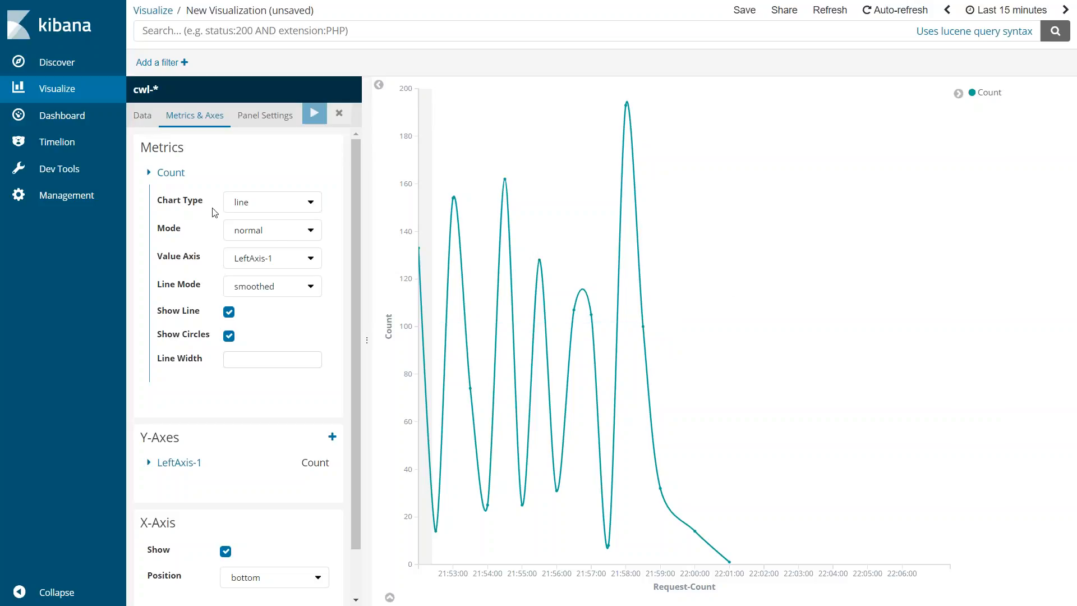
{"action": "left_click", "coordinate": [142, 114]}
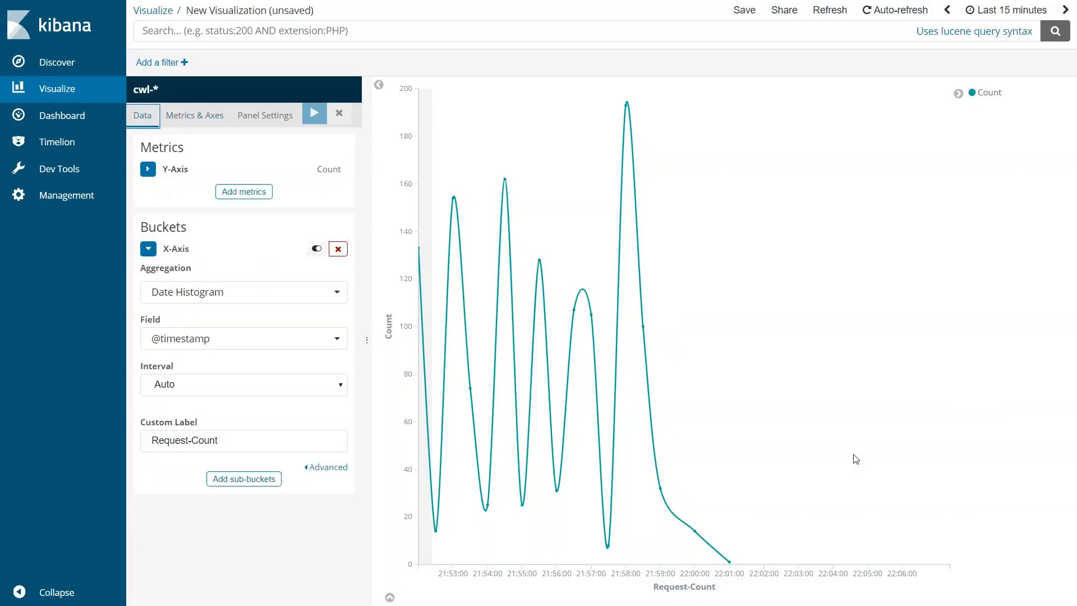
- Add a Terms split series on action.keyword labelled 'Accept-Reject' and apply it
{"action": "left_click", "coordinate": [243, 478]}
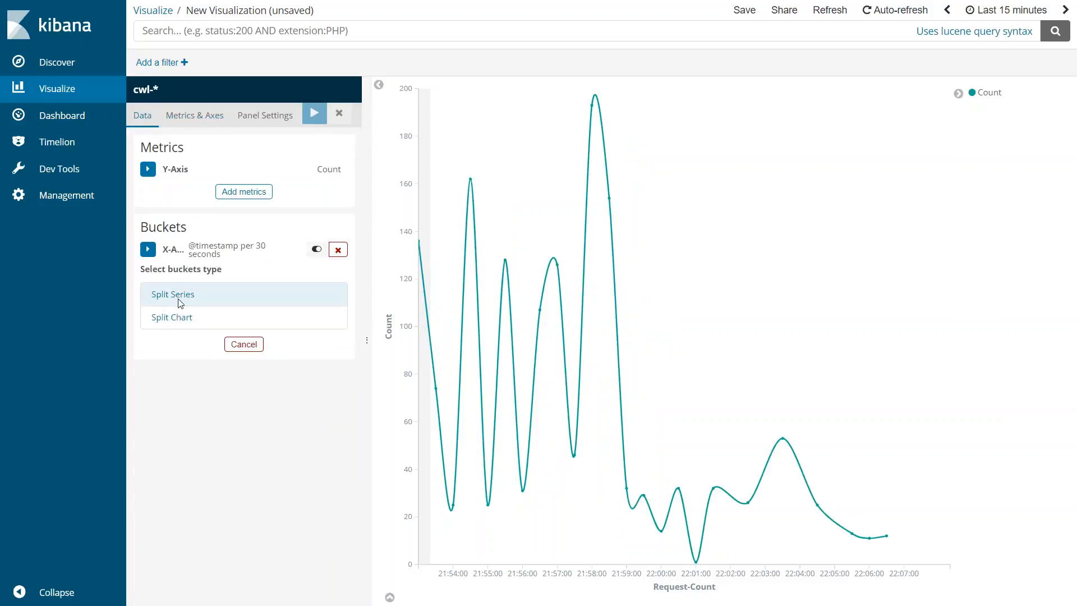
{"action": "left_click", "coordinate": [172, 294]}
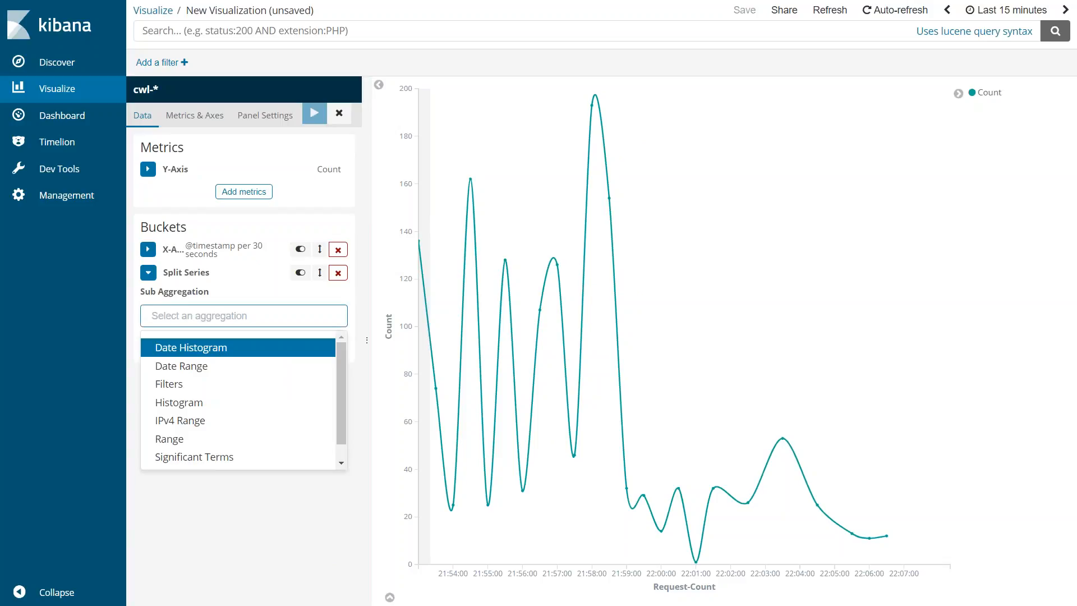
{"action": "type", "text": "term"}
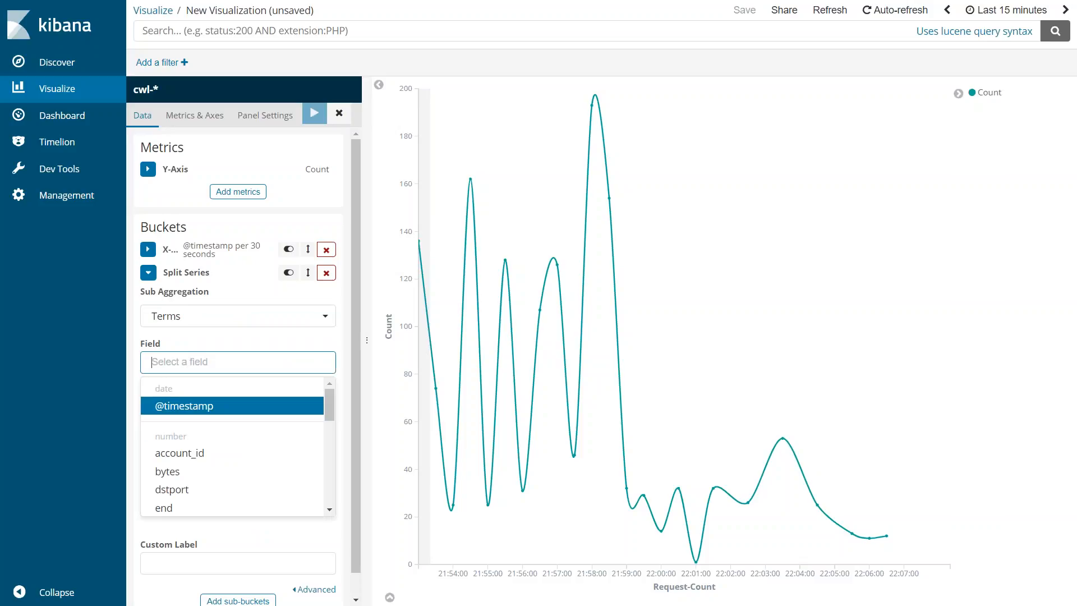
{"action": "type", "text": "action.keyword"}
{"action": "type", "text": "2"}
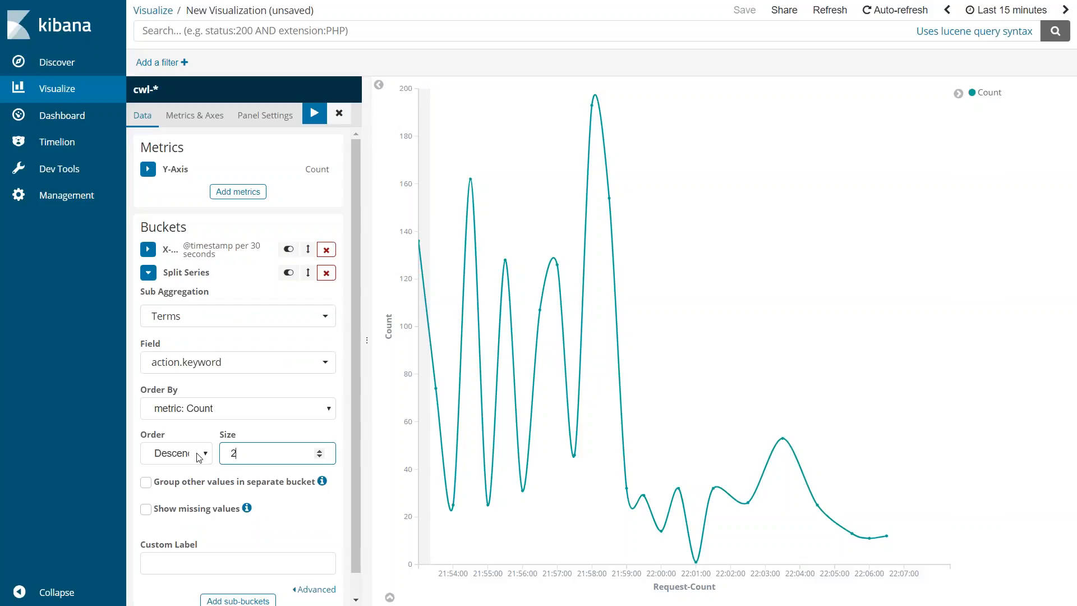
{"action": "type", "text": "A"}
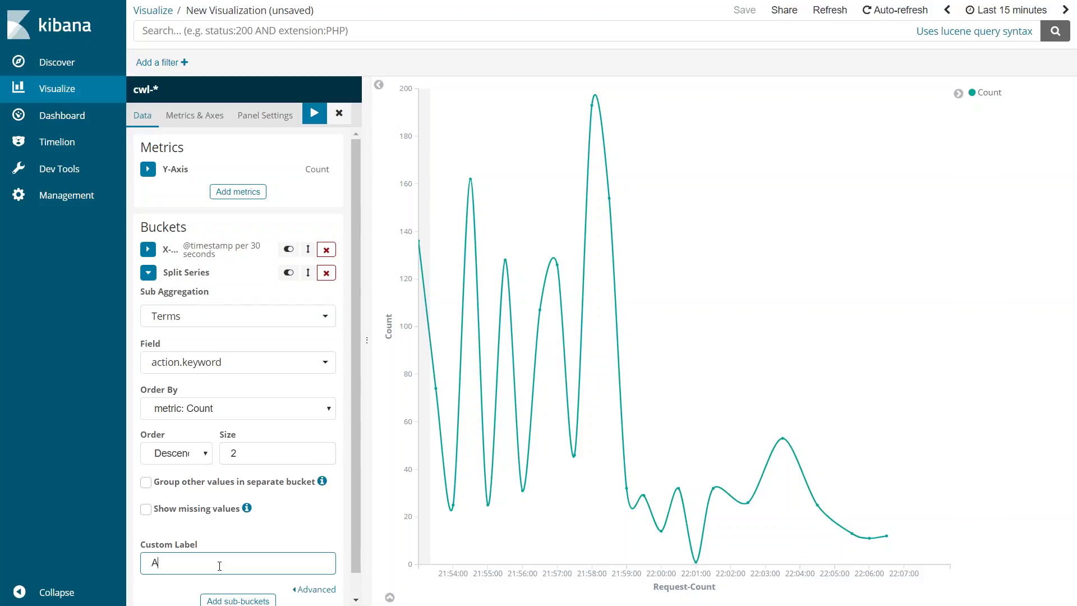
{"action": "type", "text": "ccep"}
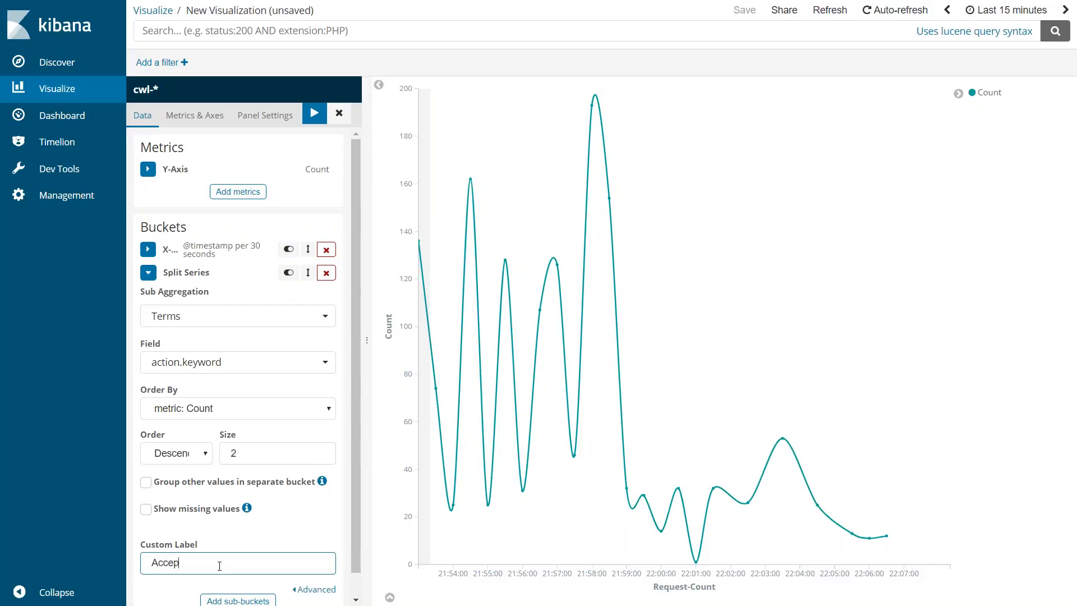
{"action": "type", "text": "t-Reject"}
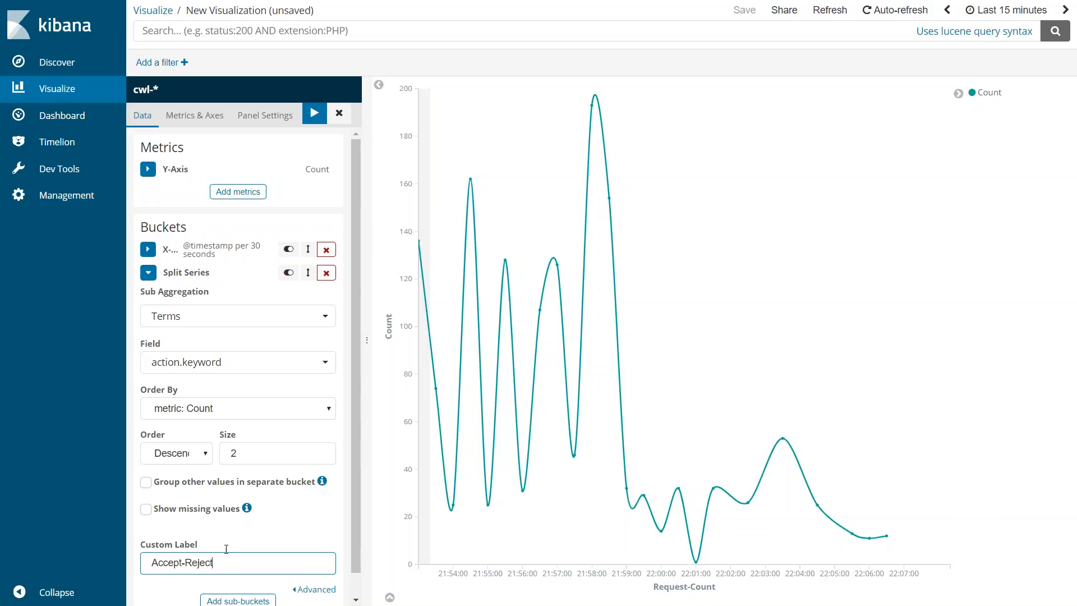
{"action": "left_click", "coordinate": [314, 113]}
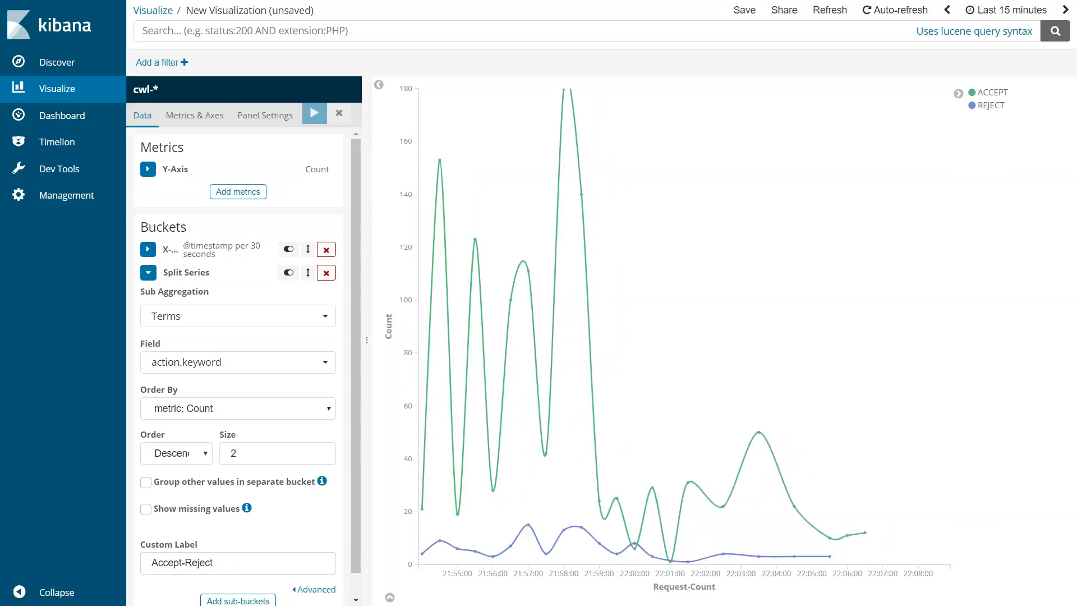
{"action": "mouse_move", "coordinate": [425, 553]}
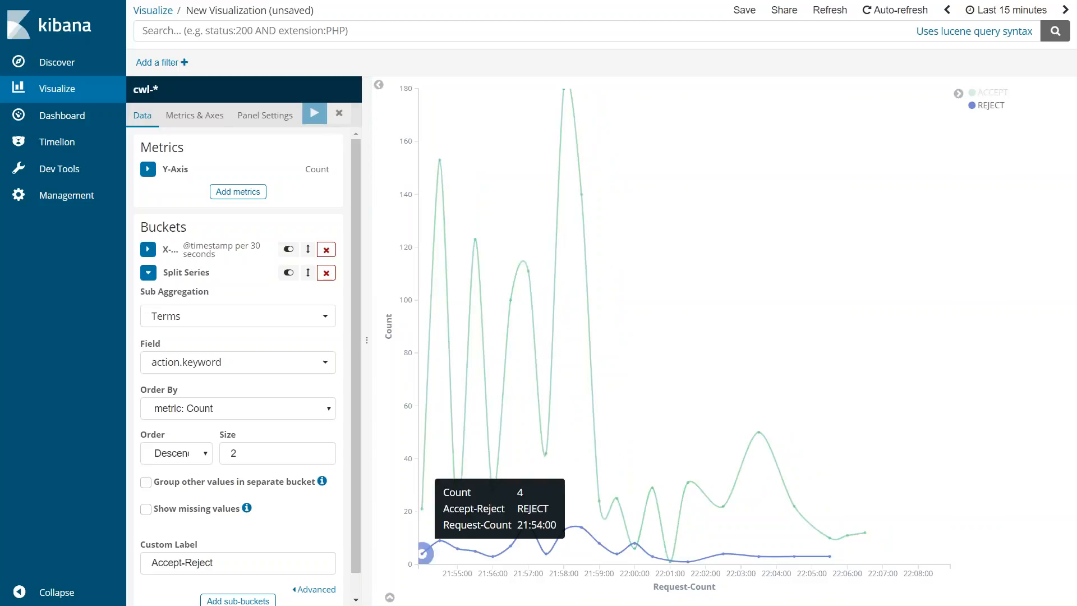
{"action": "mouse_move", "coordinate": [588, 513]}
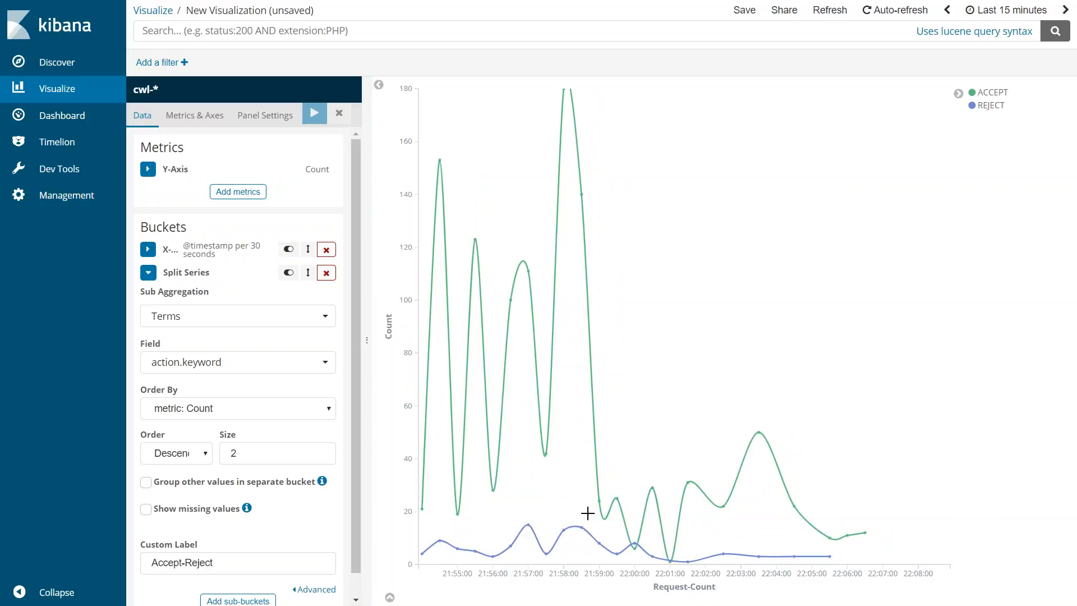
{"action": "mouse_move", "coordinate": [597, 500]}
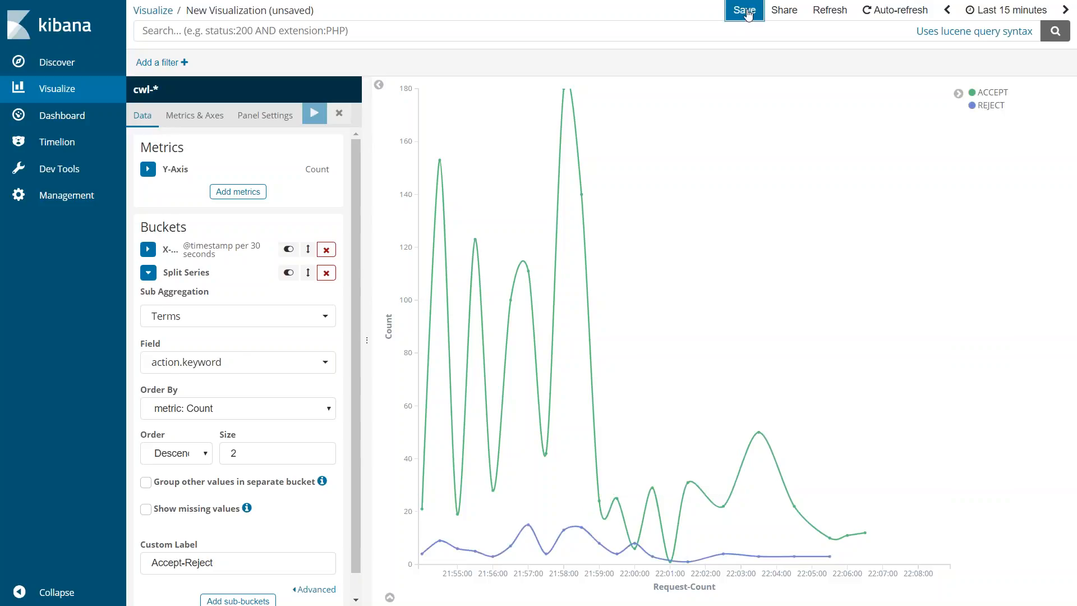
- Save the line chart as 'Request-Count', then go to the empty Dashboard section
{"action": "left_click", "coordinate": [744, 10]}
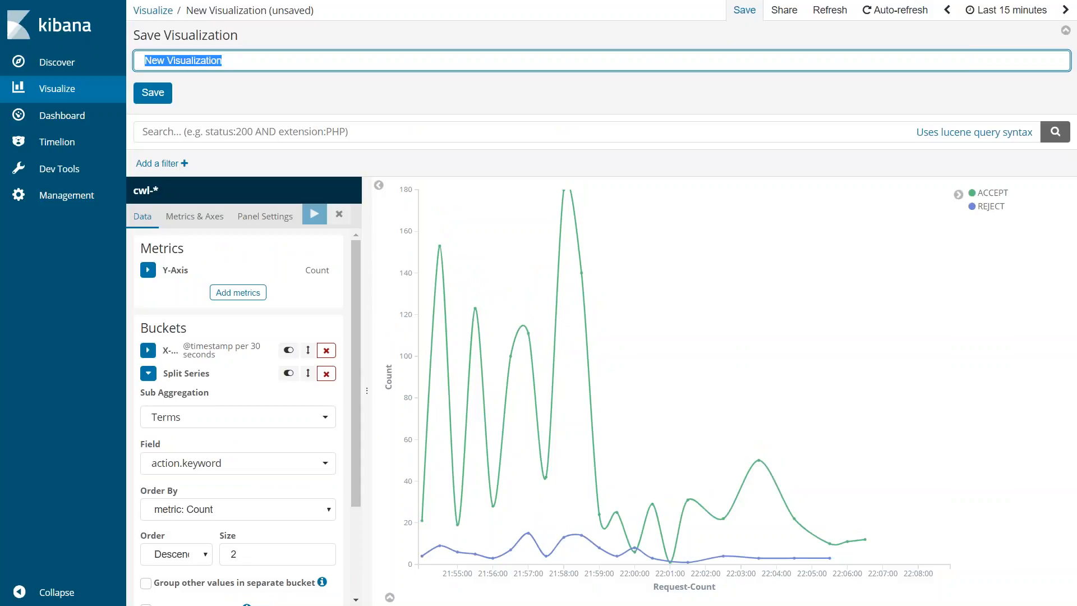
{"action": "type", "text": "Request-Count"}
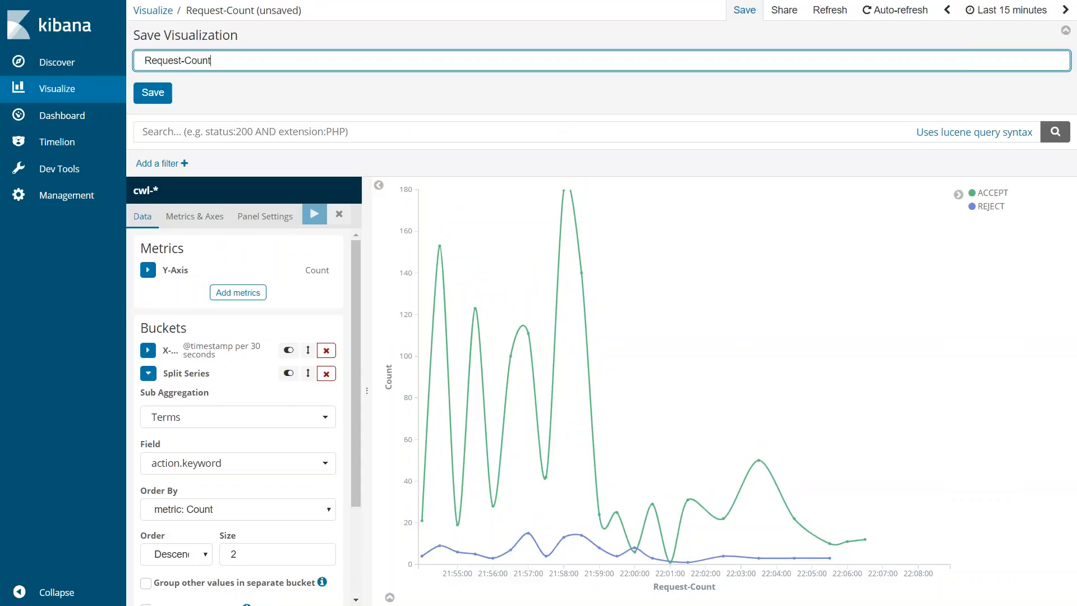
{"action": "left_click", "coordinate": [152, 93]}
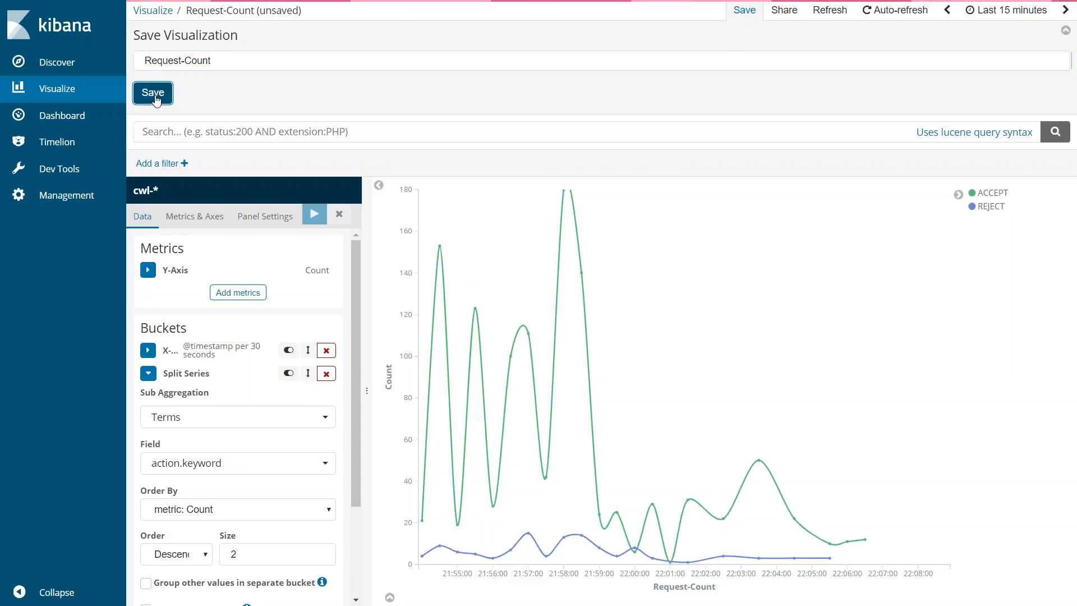
{"action": "left_click", "coordinate": [152, 93]}
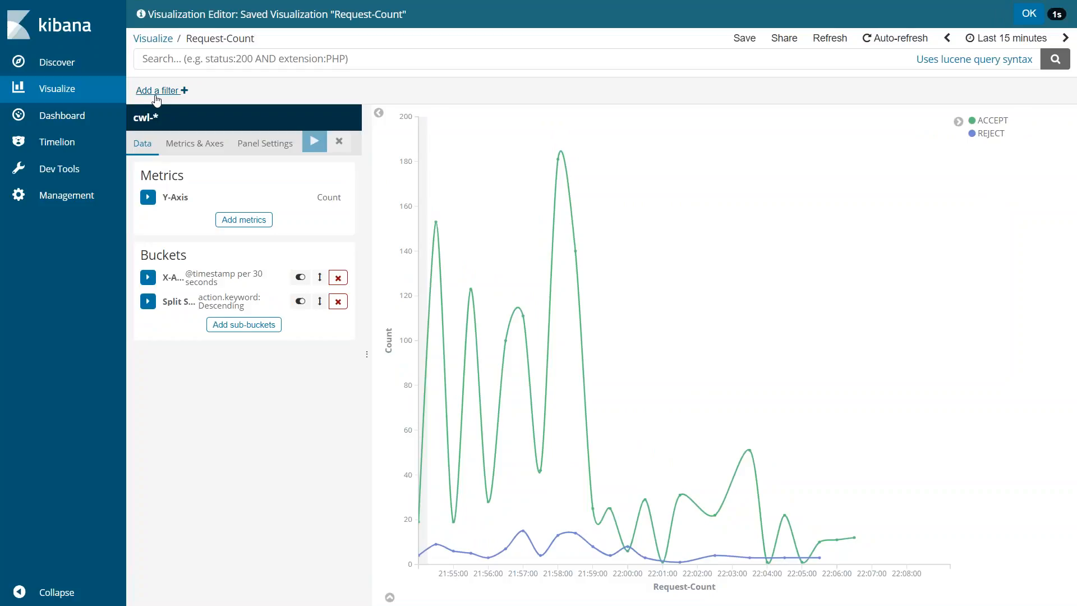
{"action": "left_click", "coordinate": [1028, 13]}
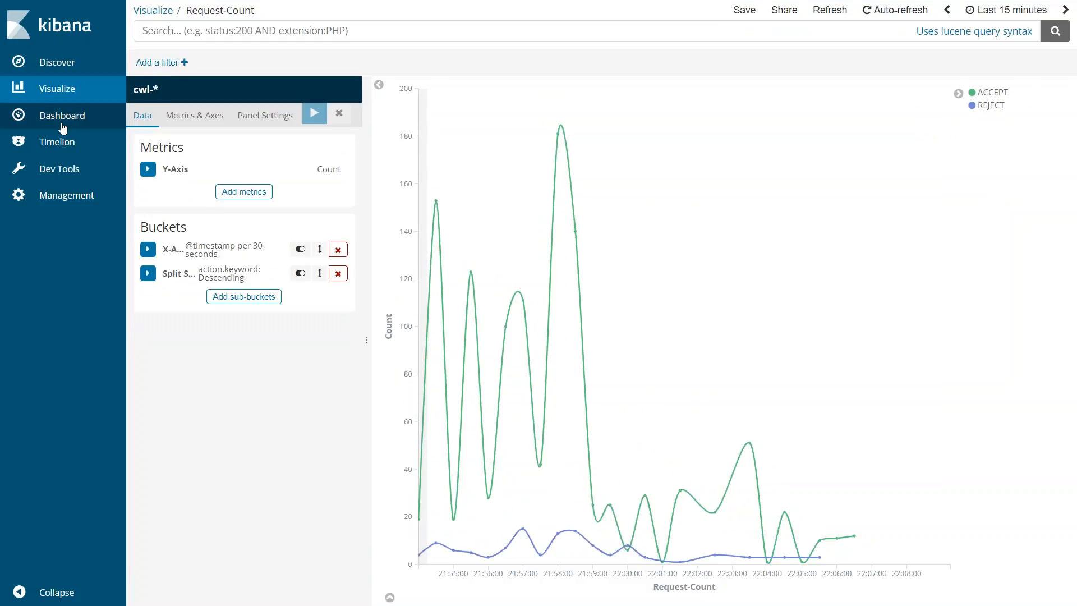
{"action": "left_click", "coordinate": [62, 114]}
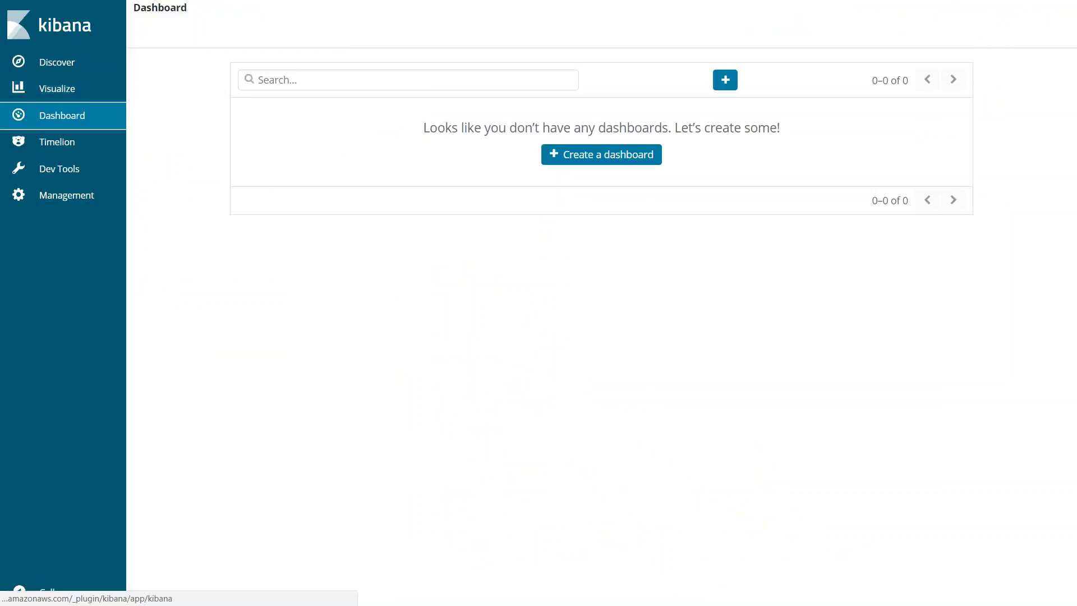
{"action": "mouse_move", "coordinate": [685, 91]}
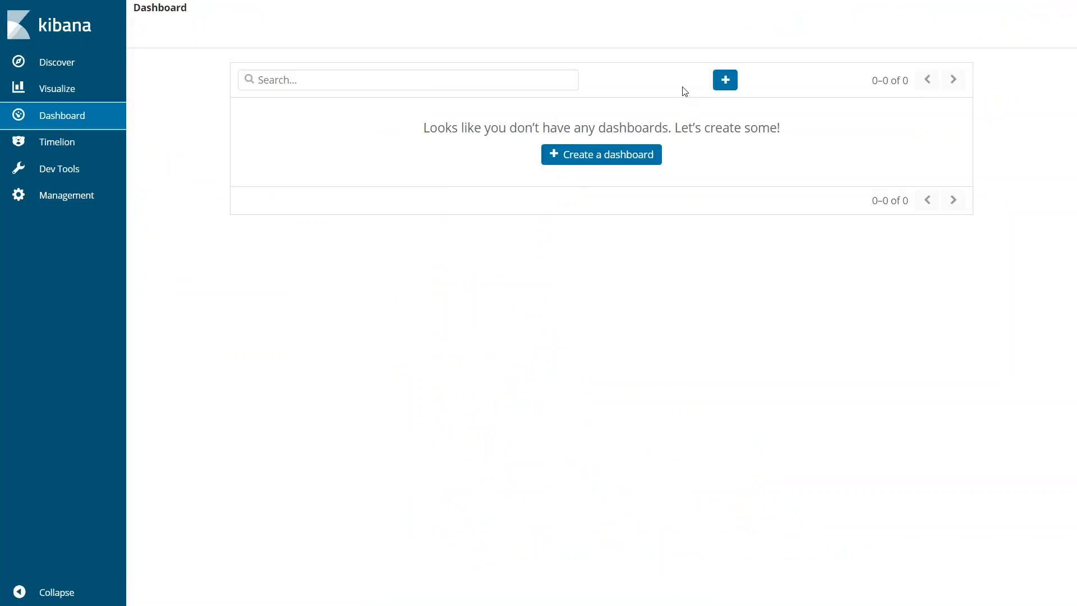
{"action": "mouse_move", "coordinate": [725, 80]}
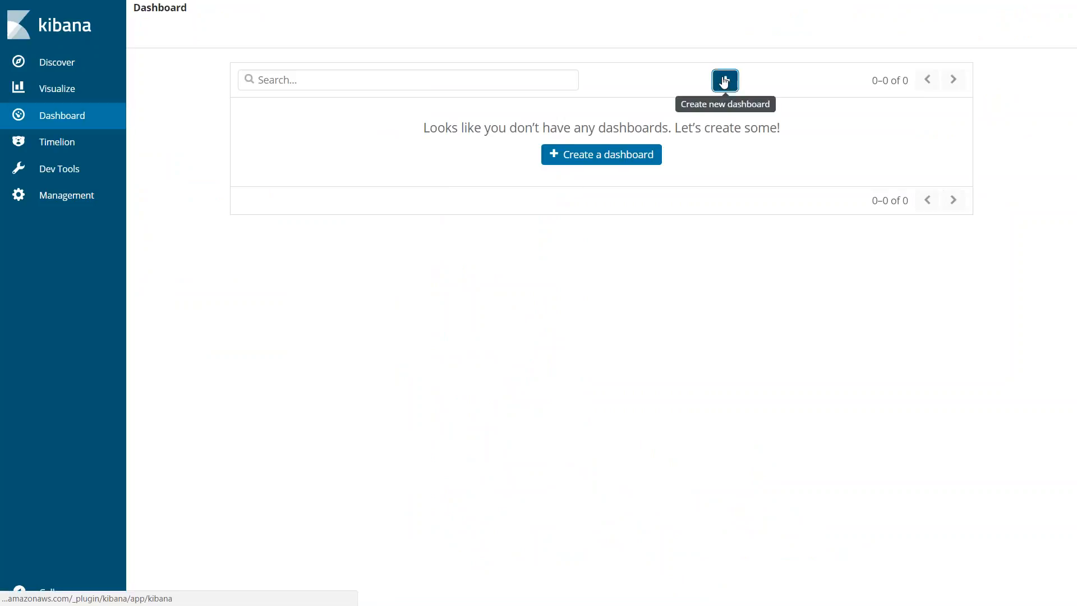
- Create a new dashboard and add the Action-A/R and Request-Count panels to it
{"action": "left_click", "coordinate": [725, 80]}
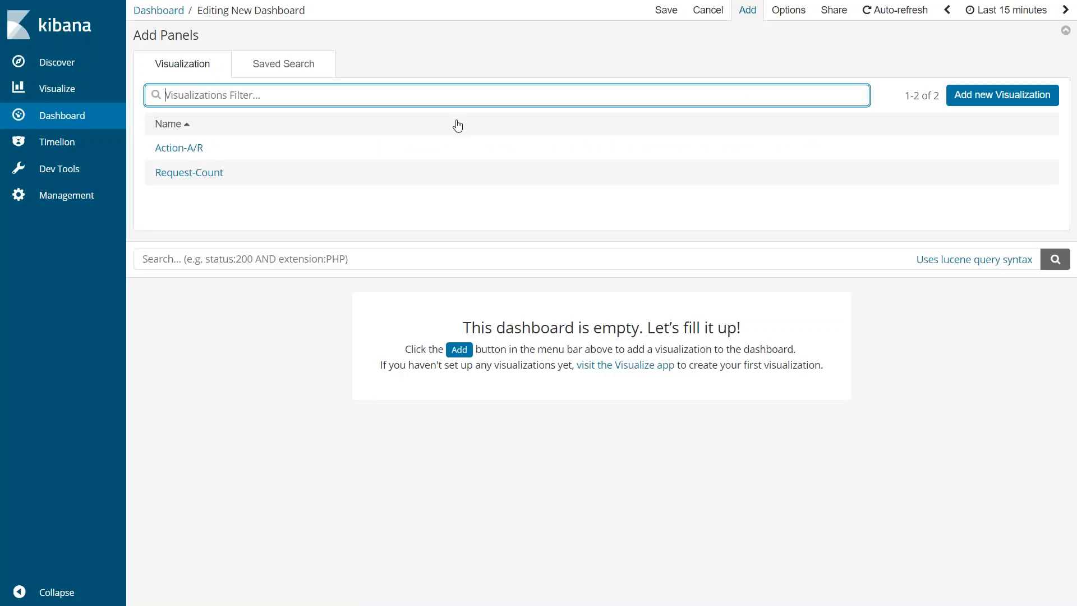
{"action": "mouse_move", "coordinate": [189, 153]}
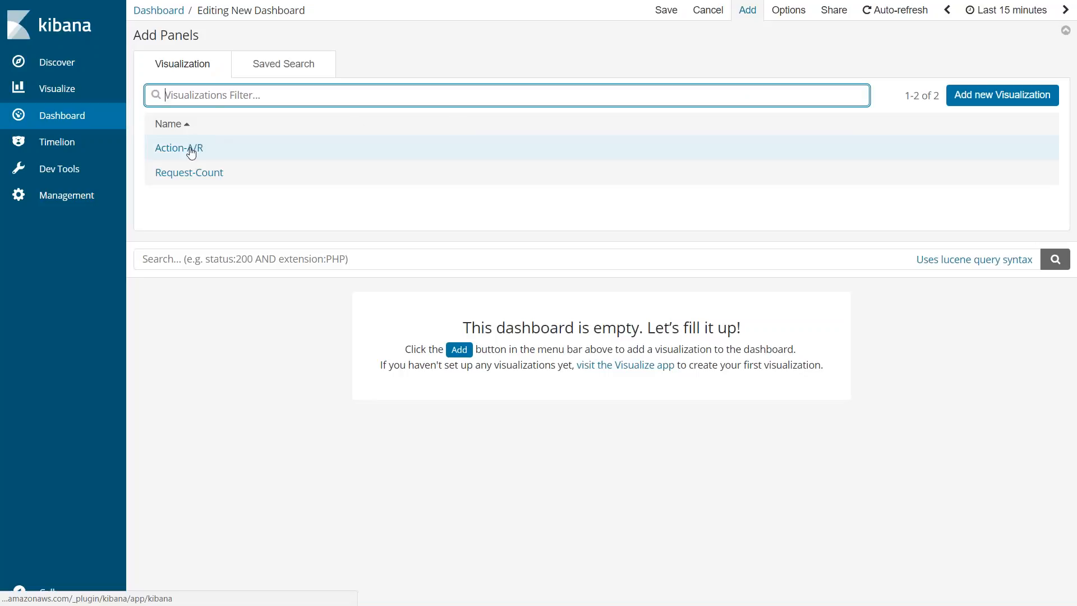
{"action": "left_click", "coordinate": [179, 148]}
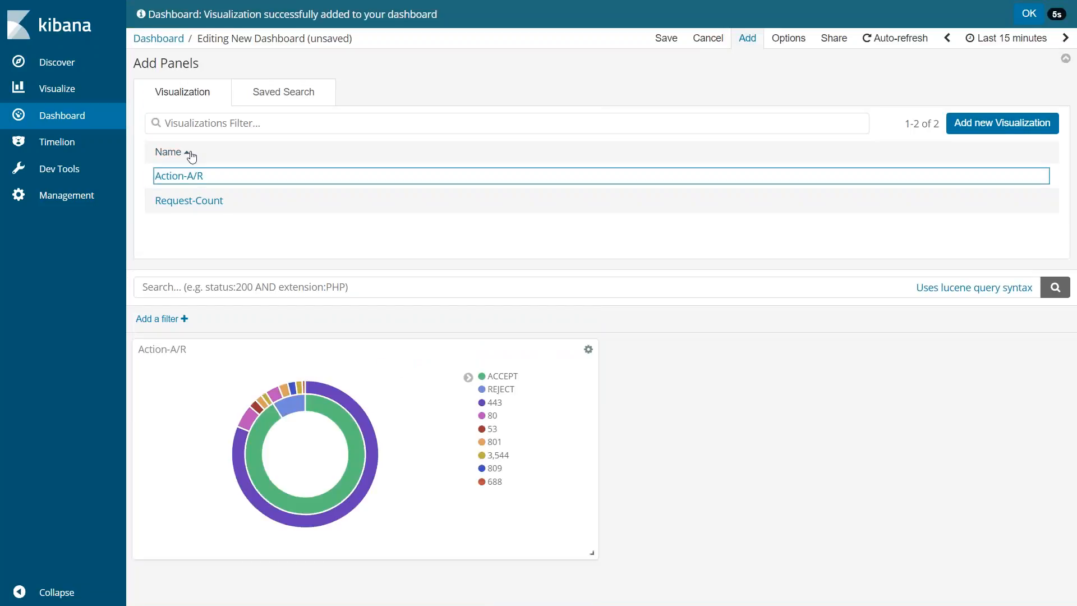
{"action": "left_click", "coordinate": [189, 200]}
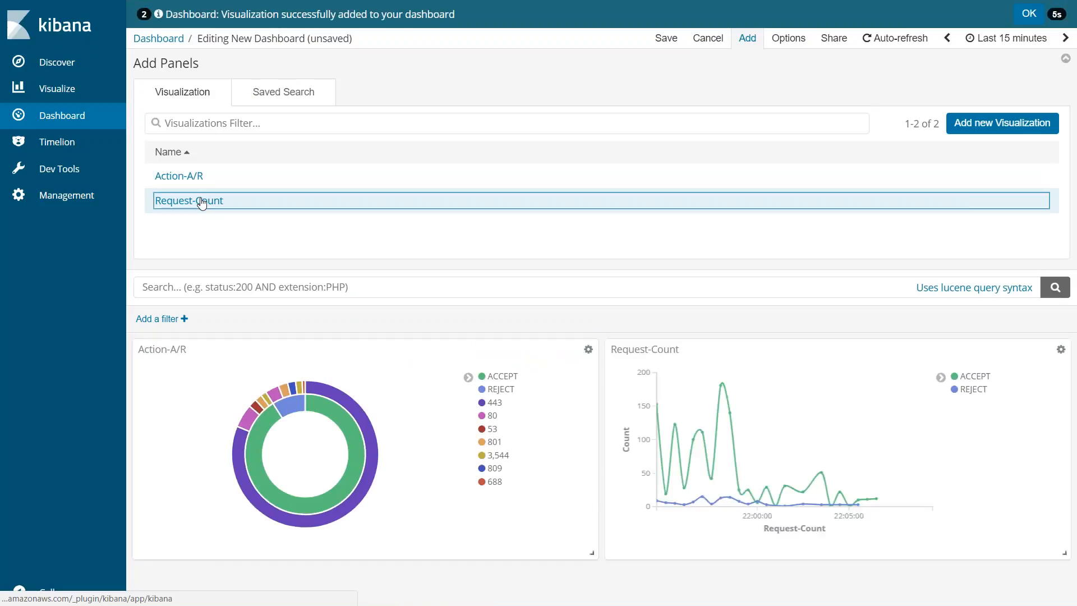
{"action": "mouse_move", "coordinate": [279, 114]}
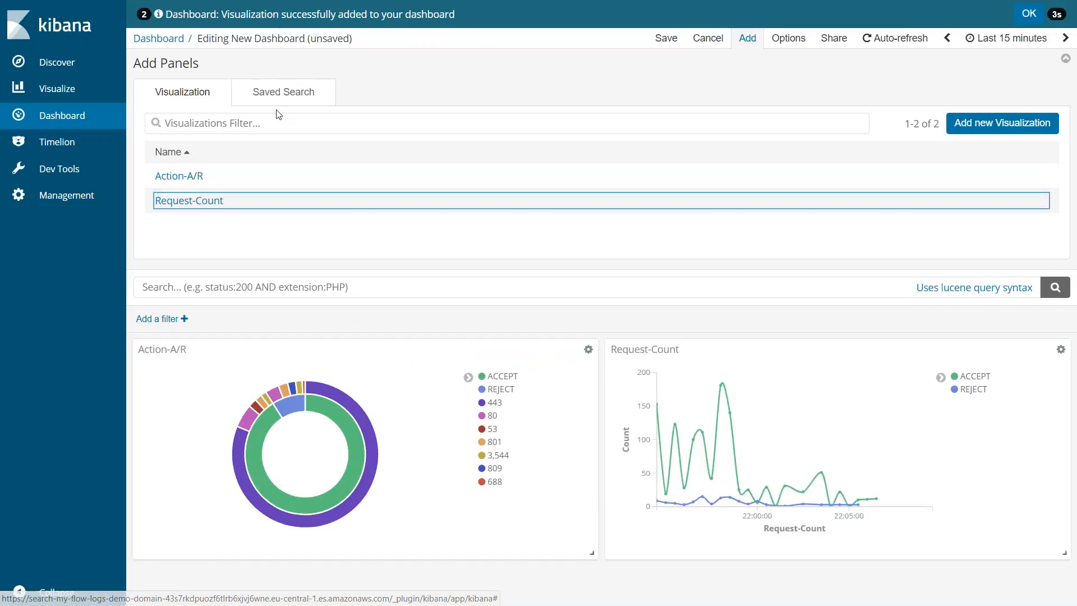
{"action": "left_click", "coordinate": [282, 91]}
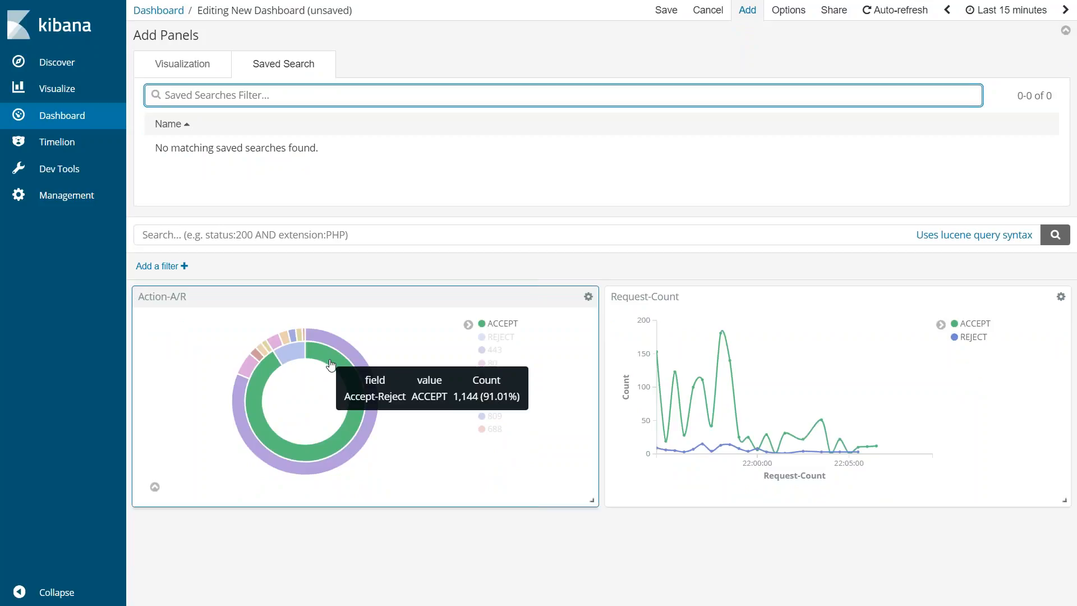
{"action": "mouse_move", "coordinate": [336, 350]}
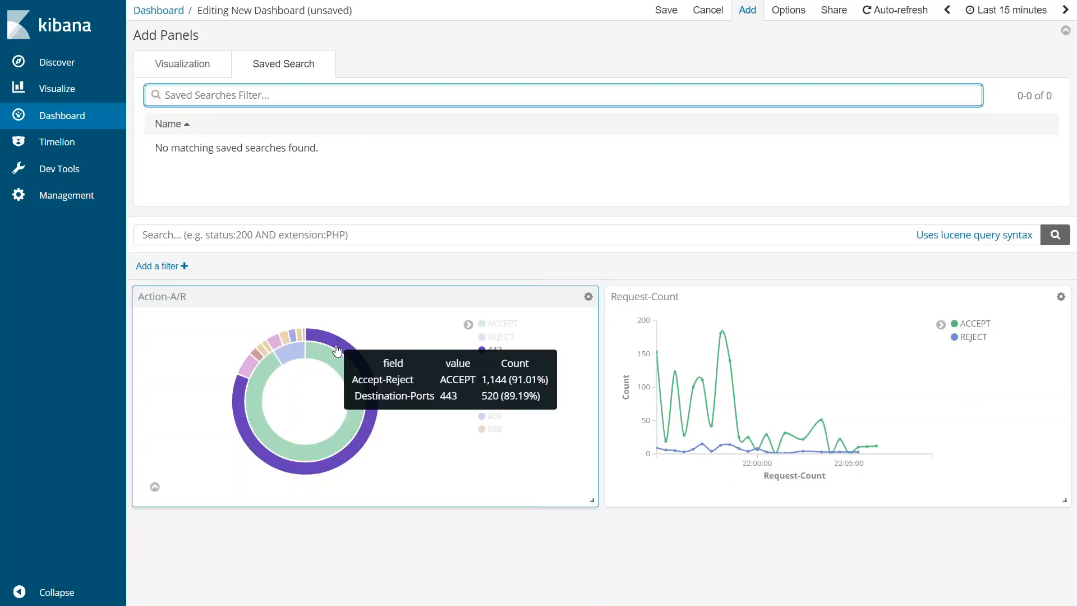
- Filter the dashboard to ACCEPT from the pie, clear that filter, then filter to REJECT
{"action": "left_click", "coordinate": [309, 352]}
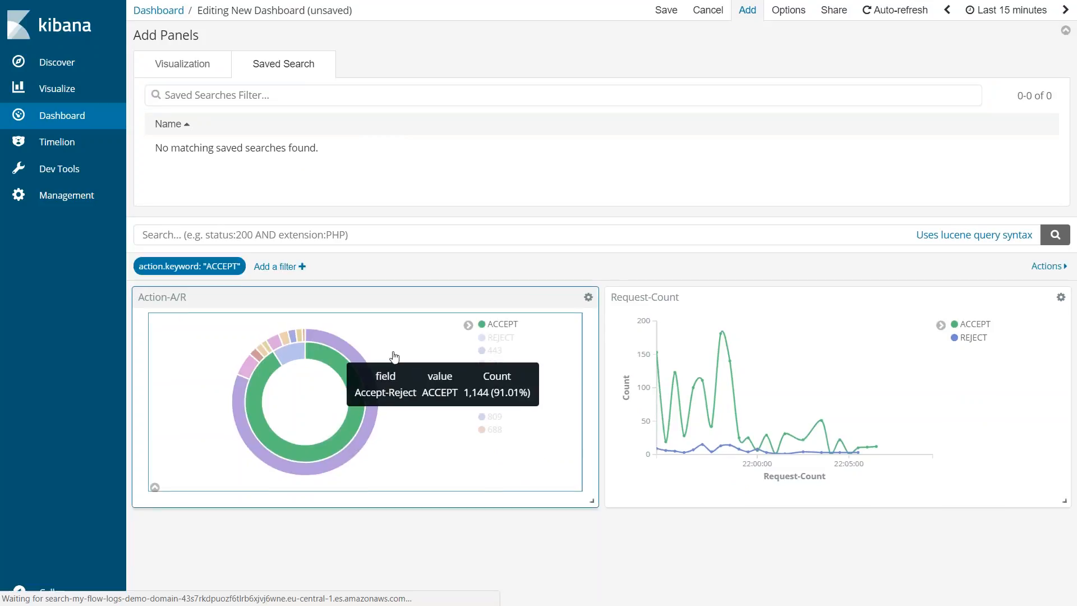
{"action": "mouse_move", "coordinate": [759, 436]}
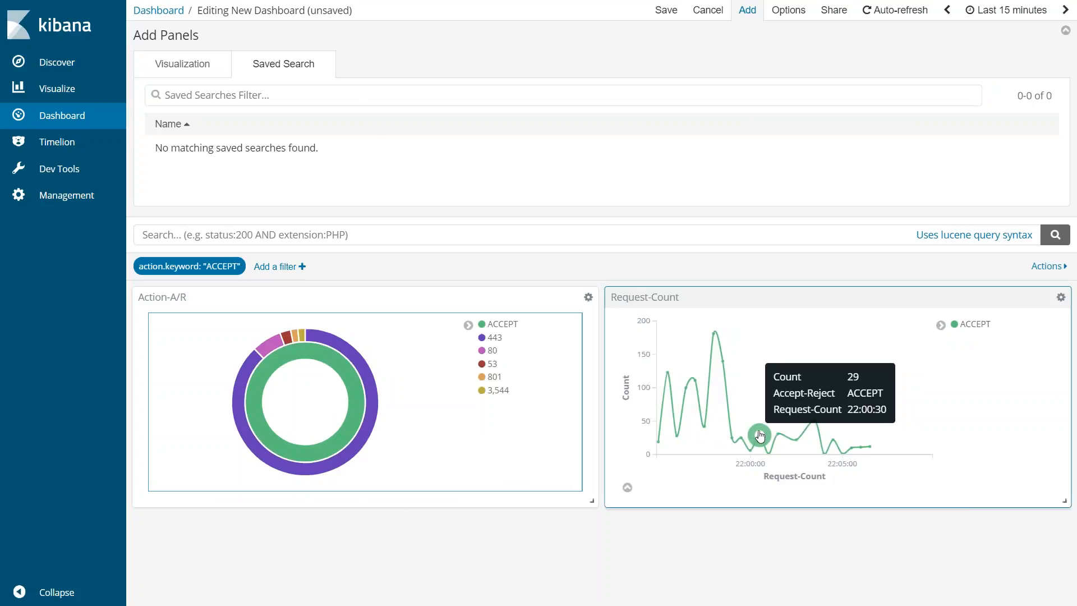
{"action": "left_click", "coordinate": [189, 266]}
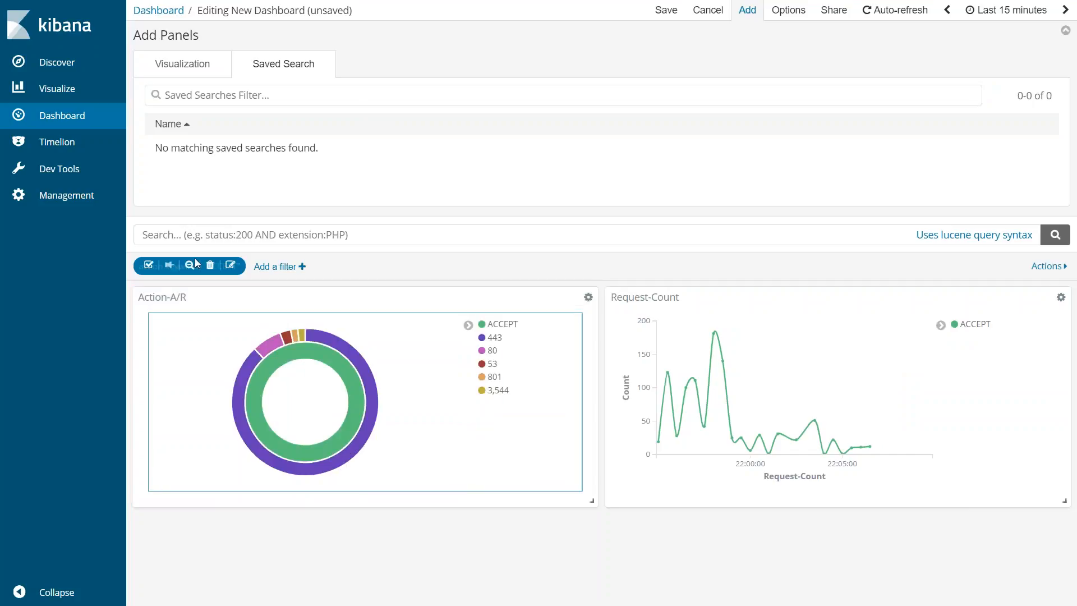
{"action": "mouse_move", "coordinate": [308, 355]}
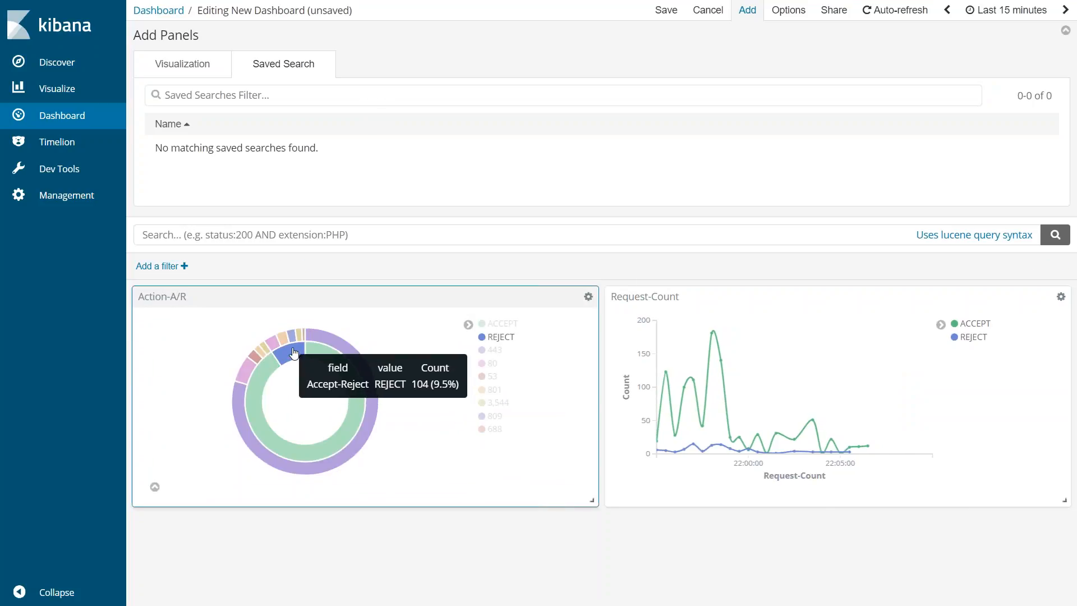
{"action": "left_click", "coordinate": [287, 353]}
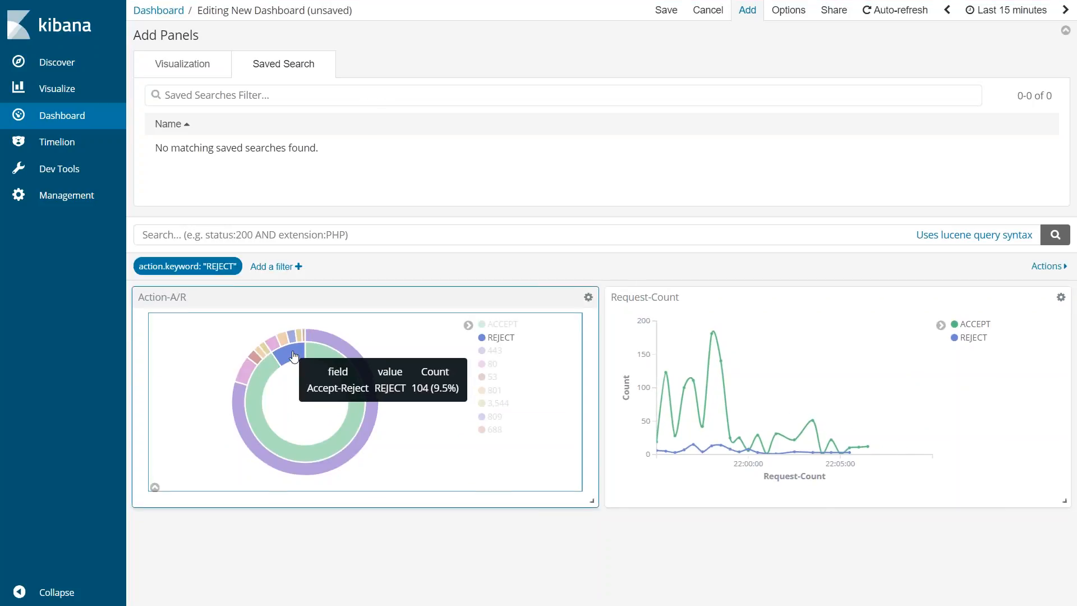